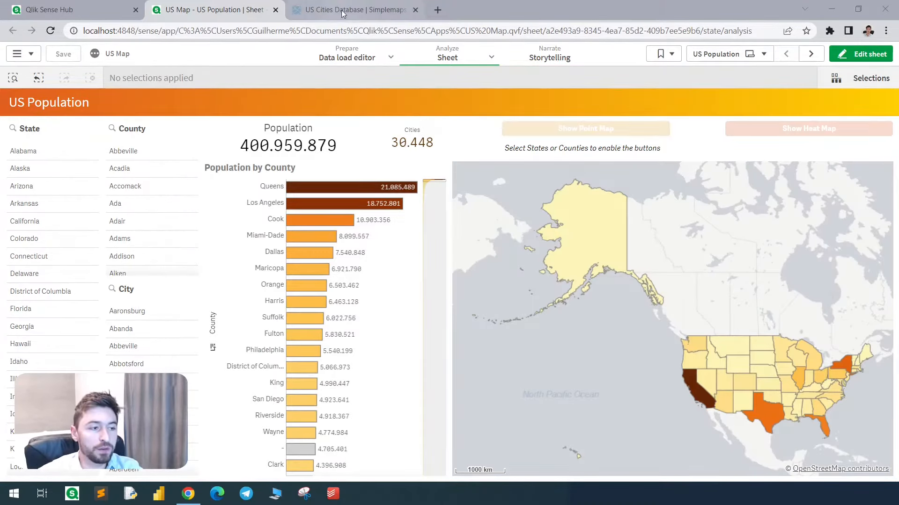
# Step: Review the US cities database page and return to the US Population dashboard
pyautogui.click(350, 10)
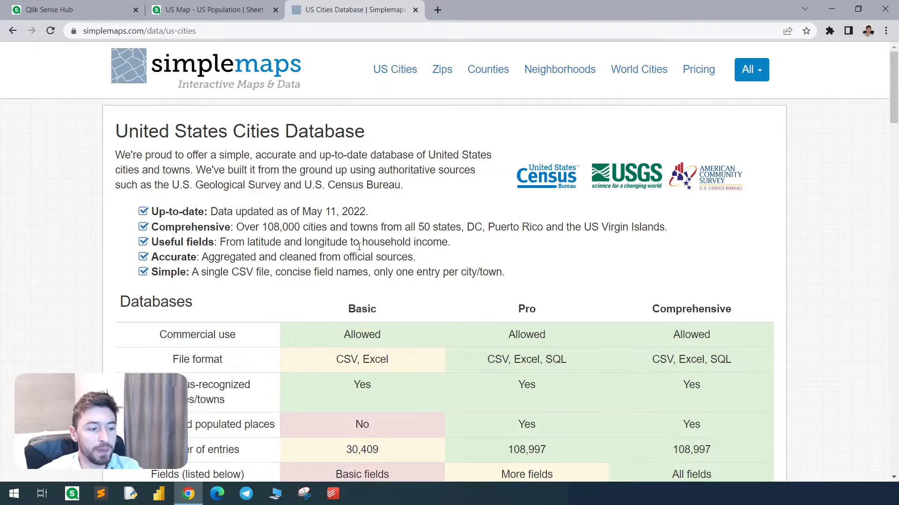
pyautogui.scroll(-3)
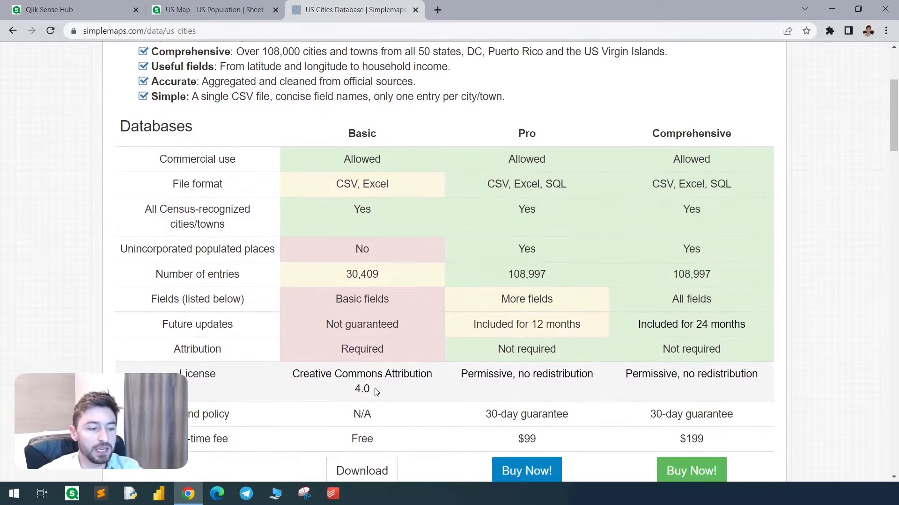
pyautogui.scroll(-3)
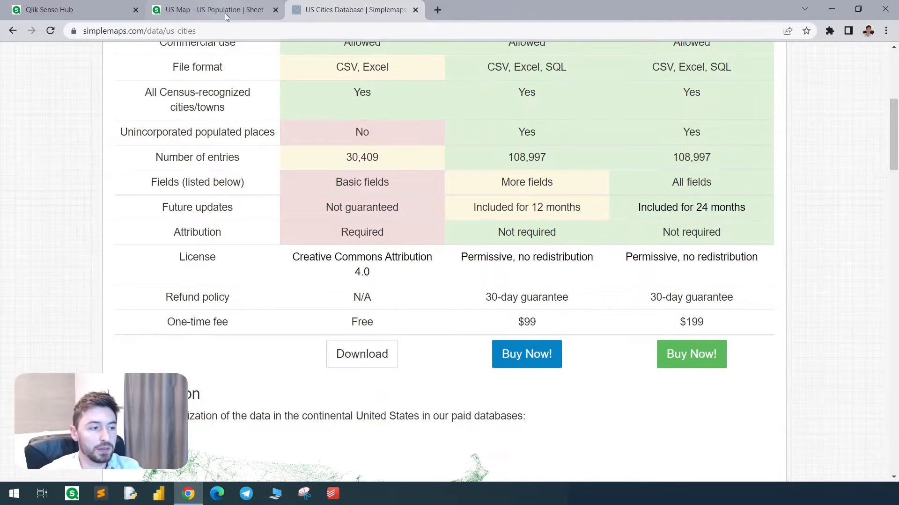
pyautogui.click(212, 10)
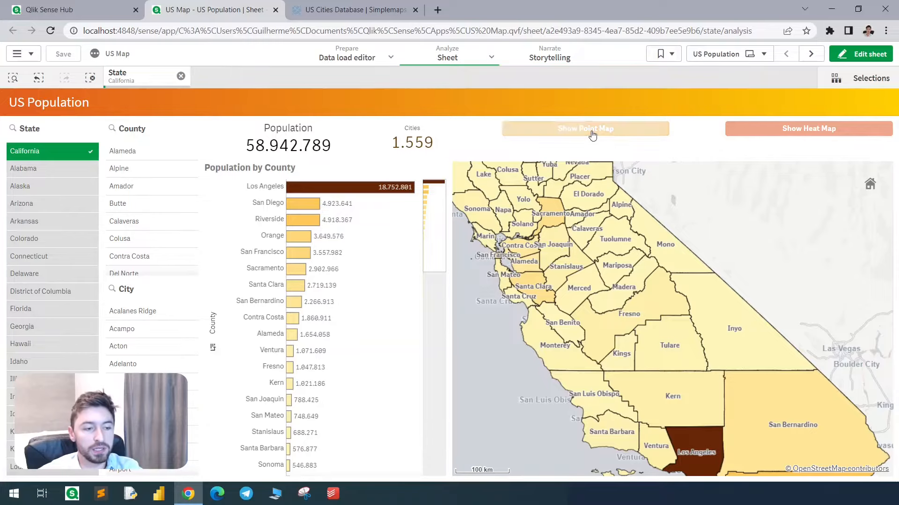
# Step: Show the California city point map and overlay the heat map
pyautogui.click(585, 128)
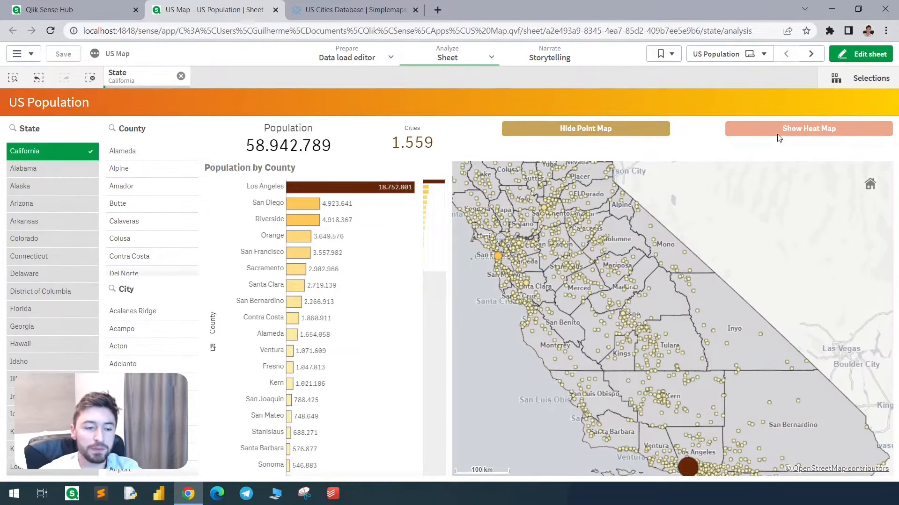
pyautogui.click(807, 129)
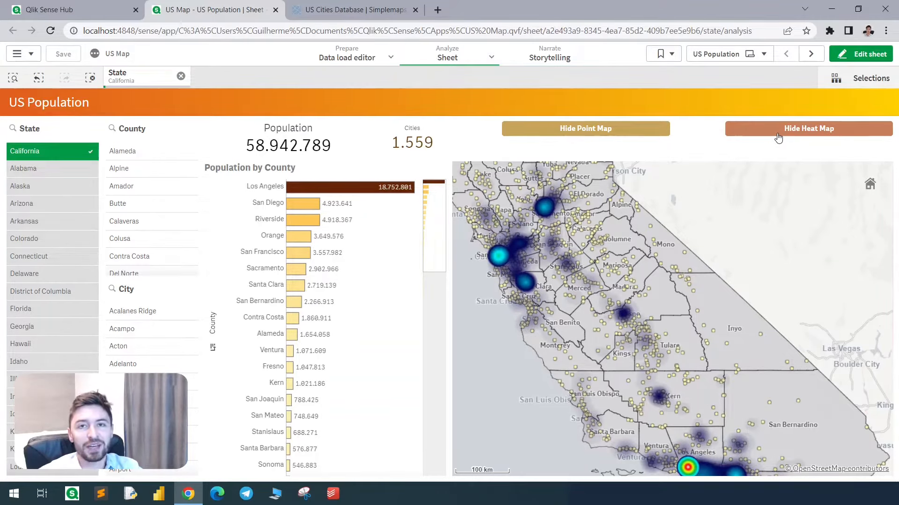
# Step: Switch to QGIS and bring up the plugin manager from the Complementos menu
pyautogui.click(362, 494)
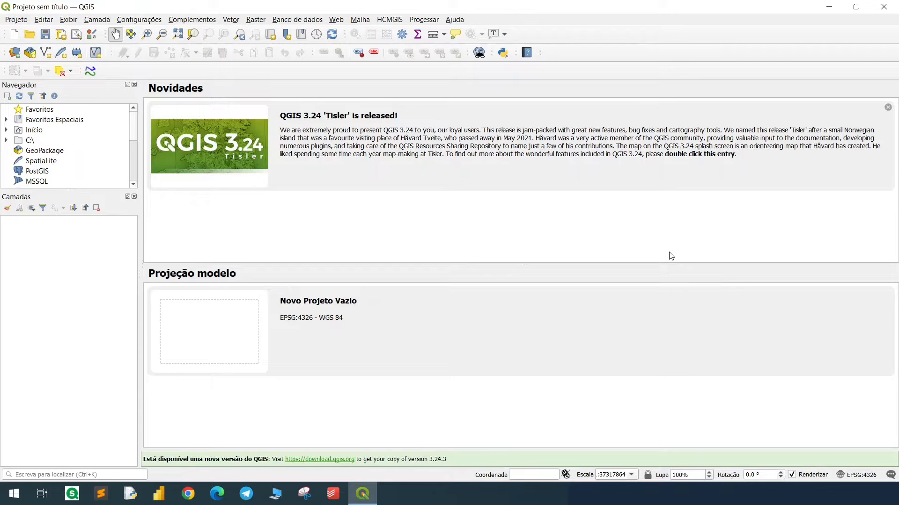
pyautogui.moveTo(390, 23)
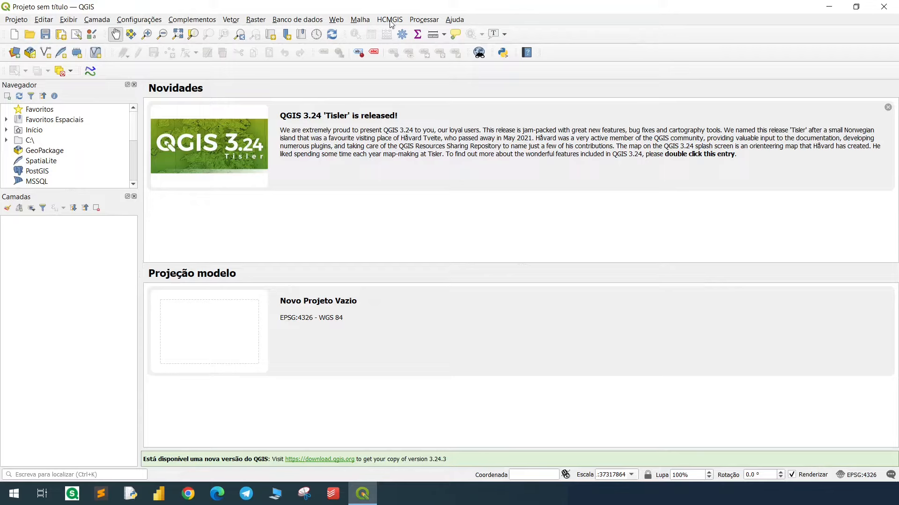
pyautogui.click(389, 18)
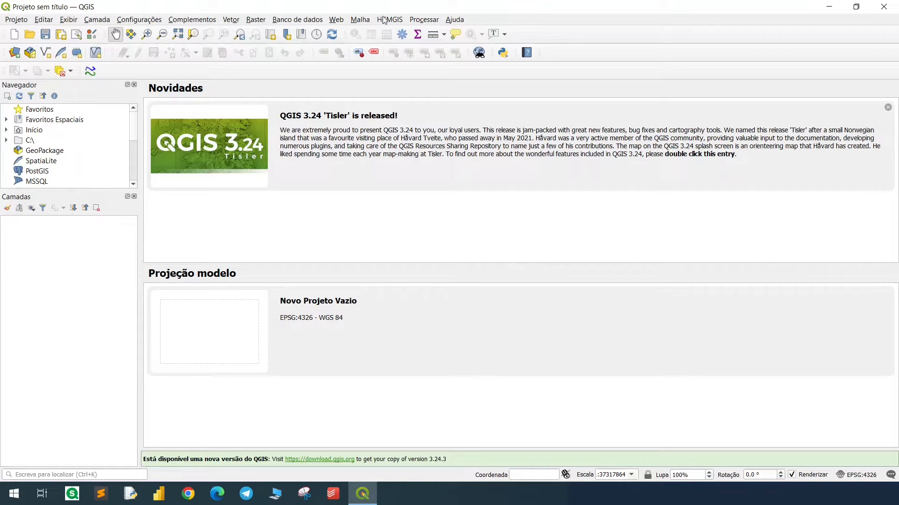
pyautogui.moveTo(270, 85)
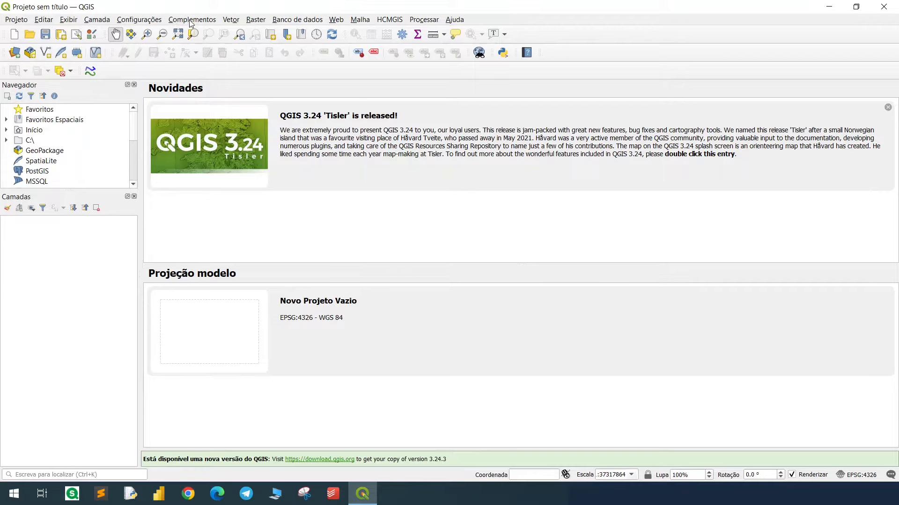
pyautogui.click(191, 19)
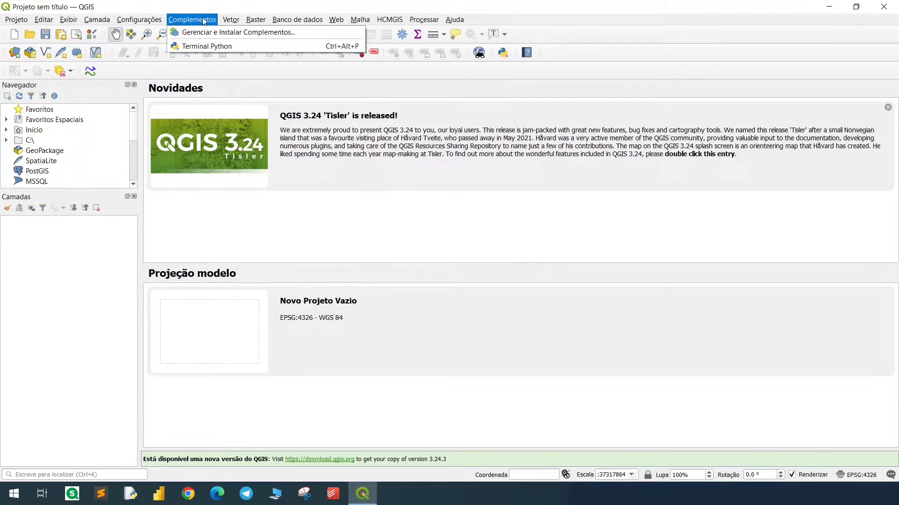
pyautogui.moveTo(254, 32)
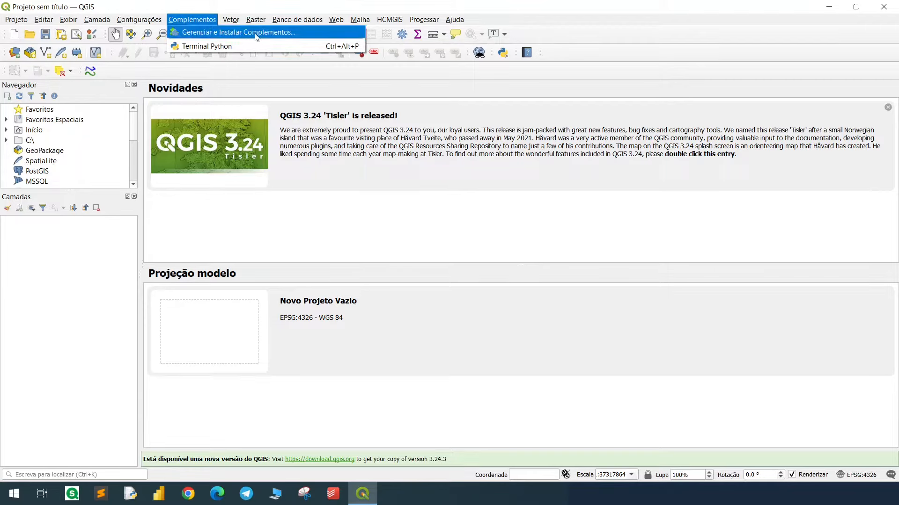
pyautogui.click(237, 33)
pyautogui.write('HCM')
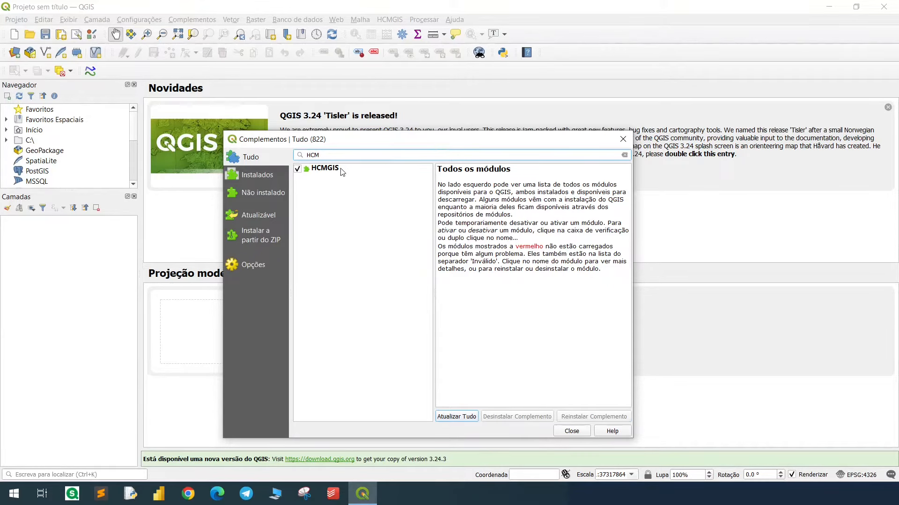
# Step: View the HCMGIS plugin description confirming it is installed, then close the manager
pyautogui.click(325, 168)
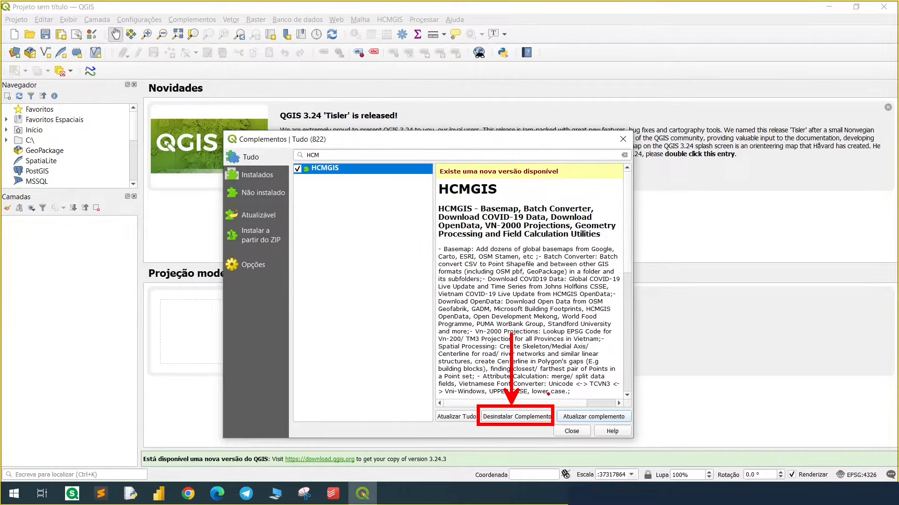
pyautogui.click(571, 430)
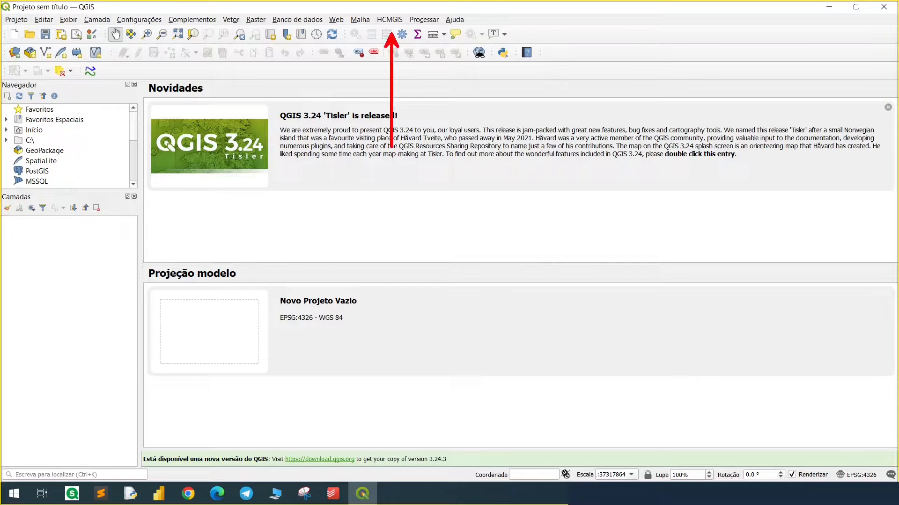
# Step: Start the HCMGIS GADM download for the United States at detail level 3
pyautogui.click(388, 19)
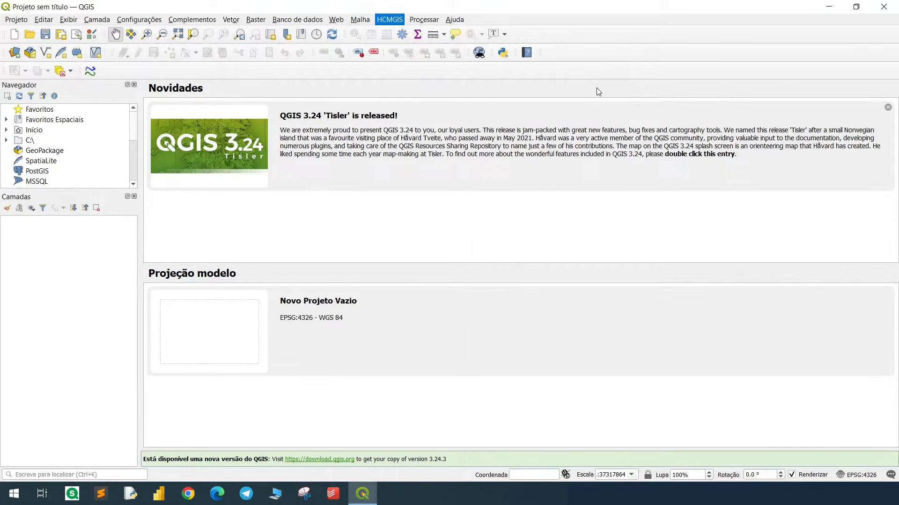
pyautogui.click(389, 18)
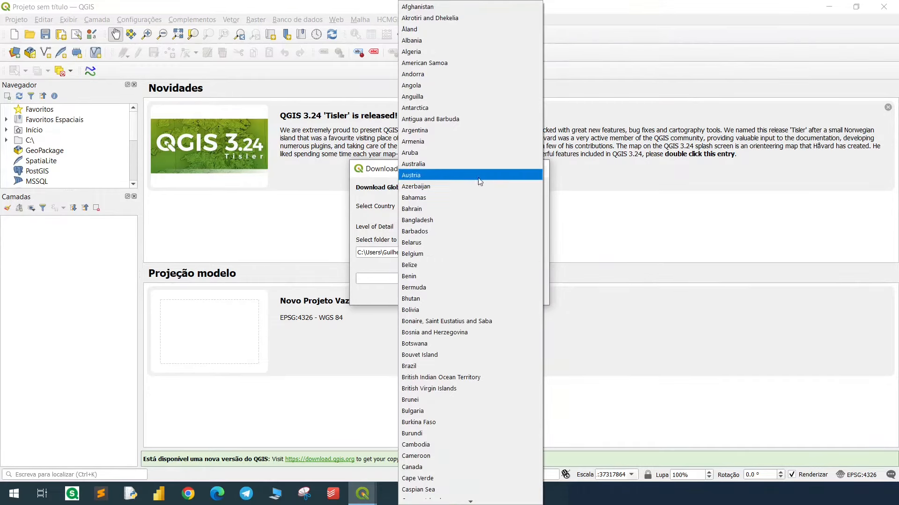
pyautogui.scroll(-3)
pyautogui.write('3')
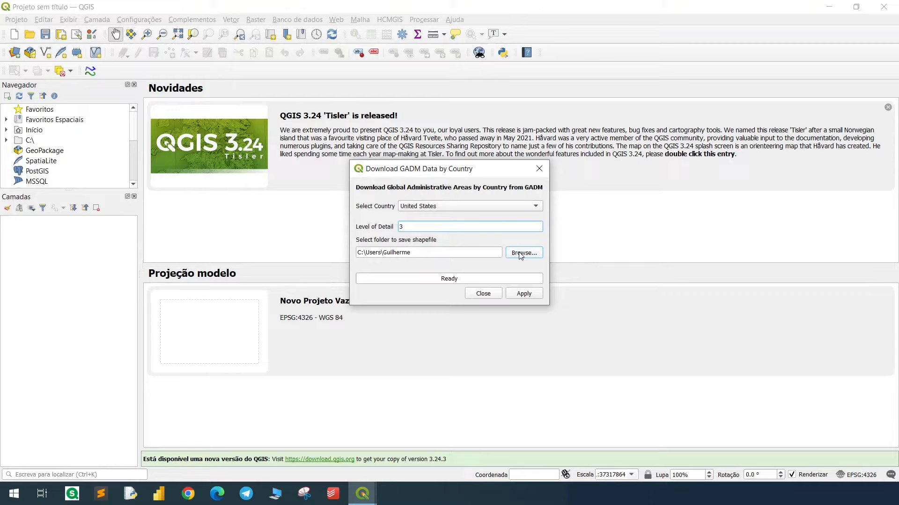
pyautogui.moveTo(523, 270)
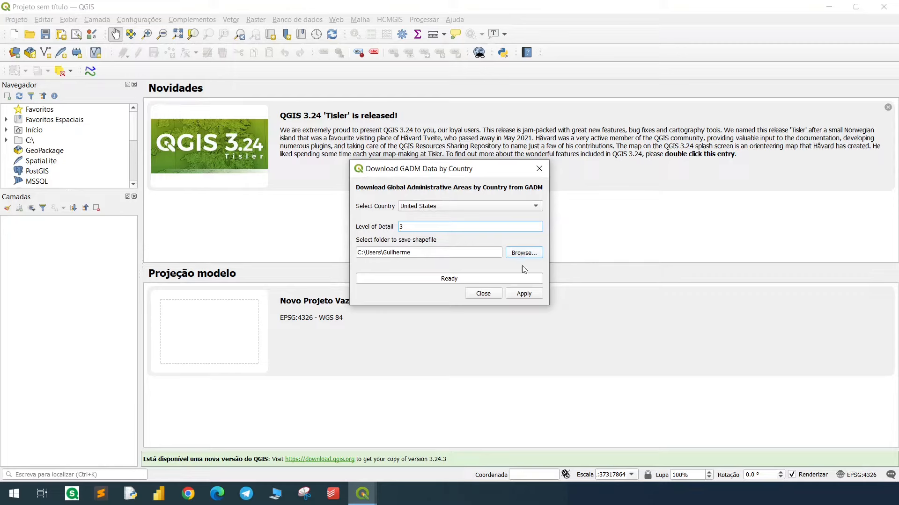
pyautogui.click(523, 293)
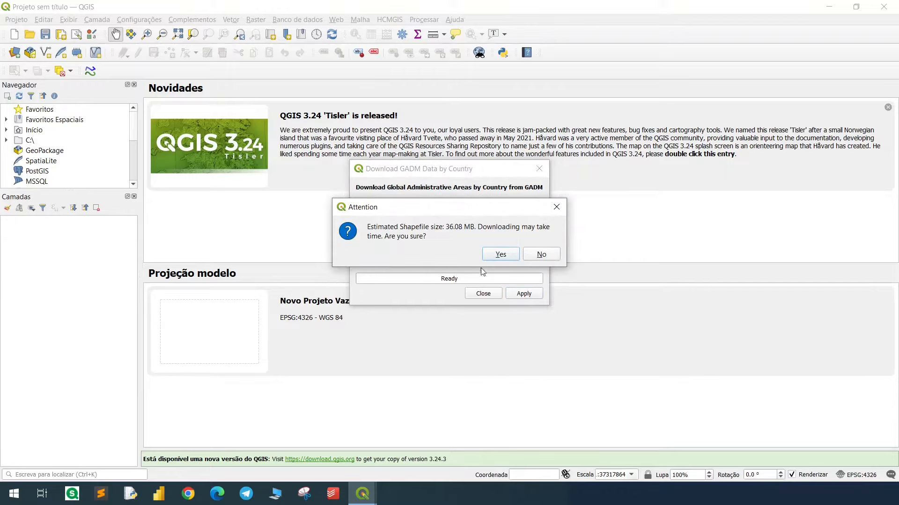
pyautogui.moveTo(477, 237)
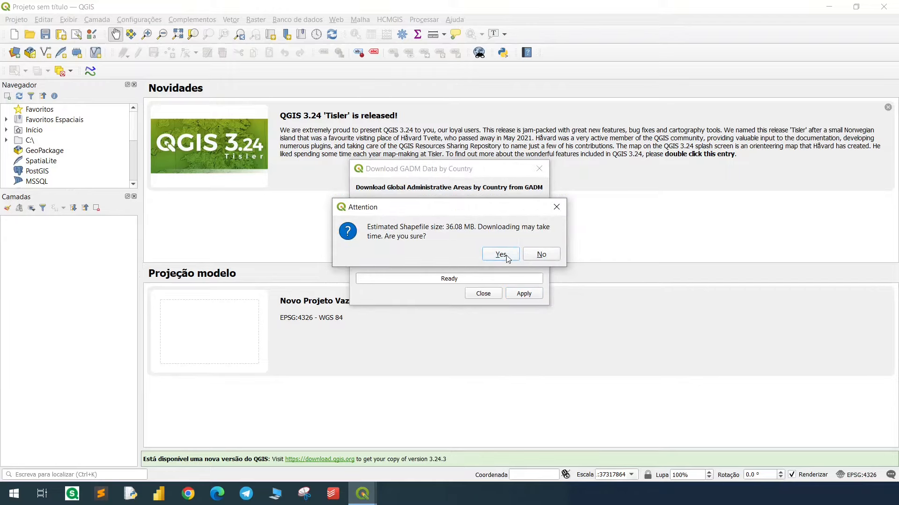
# Step: Confirm the large shapefile download and acknowledge the completion messages
pyautogui.click(500, 254)
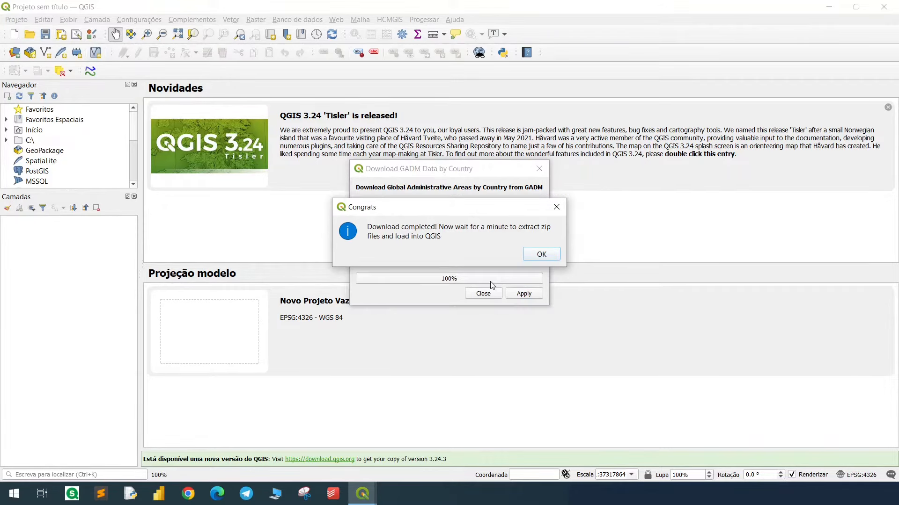
pyautogui.click(540, 254)
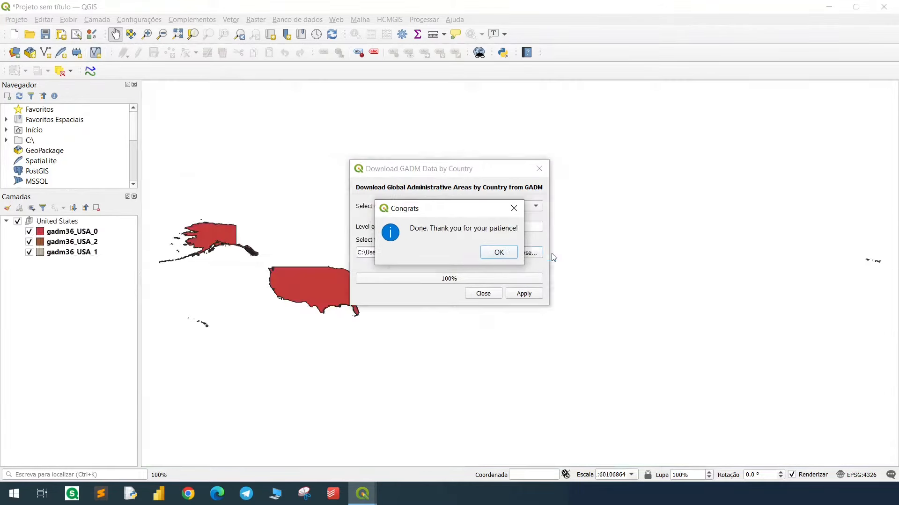
pyautogui.click(498, 252)
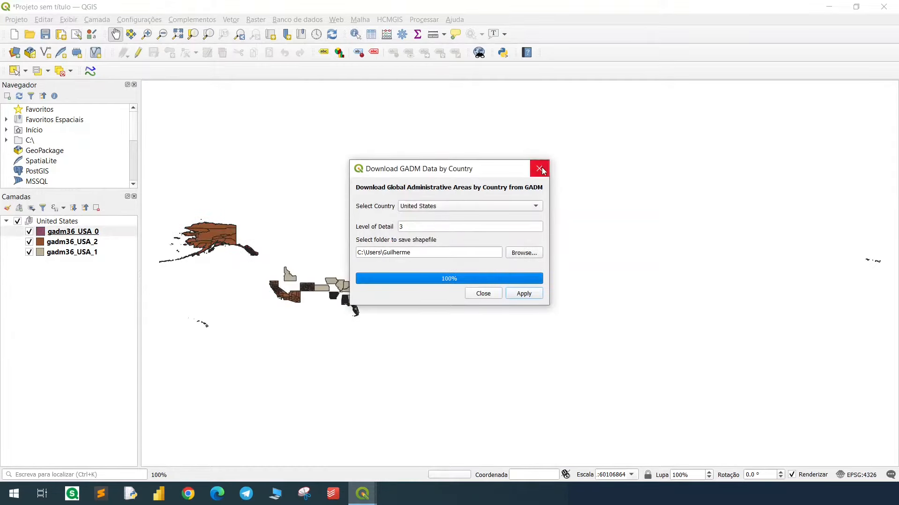
# Step: Toggle the GADM layer visibilities to leave the county layer shown with the state layer hidden
pyautogui.click(538, 169)
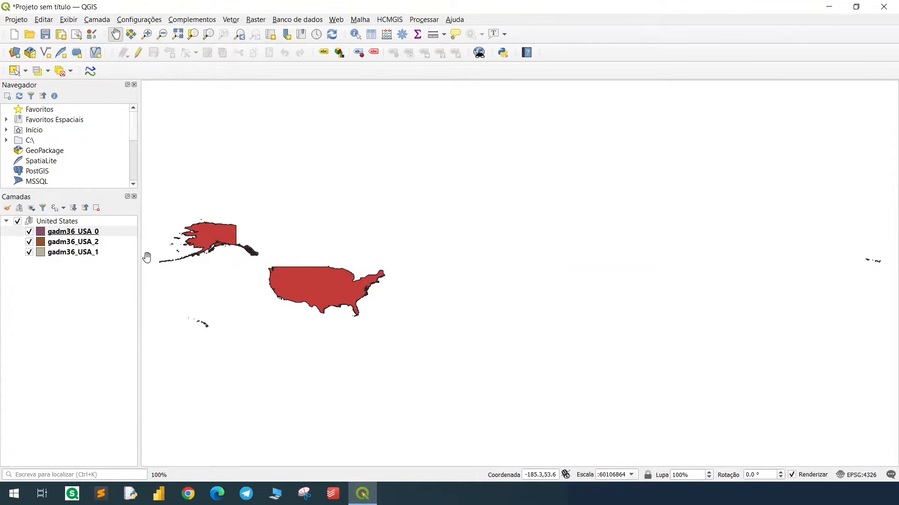
pyautogui.click(29, 231)
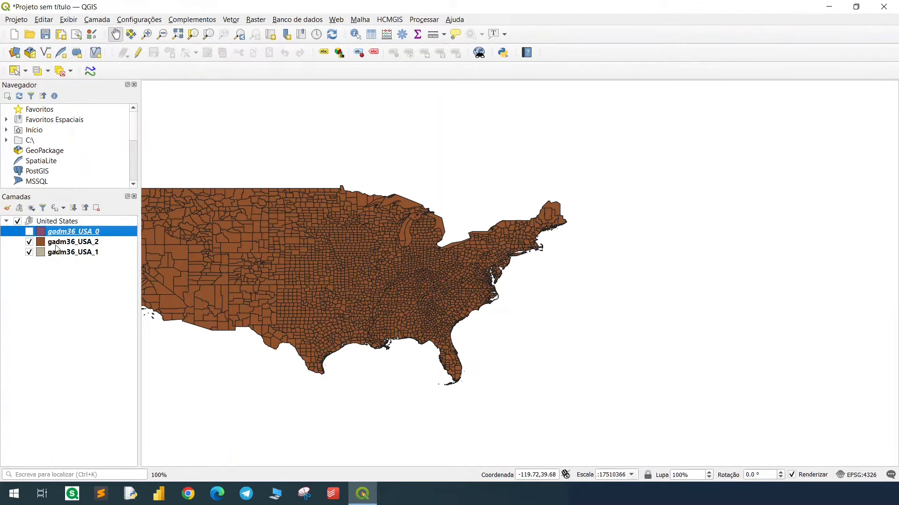
pyautogui.click(29, 232)
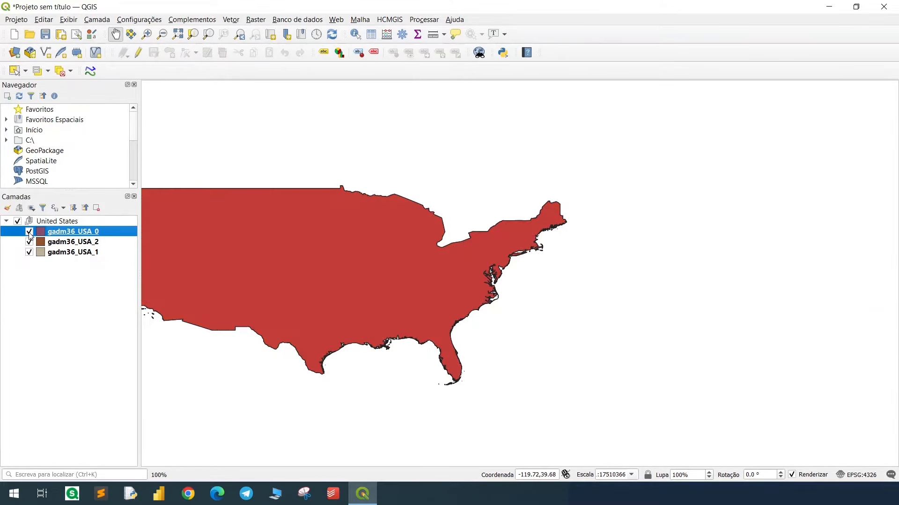
pyautogui.click(28, 230)
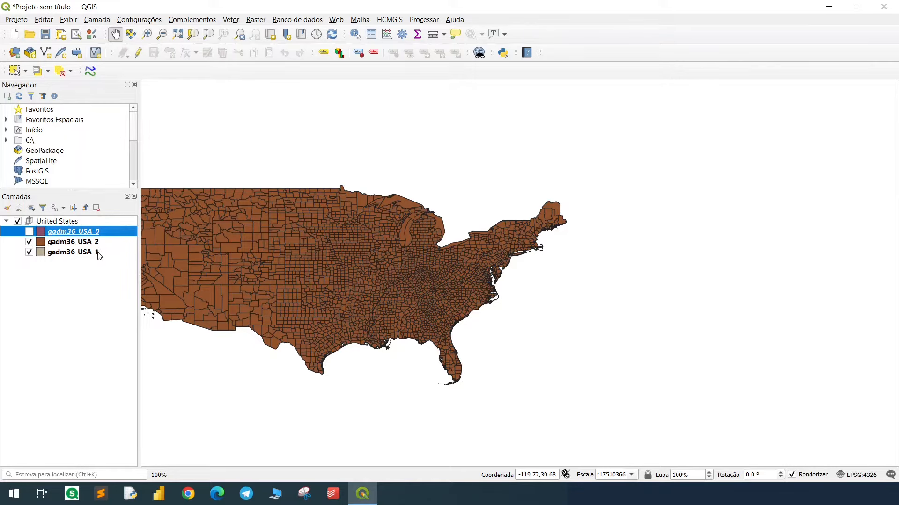
pyautogui.click(29, 242)
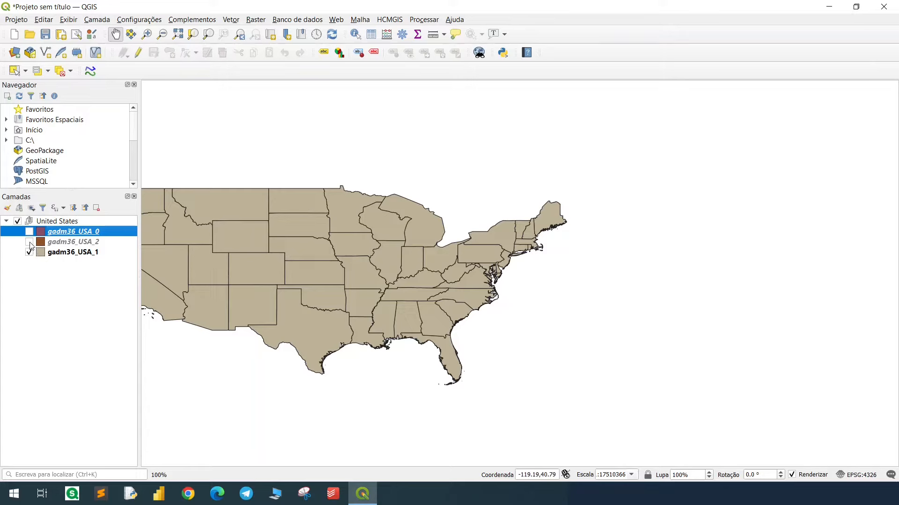
pyautogui.click(29, 242)
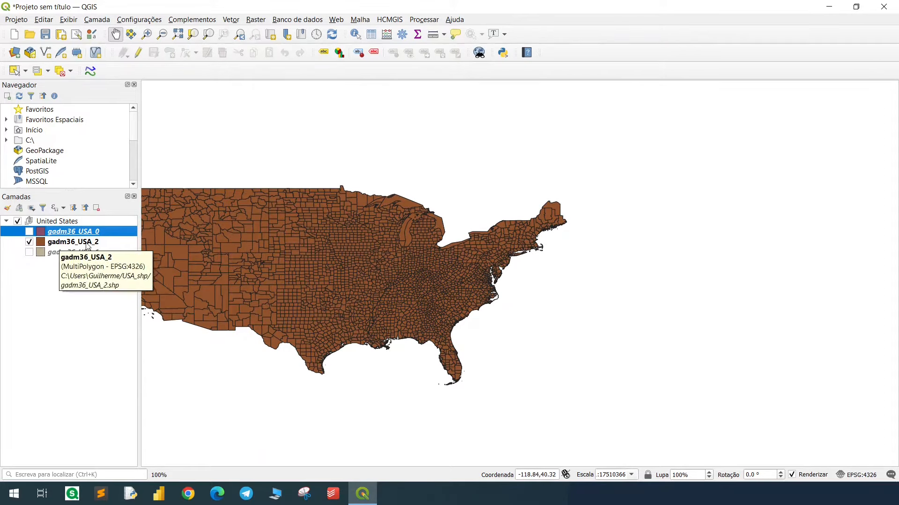
# Step: Save the gadm36_USA_2 county layer's features as KML named 'US Map County Layer'
pyautogui.rightClick(69, 242)
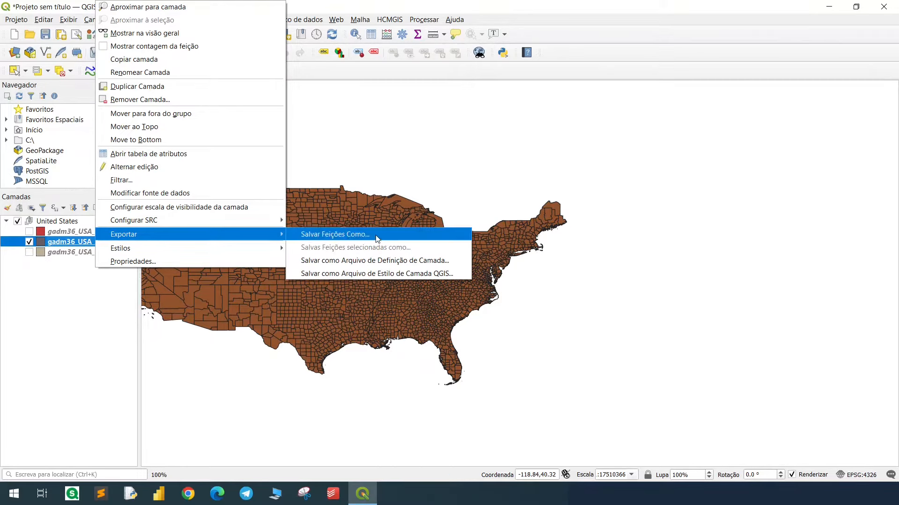
pyautogui.click(335, 235)
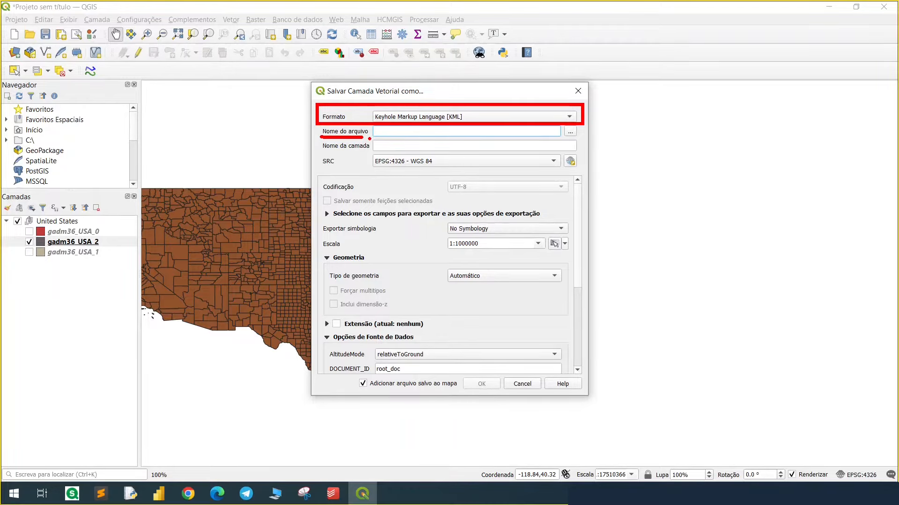
pyautogui.click(569, 131)
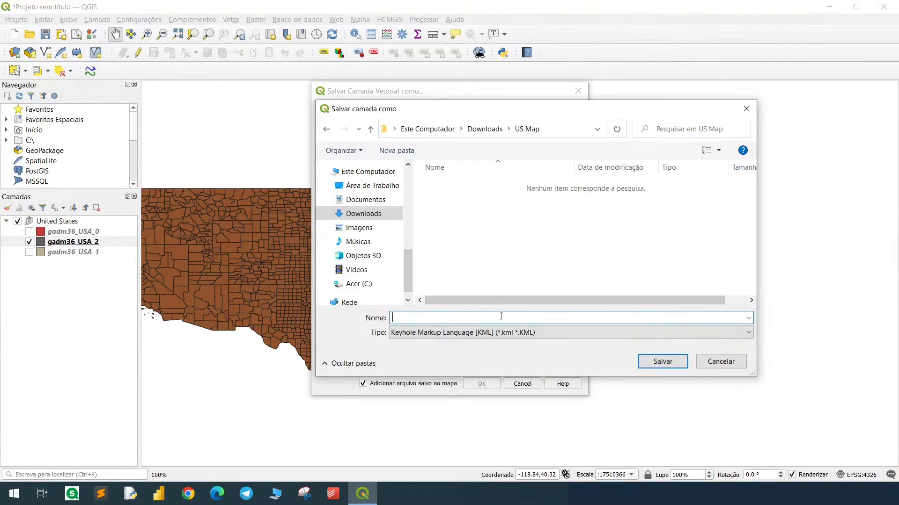
pyautogui.write('US Map County Layer')
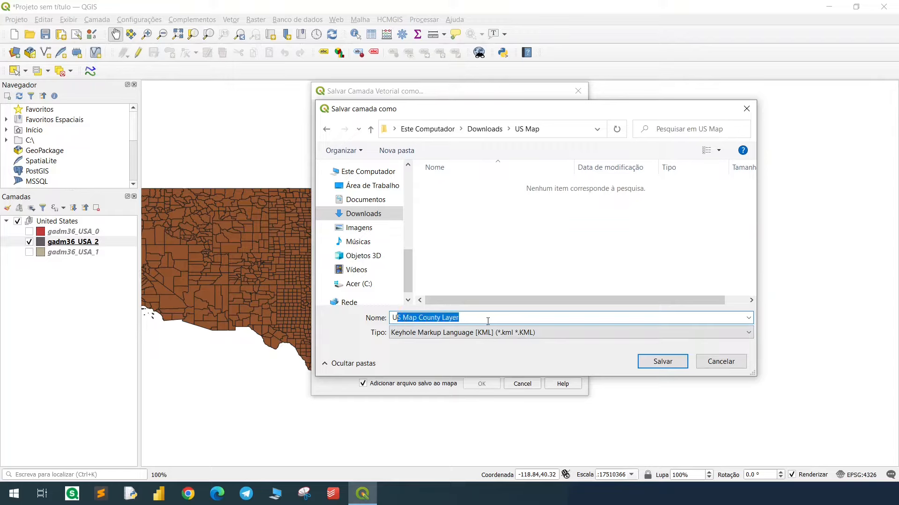
pyautogui.click(660, 361)
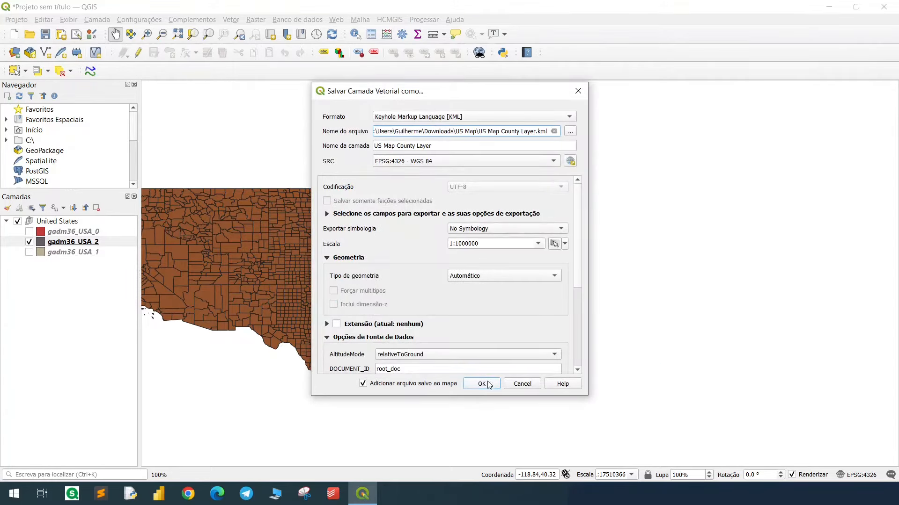
# Step: Run the KML export and go to the US Map folder holding the file
pyautogui.click(481, 383)
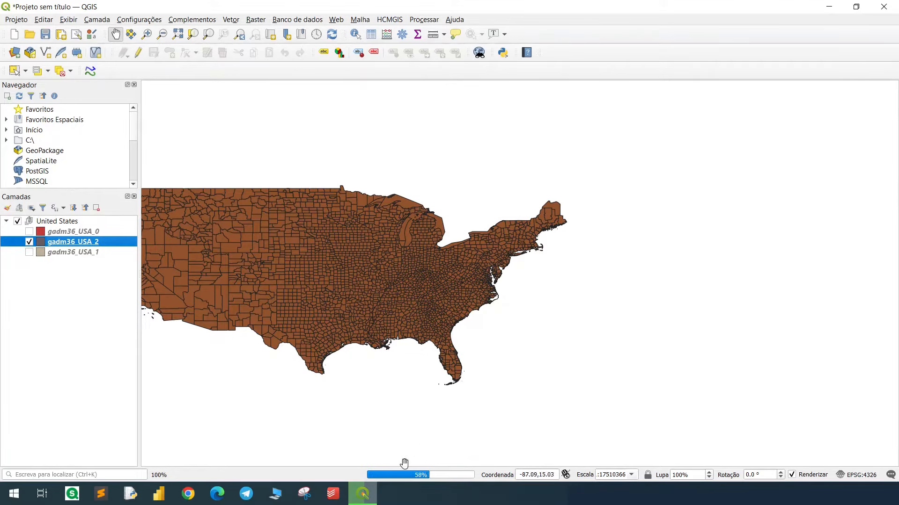
pyautogui.click(391, 493)
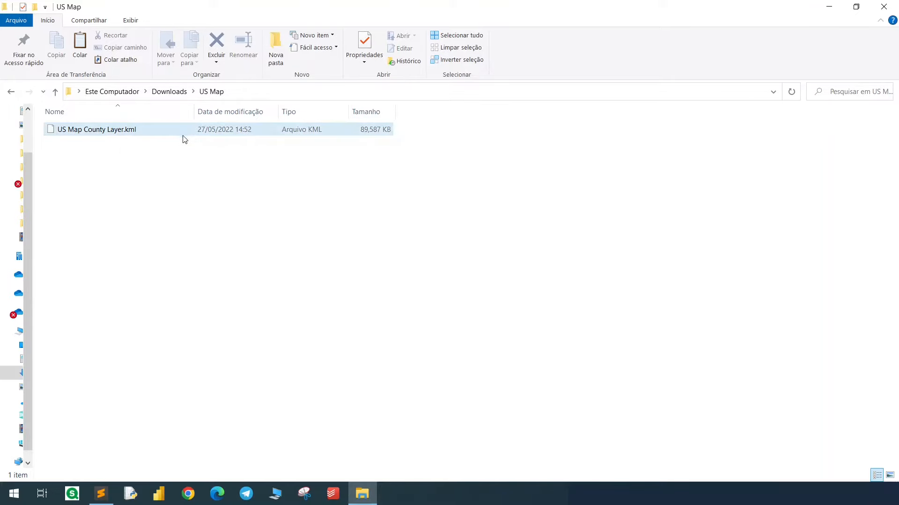
# Step: Inspect the county KML's attributes in Sublime Text, close it and start a new Qlik Sense app
pyautogui.doubleClick(97, 129)
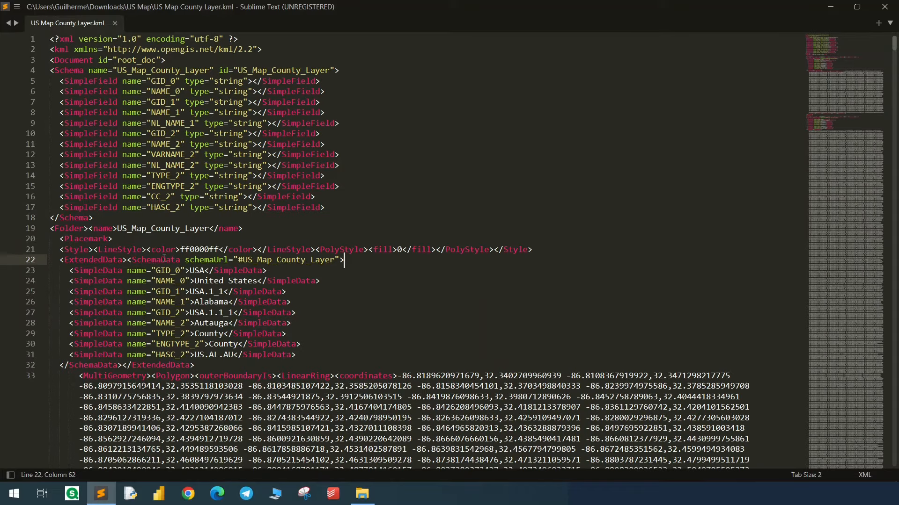
pyautogui.doubleClick(210, 302)
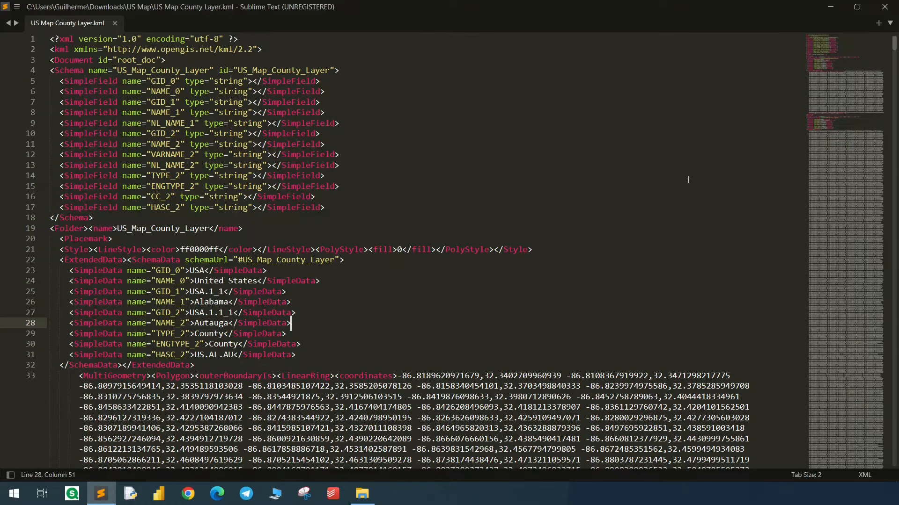
pyautogui.click(362, 492)
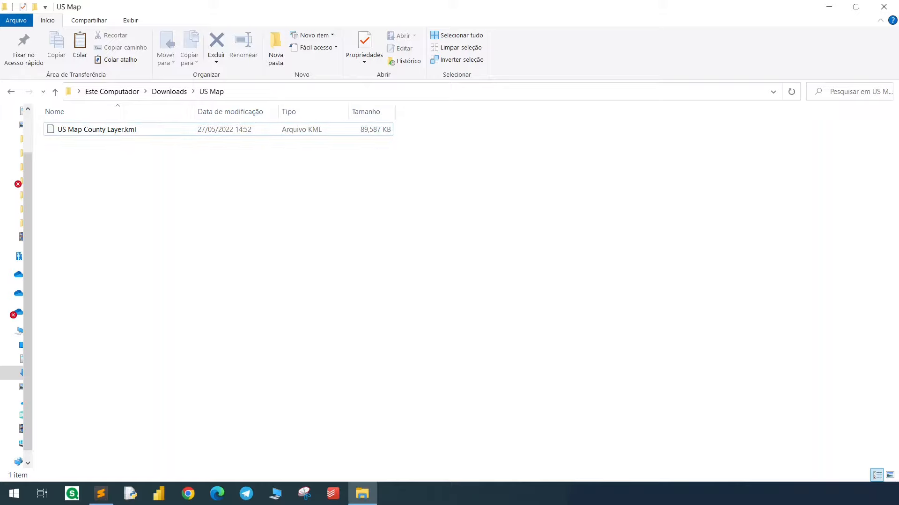
pyautogui.click(188, 493)
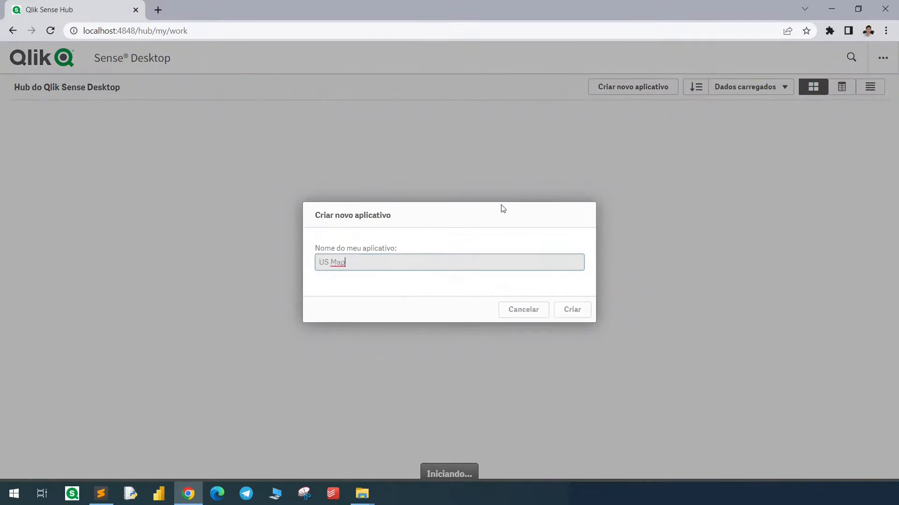
# Step: Create the US Map app, add a folder connection to Downloads\US Map and a new script section
pyautogui.click(572, 309)
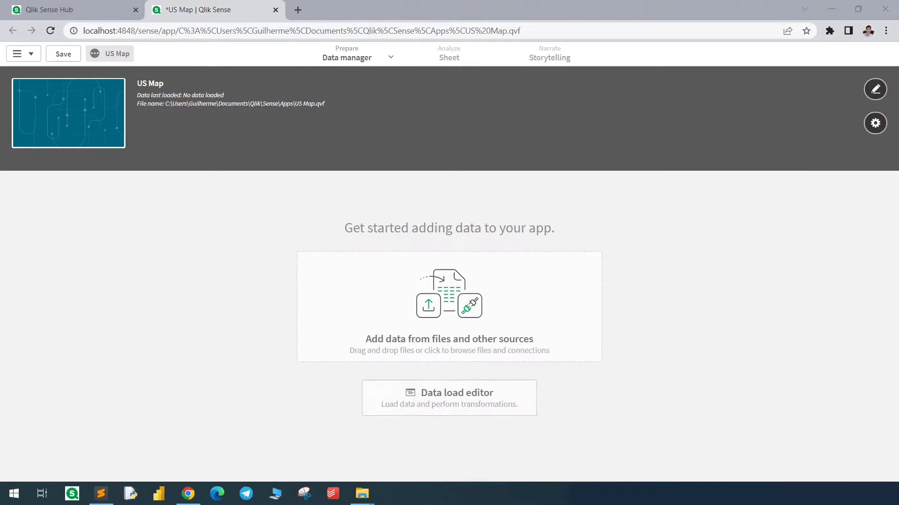
pyautogui.click(456, 398)
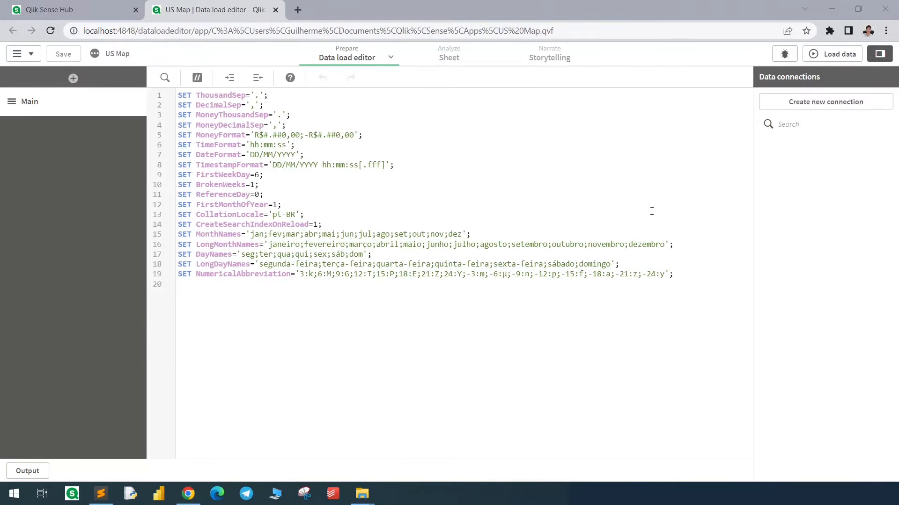
pyautogui.click(824, 102)
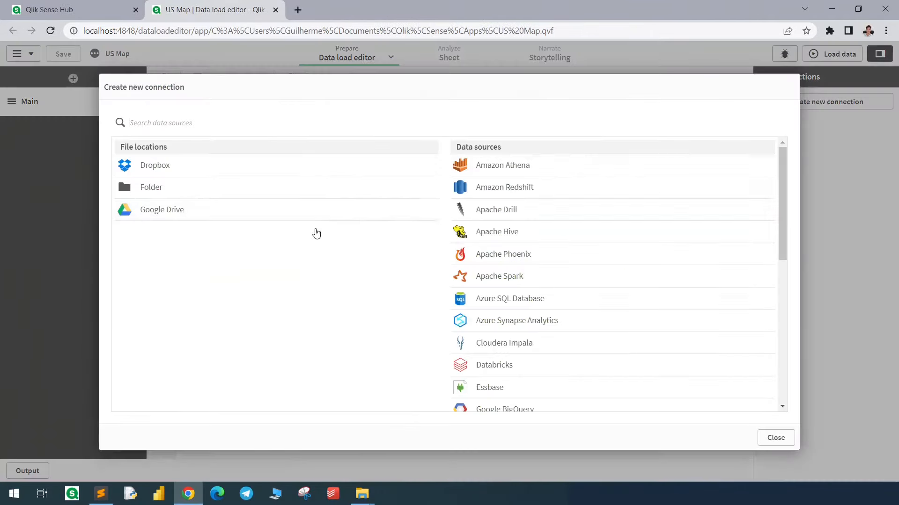
pyautogui.click(151, 186)
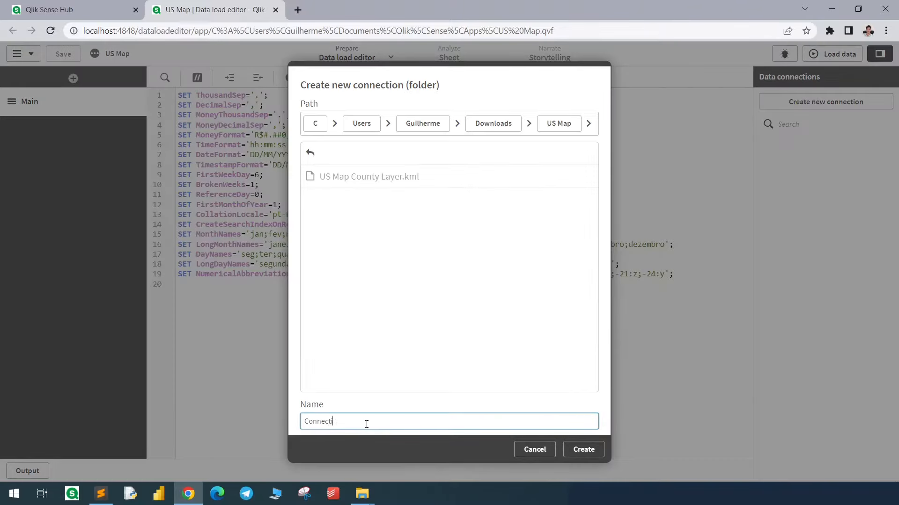
pyautogui.click(583, 450)
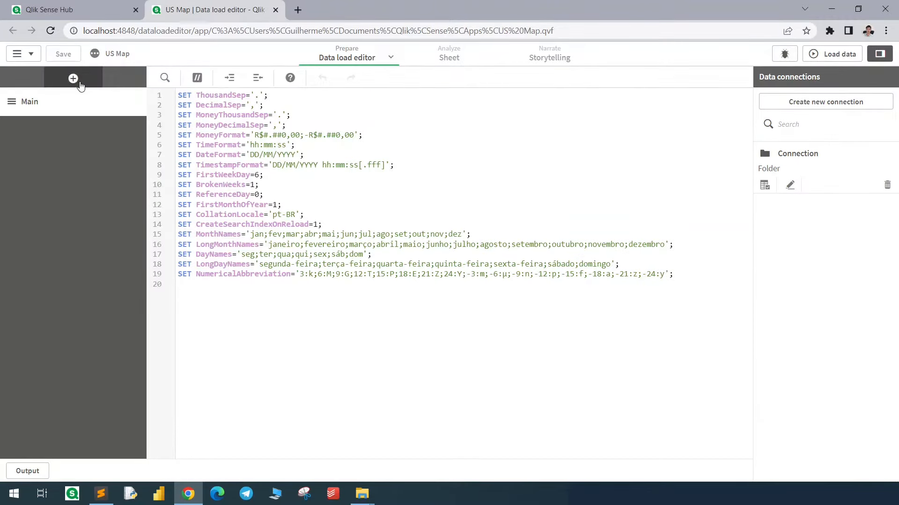
pyautogui.click(73, 79)
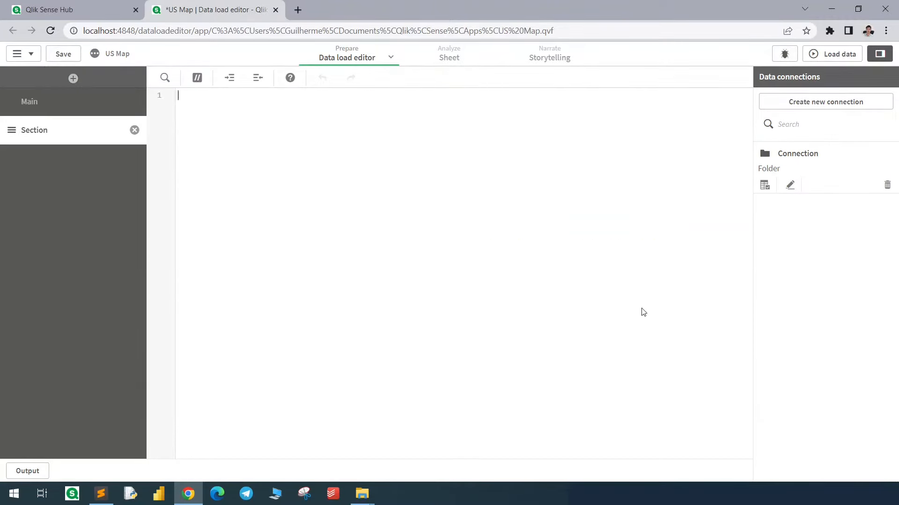
# Step: Select US Map County Layer.kml from the connection to preview its data
pyautogui.click(764, 184)
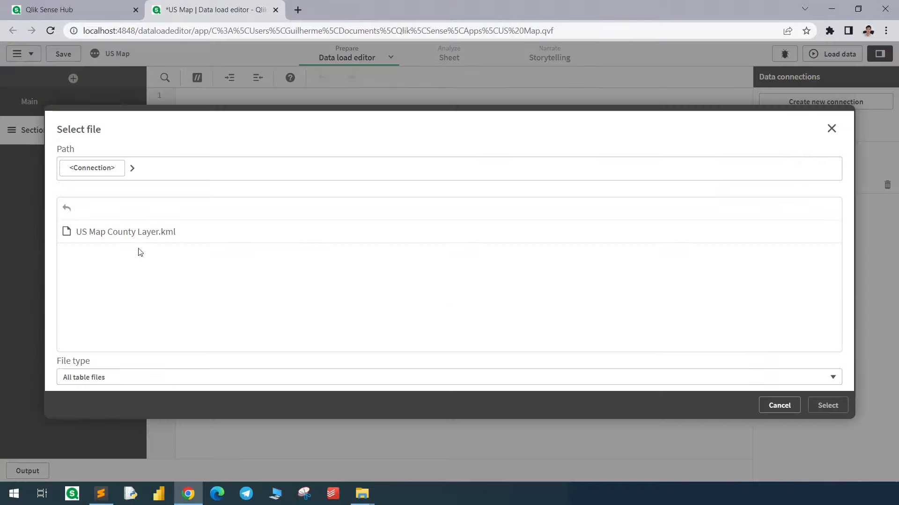
pyautogui.click(125, 232)
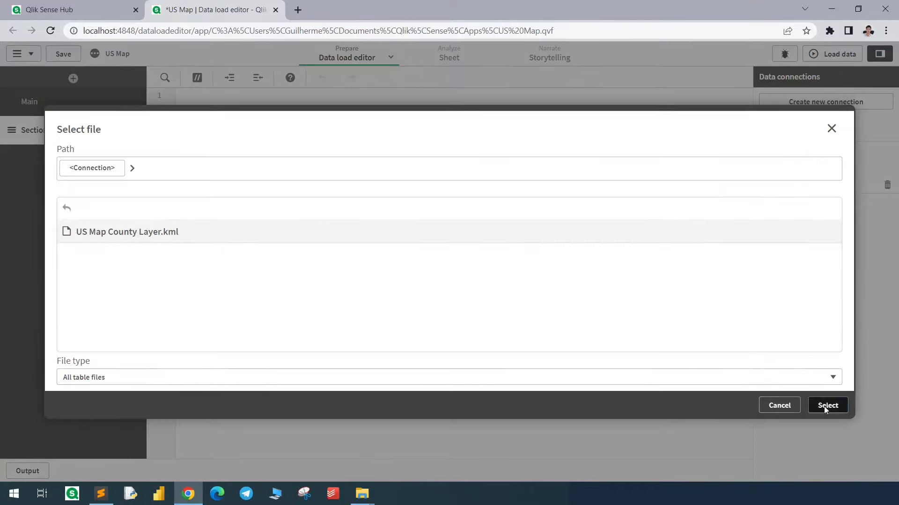
pyautogui.click(827, 405)
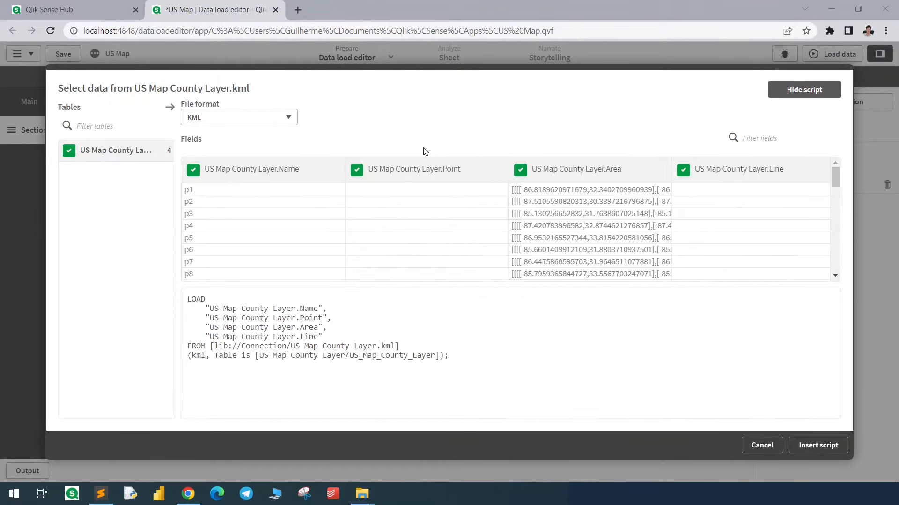
pyautogui.moveTo(101, 493)
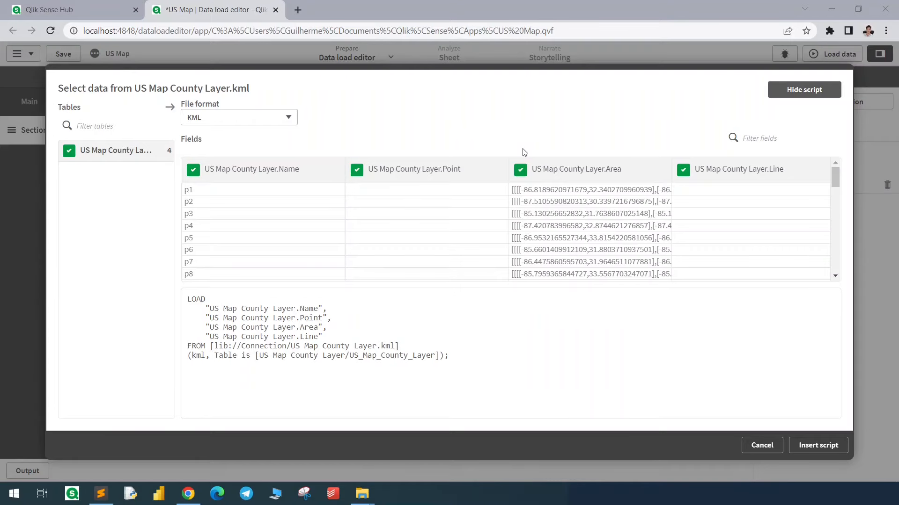
pyautogui.moveTo(618, 241)
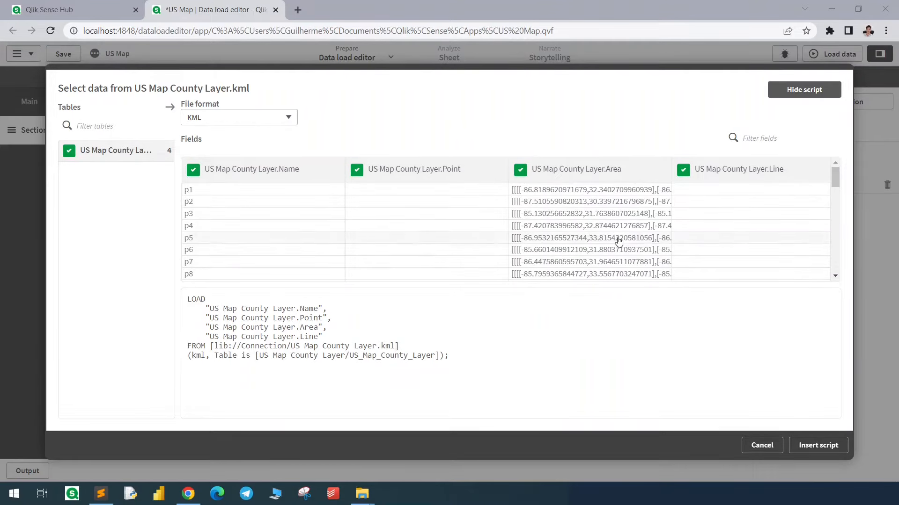
pyautogui.moveTo(255, 202)
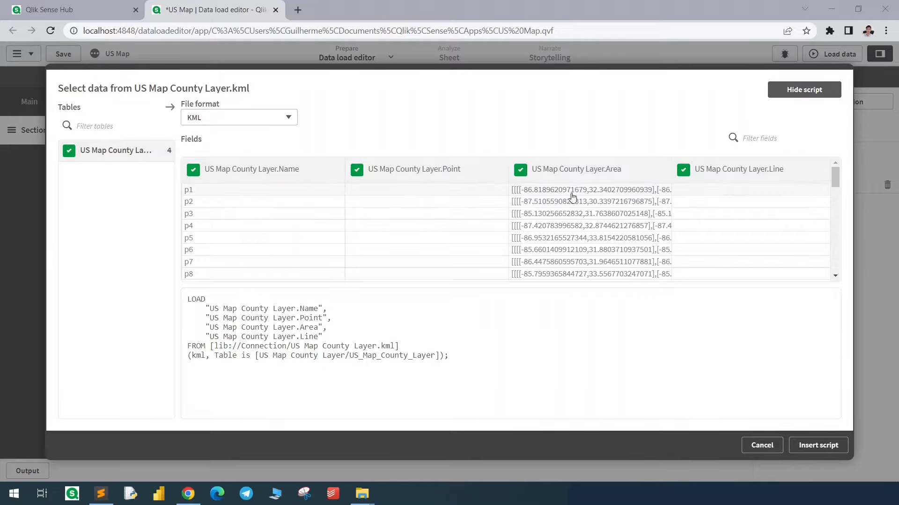
pyautogui.moveTo(534, 197)
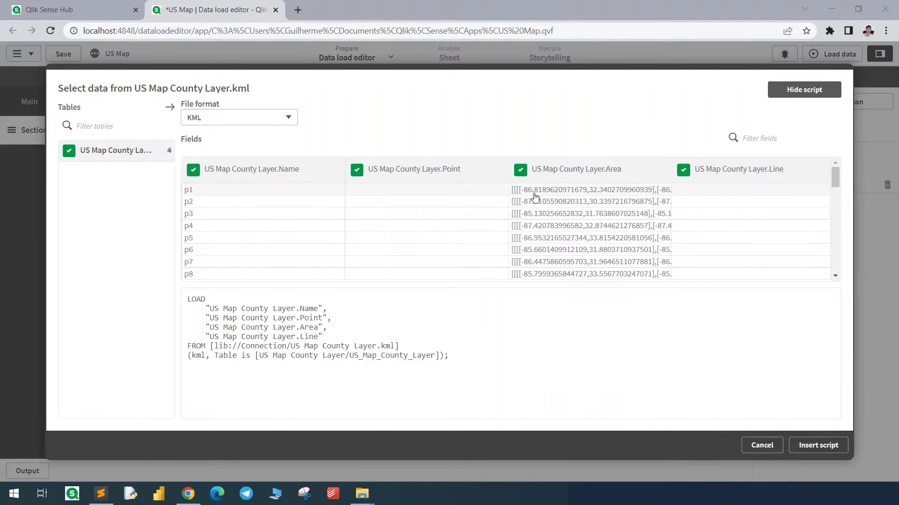
# Step: Check a county record's state and county fields in Sublime Text and return to the preview
pyautogui.click(101, 493)
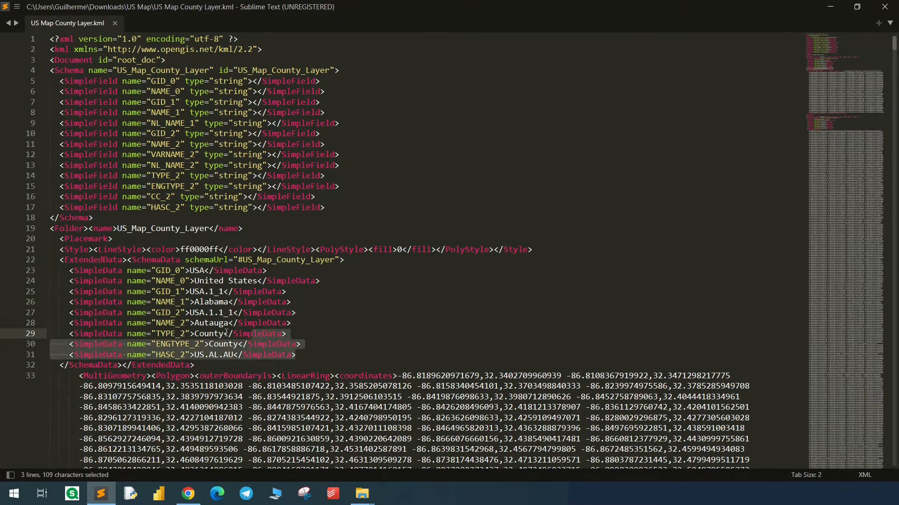
pyautogui.click(295, 312)
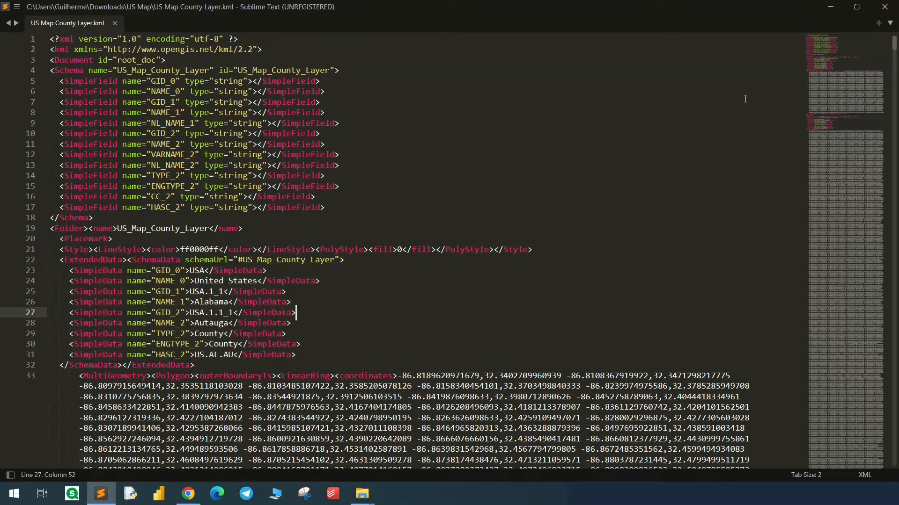
pyautogui.click(188, 493)
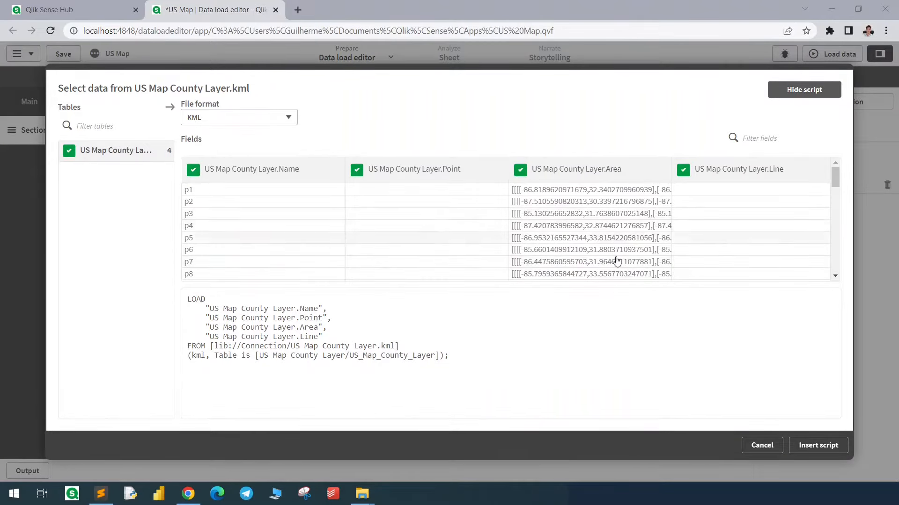
# Step: Insert the KML load script and add 'Rowno() as Rowno,' as its first field
pyautogui.click(818, 446)
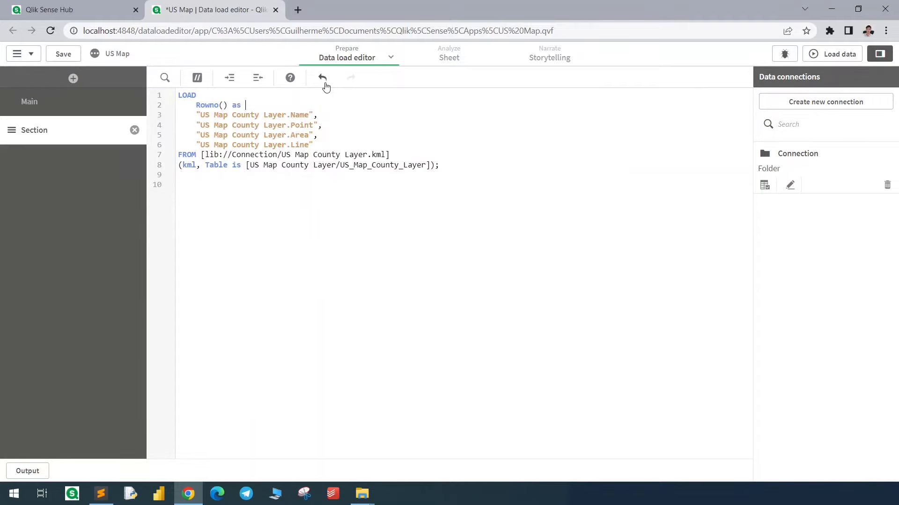
pyautogui.write('Rowno,')
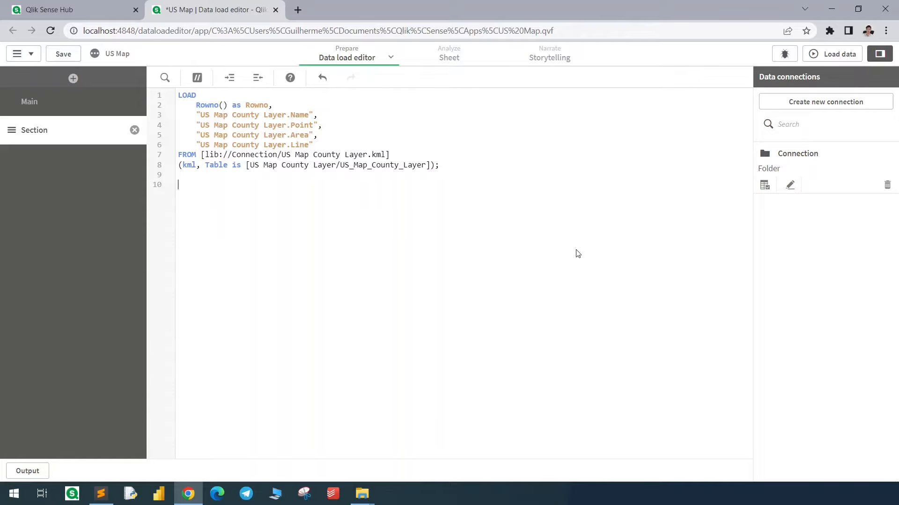
# Step: Select the county KML again from the connection and read it as XML format
pyautogui.click(764, 184)
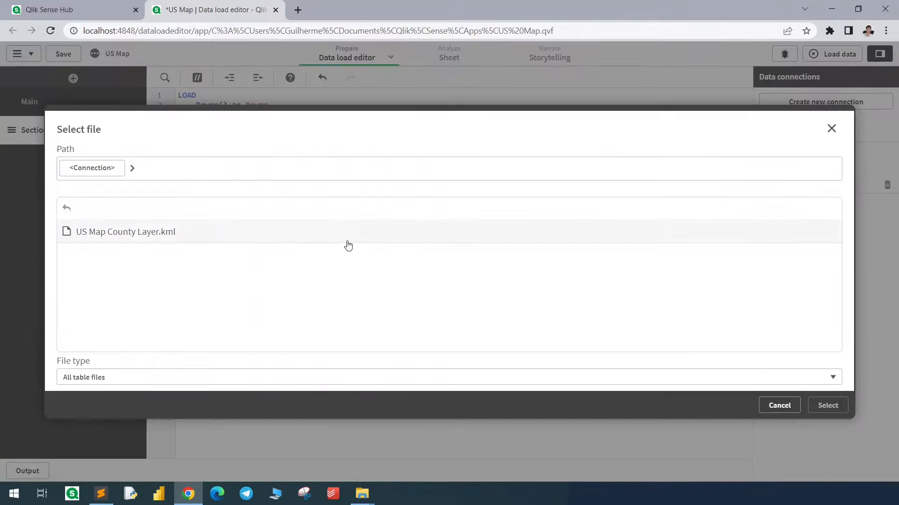
pyautogui.click(828, 406)
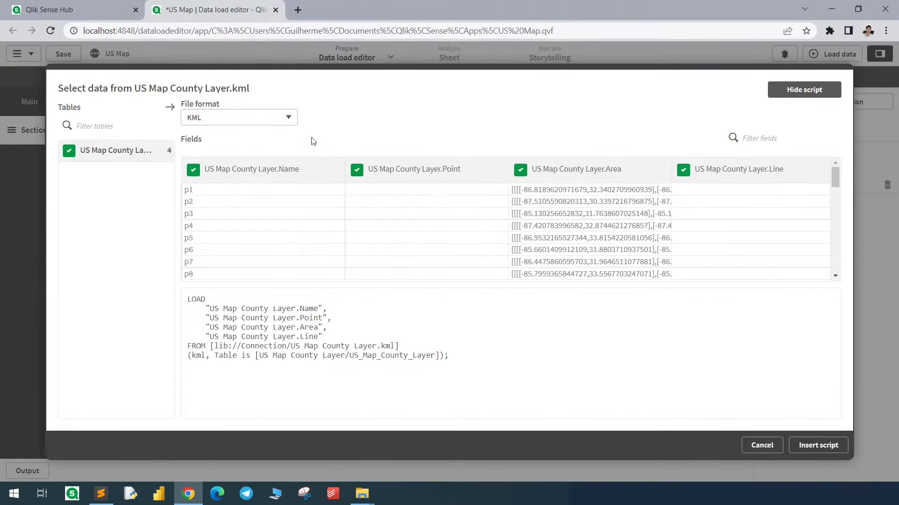
pyautogui.click(239, 118)
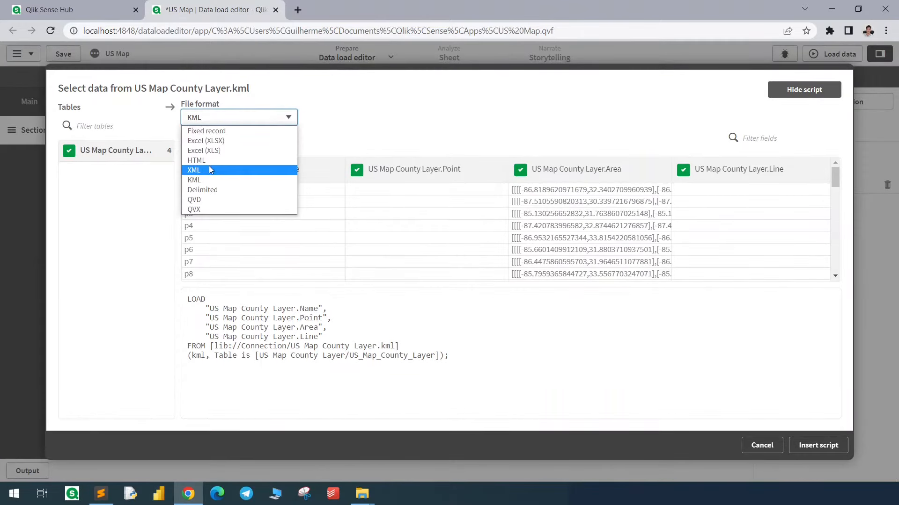
pyautogui.click(193, 171)
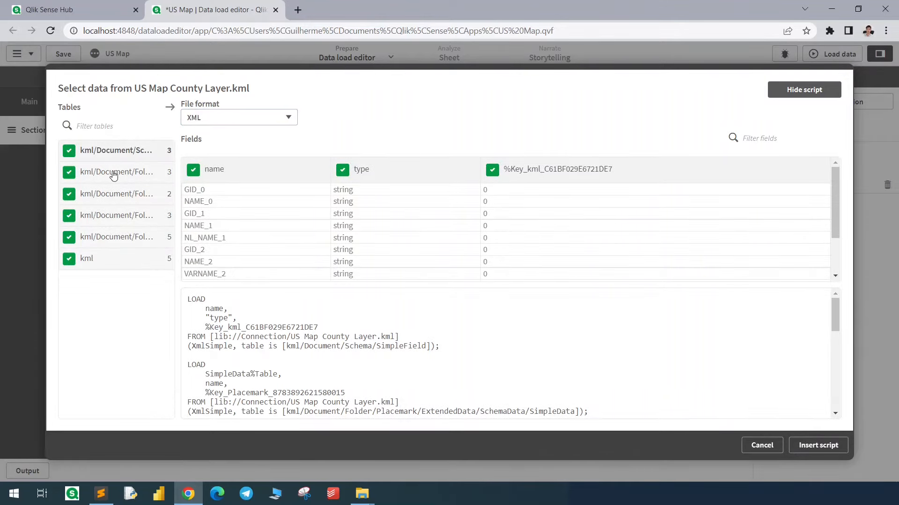
# Step: Keep only the SimpleData table selected and insert its load into the script
pyautogui.click(117, 172)
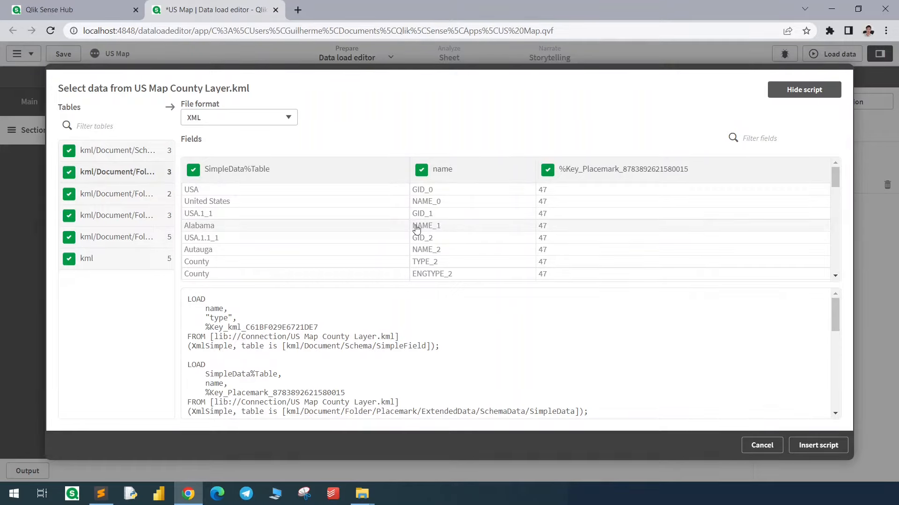
pyautogui.moveTo(188, 229)
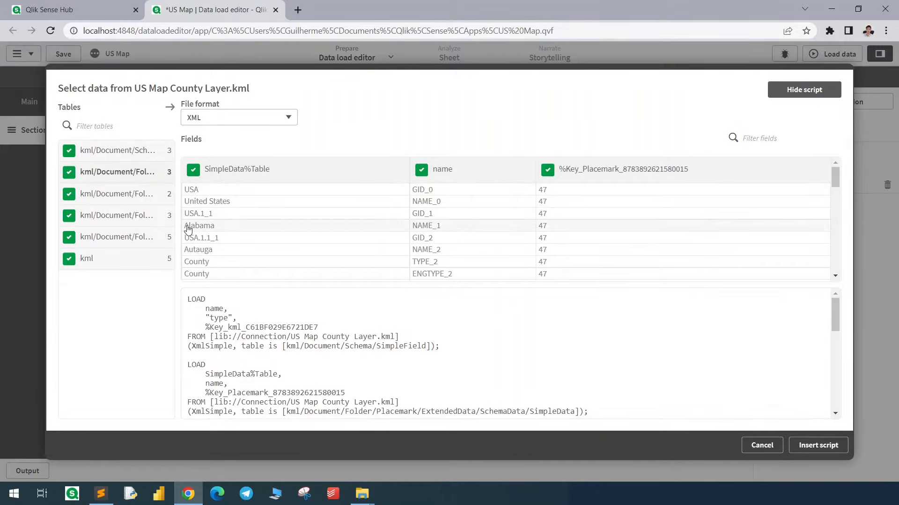
pyautogui.moveTo(404, 228)
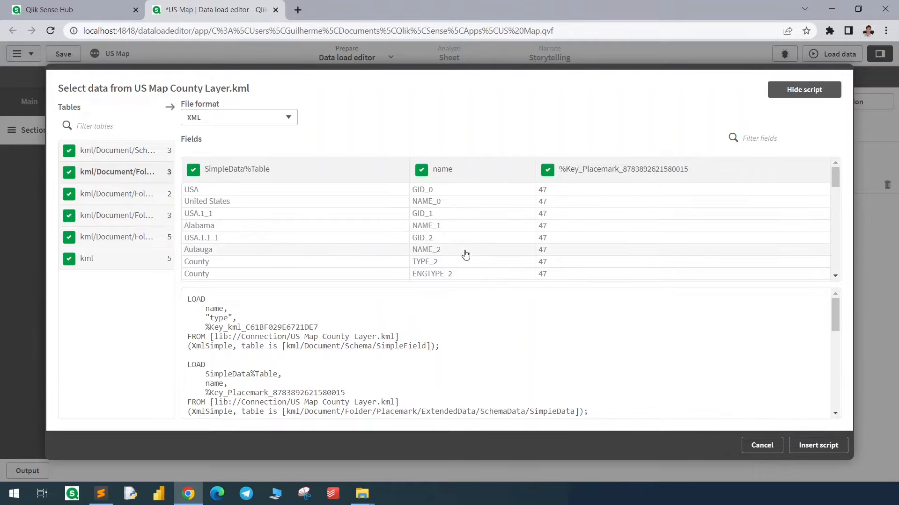
pyautogui.moveTo(446, 255)
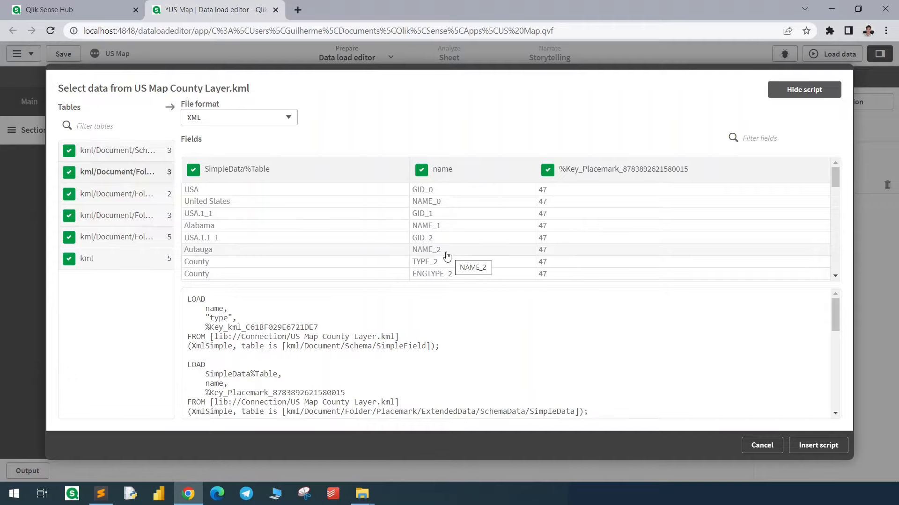
pyautogui.click(69, 151)
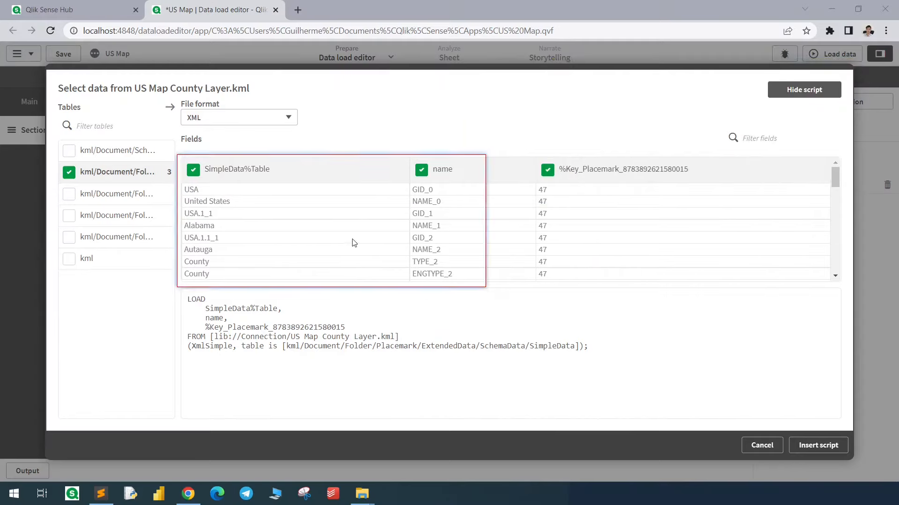
pyautogui.click(817, 445)
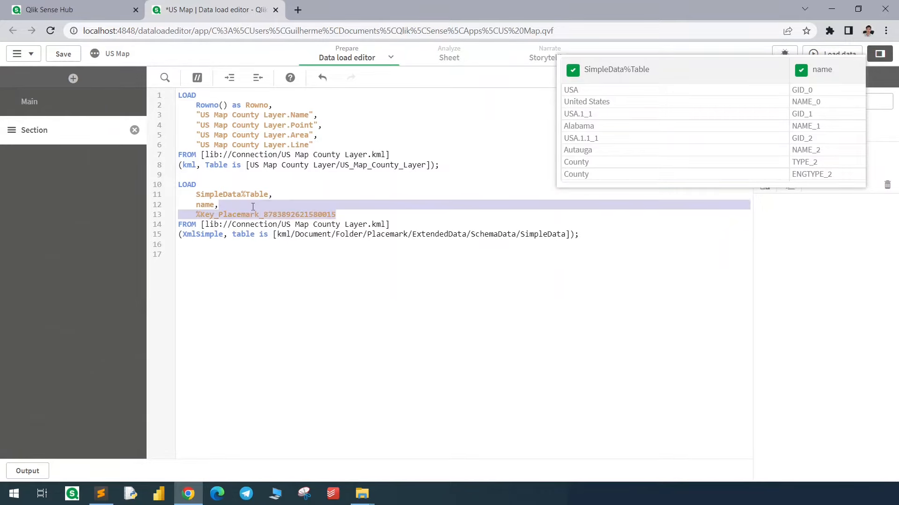
# Step: Remove the %Key field and alias SimpleData%Table as State in the second load
pyautogui.press('Delete')
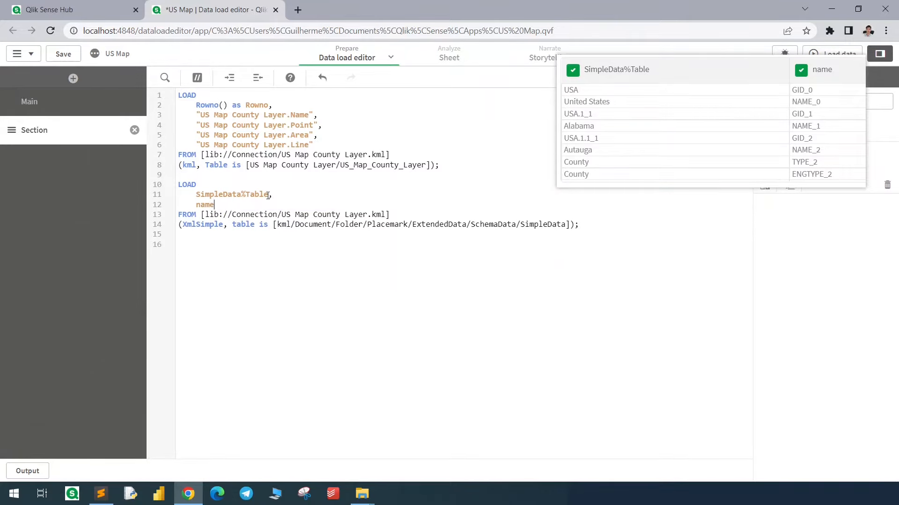
pyautogui.write('as')
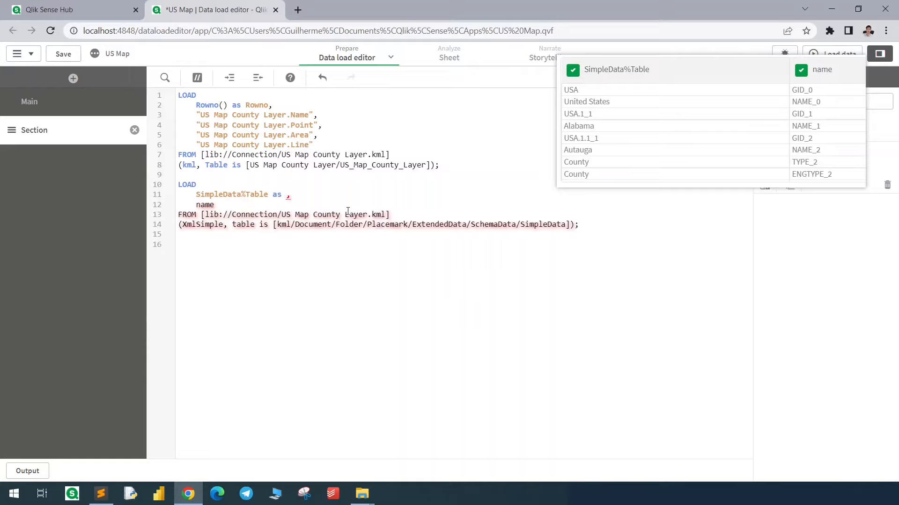
pyautogui.write('S')
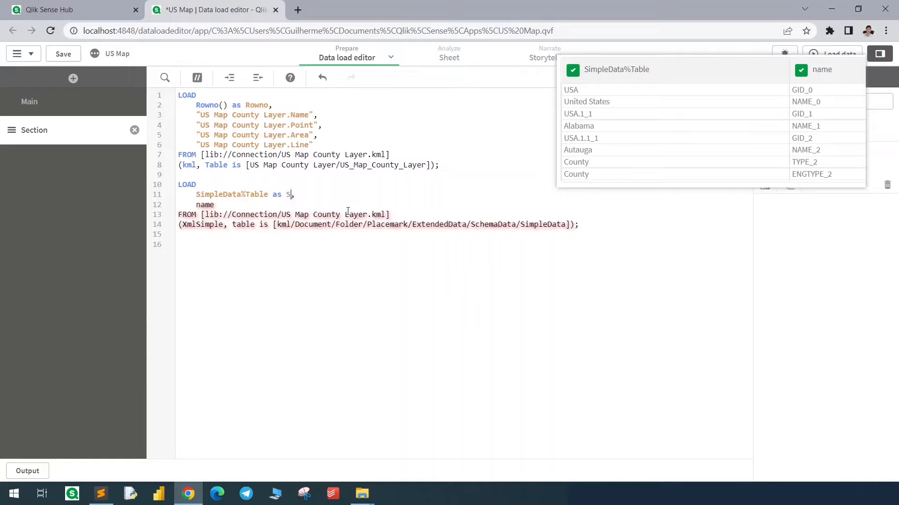
pyautogui.write('tate')
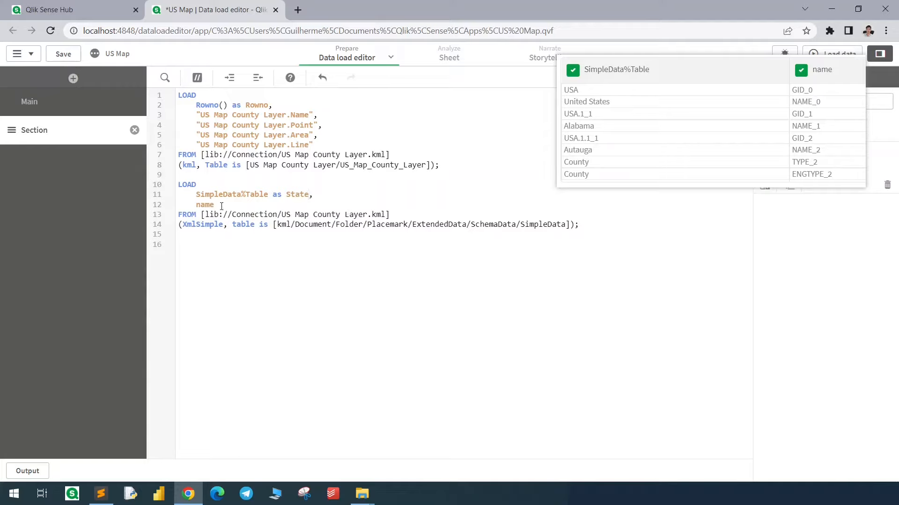
# Step: Add a where name='NAME_1' filter and a Rowno() as Rowno field to the load
pyautogui.click(575, 224)
pyautogui.write('where ;')
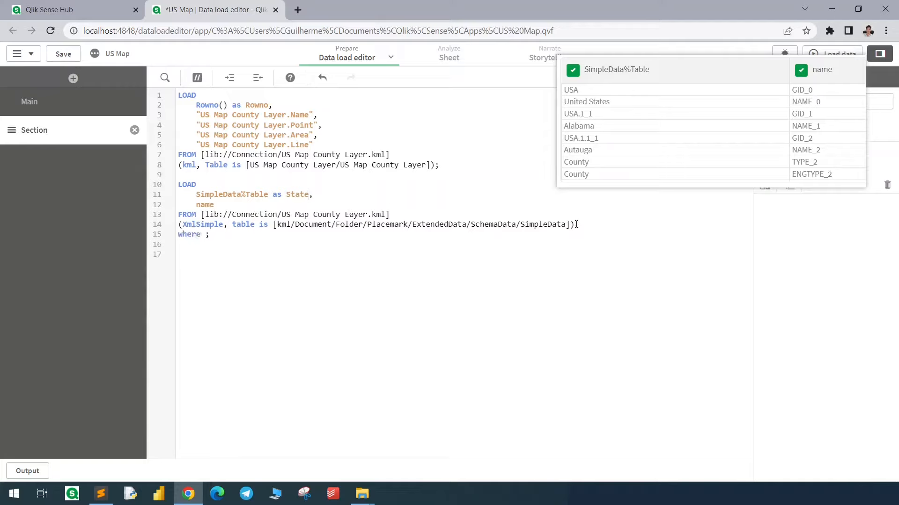
pyautogui.write('name=')
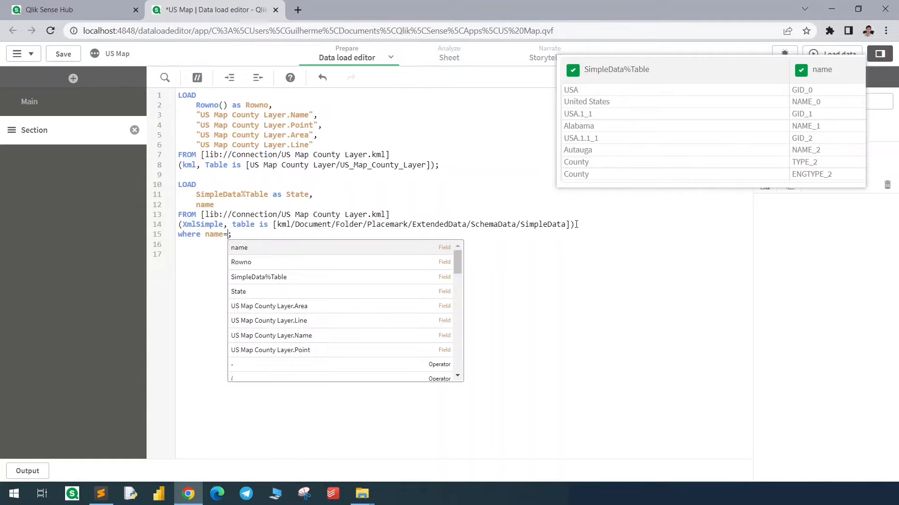
pyautogui.write("'NAME_1")
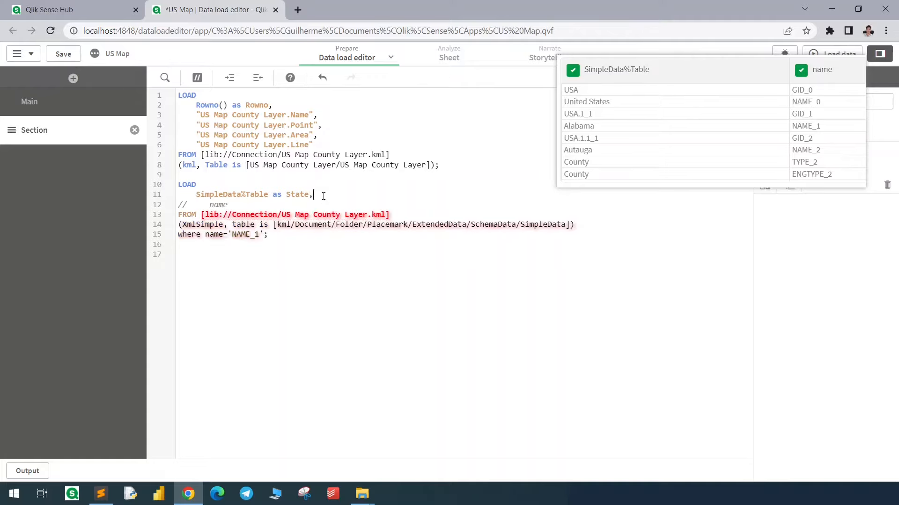
pyautogui.press('enter')
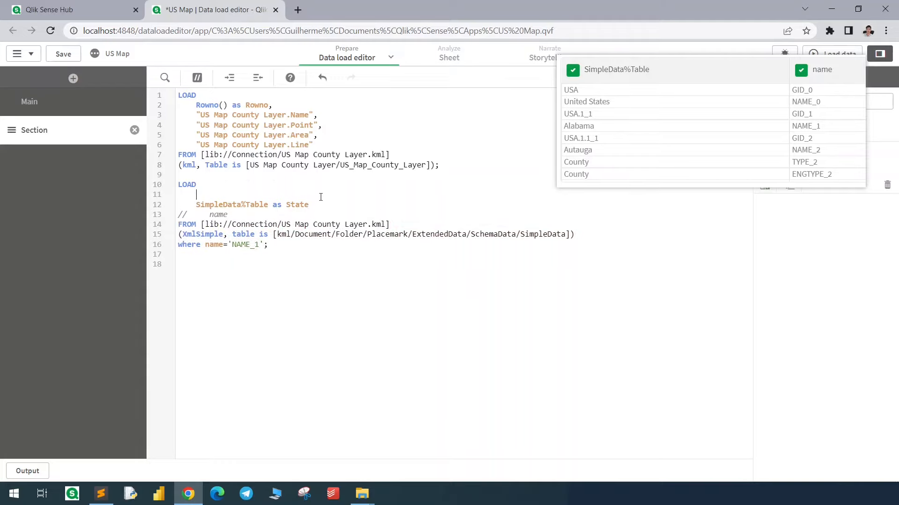
pyautogui.write('Rowno()')
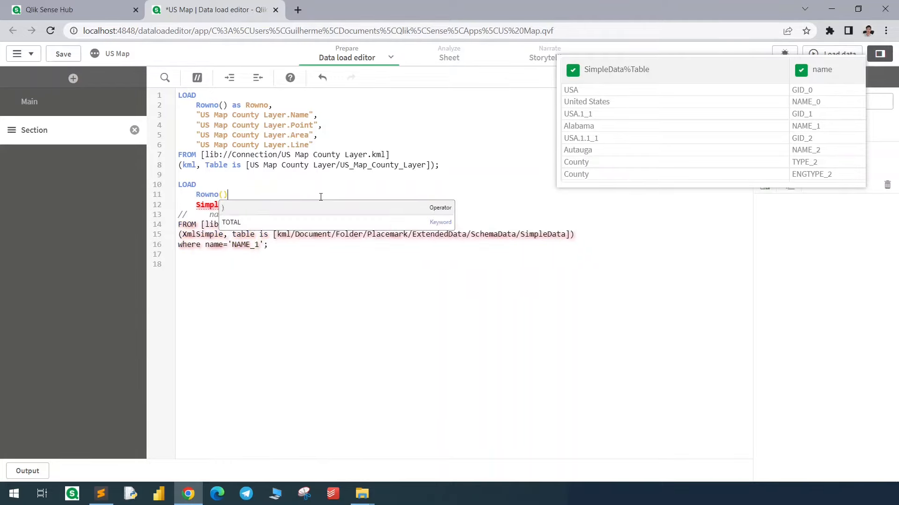
pyautogui.write('as Rowno,')
pyautogui.click(464, 184)
pyautogui.write(' Distinct')
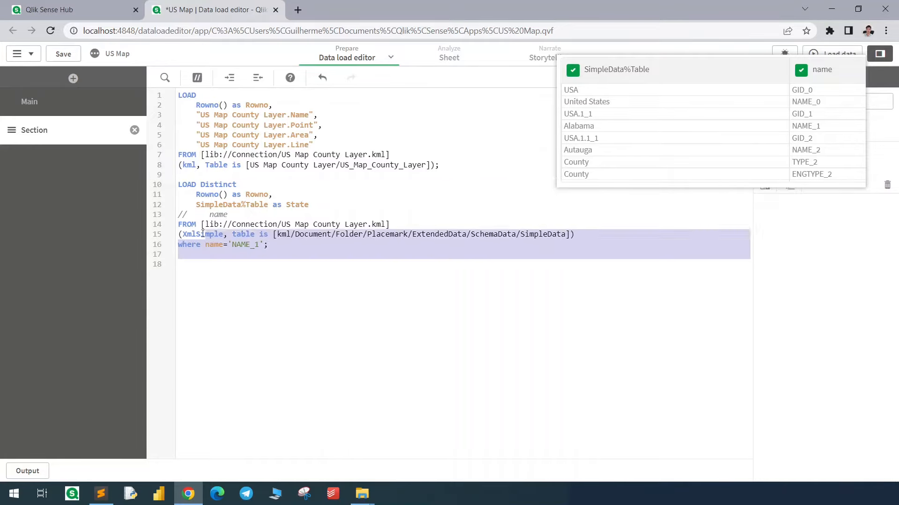
# Step: Duplicate the State load as a County load aliased County and filtered to NAME_2
pyautogui.press('ctrl+v')
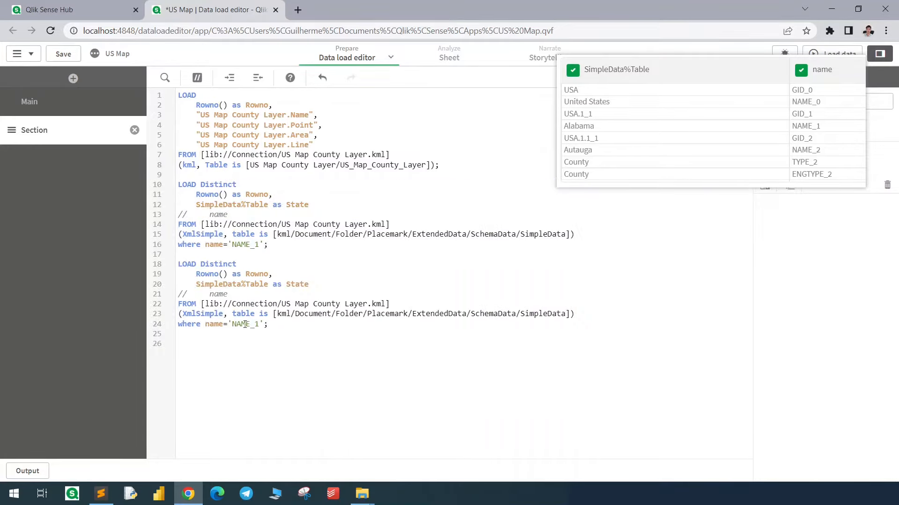
pyautogui.doubleClick(296, 284)
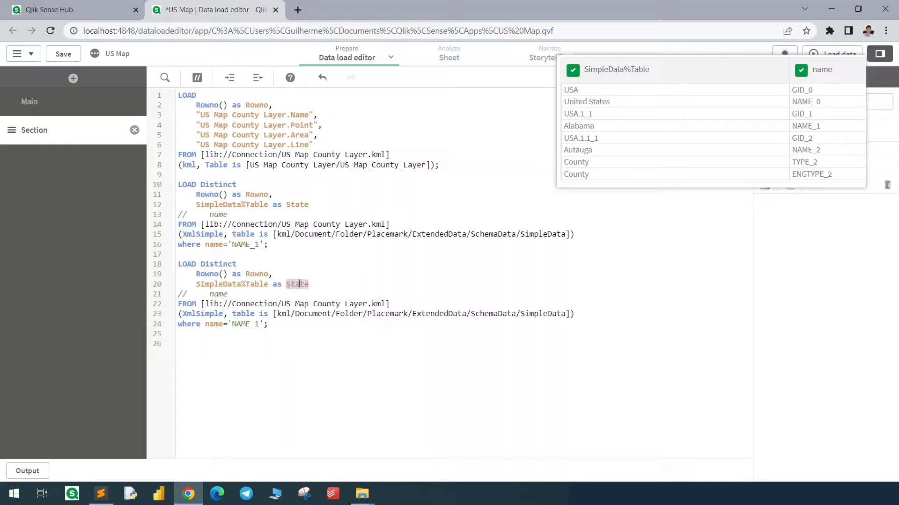
pyautogui.write('County')
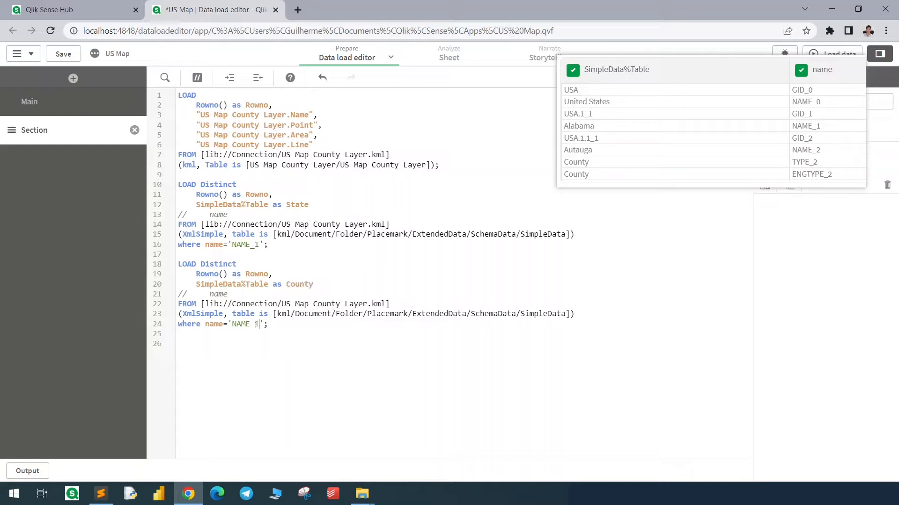
pyautogui.write('2')
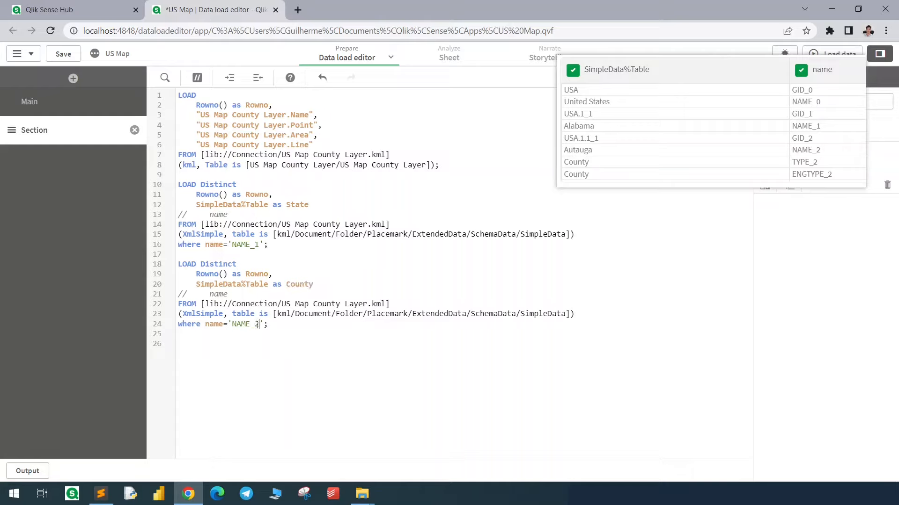
pyautogui.click(543, 284)
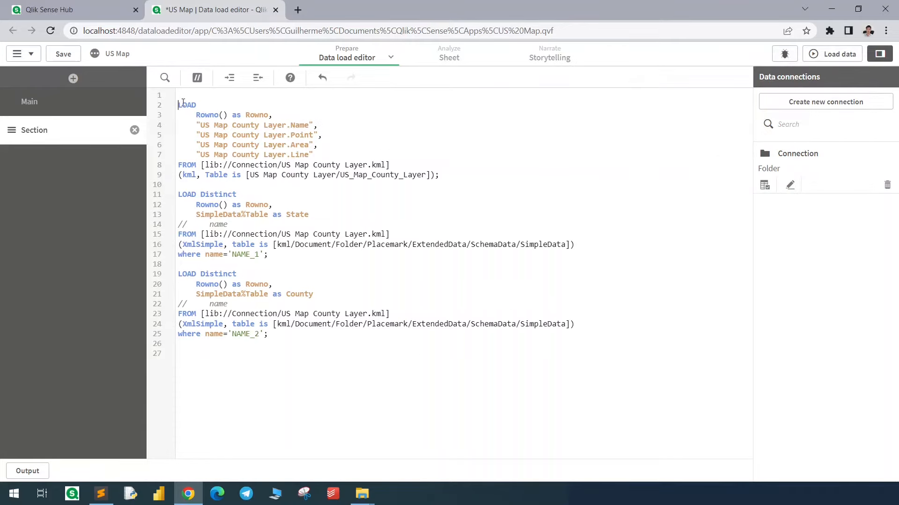
# Step: Label the loads Area:, State: and County: and comment out the unused KML fields
pyautogui.write('Area:')
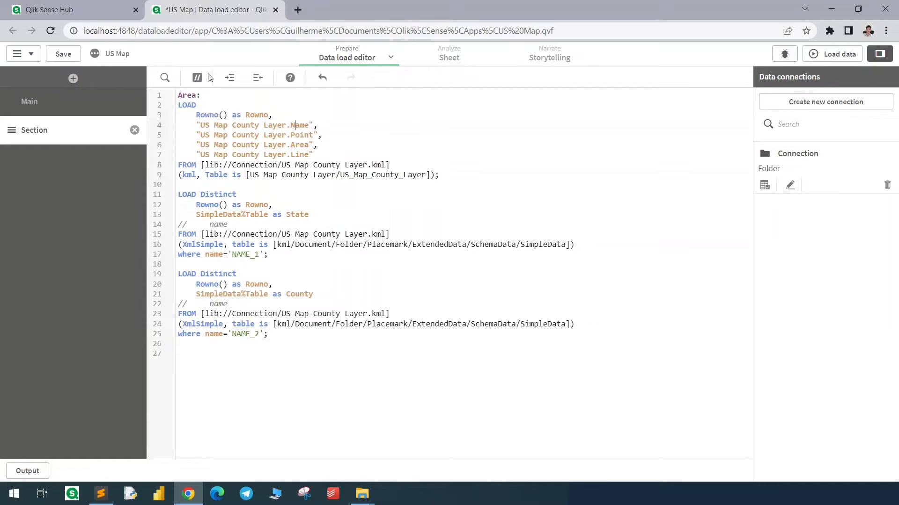
pyautogui.click(196, 78)
pyautogui.write('State:')
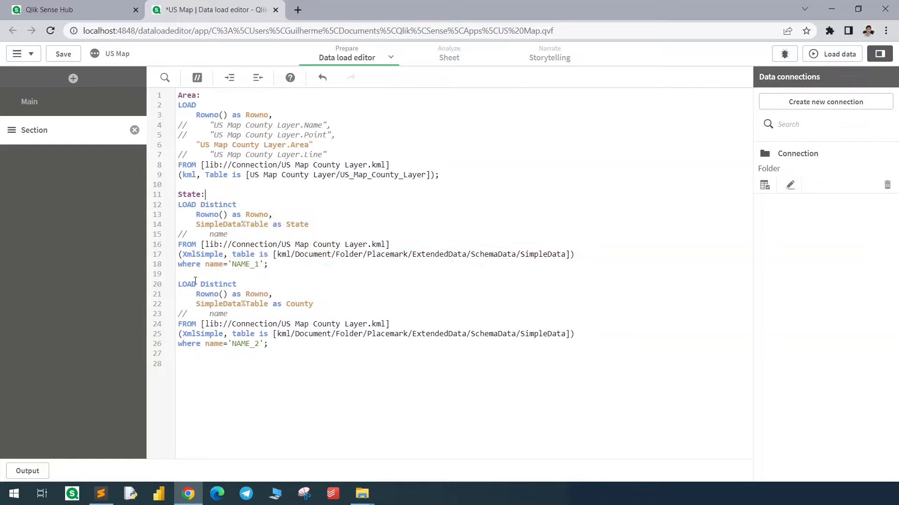
pyautogui.write('County:')
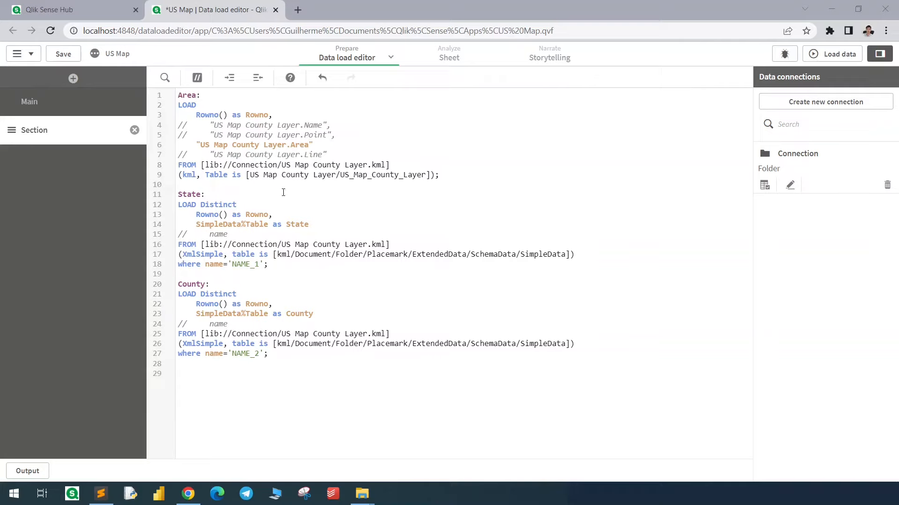
pyautogui.moveTo(257, 339)
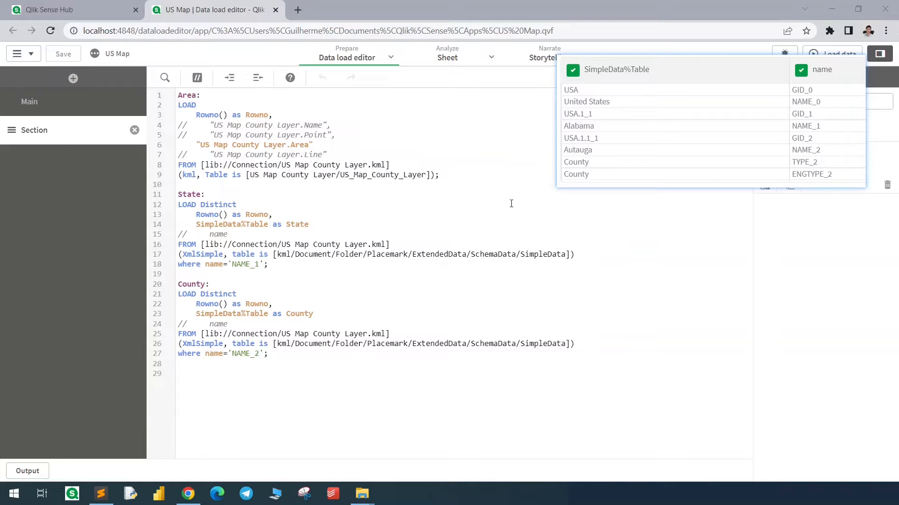
pyautogui.moveTo(793, 110)
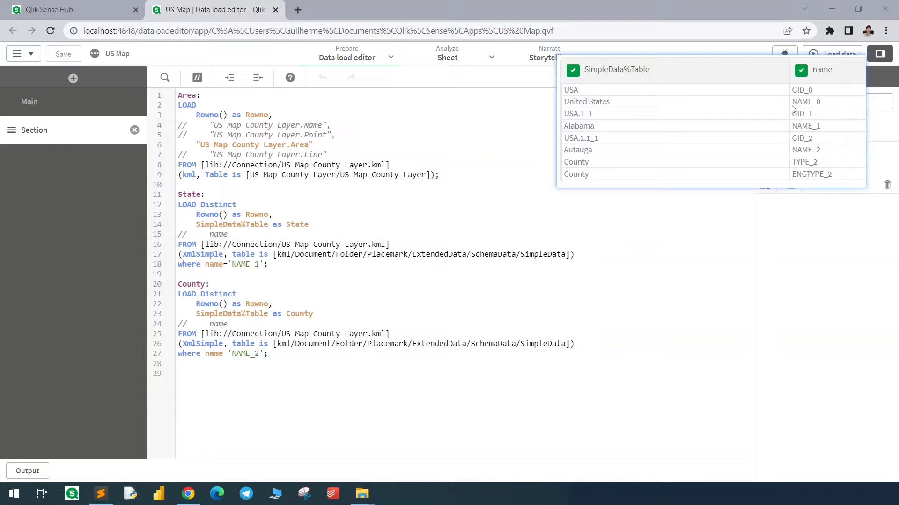
pyautogui.moveTo(675, 122)
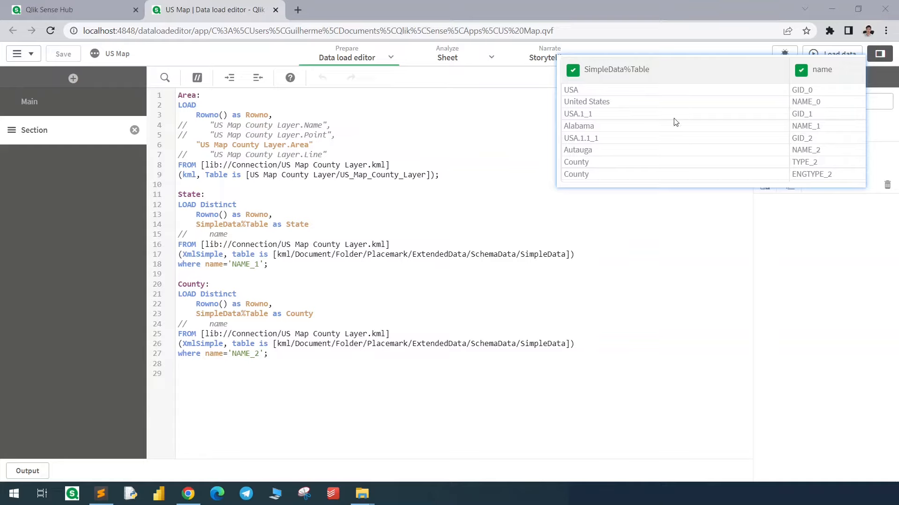
pyautogui.moveTo(333, 202)
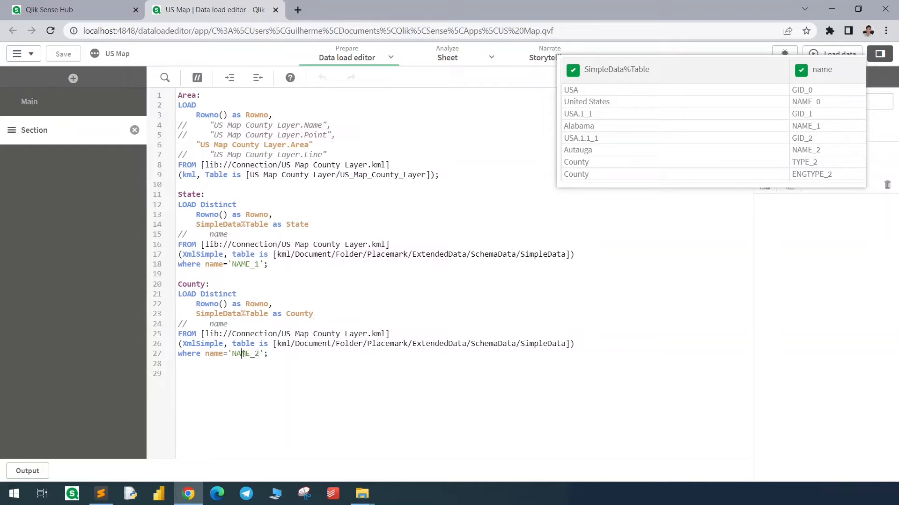
# Step: Close the data preview and switch to the US Map app's empty new sheet
pyautogui.click(784, 53)
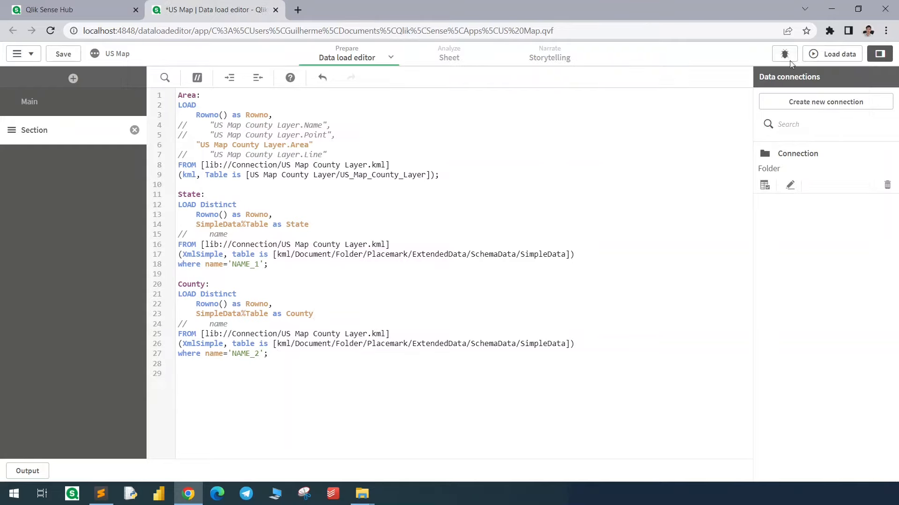
pyautogui.click(837, 53)
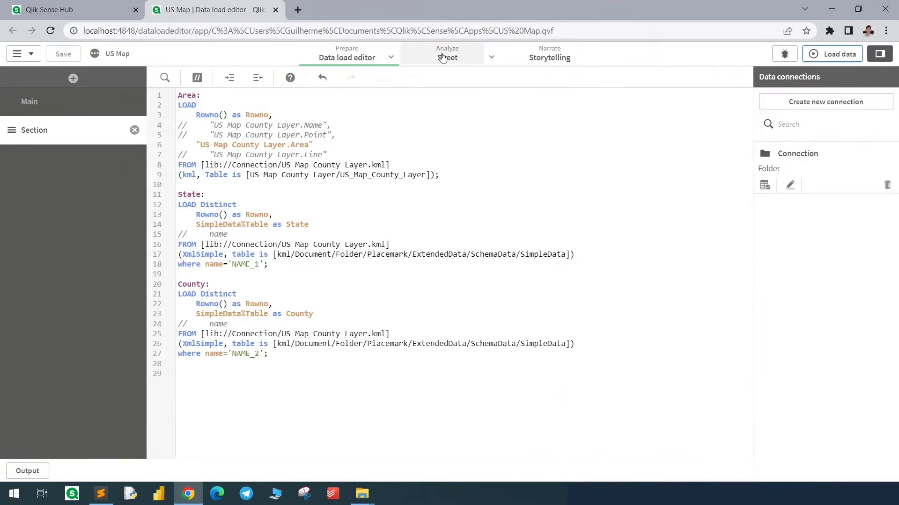
pyautogui.click(447, 57)
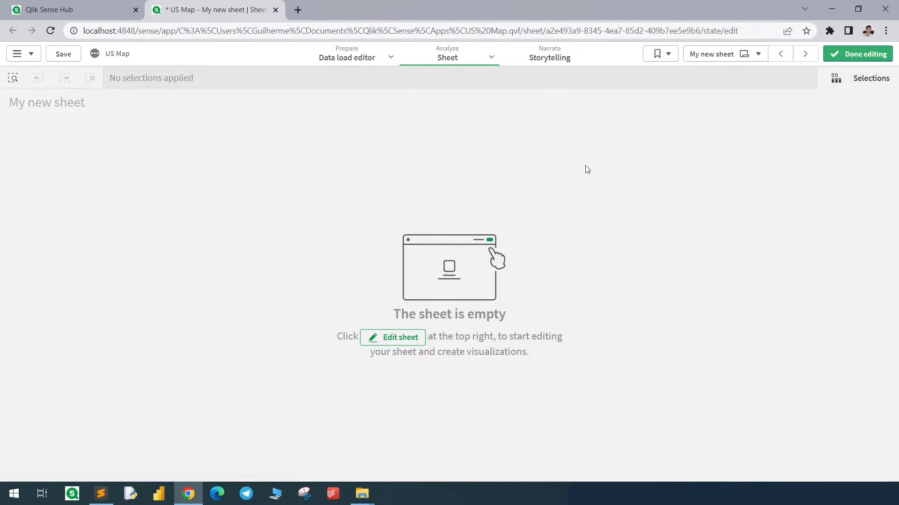
# Step: Add a map chart with US Map County Layer.Area as dimension and max visible objects 4000
pyautogui.click(393, 337)
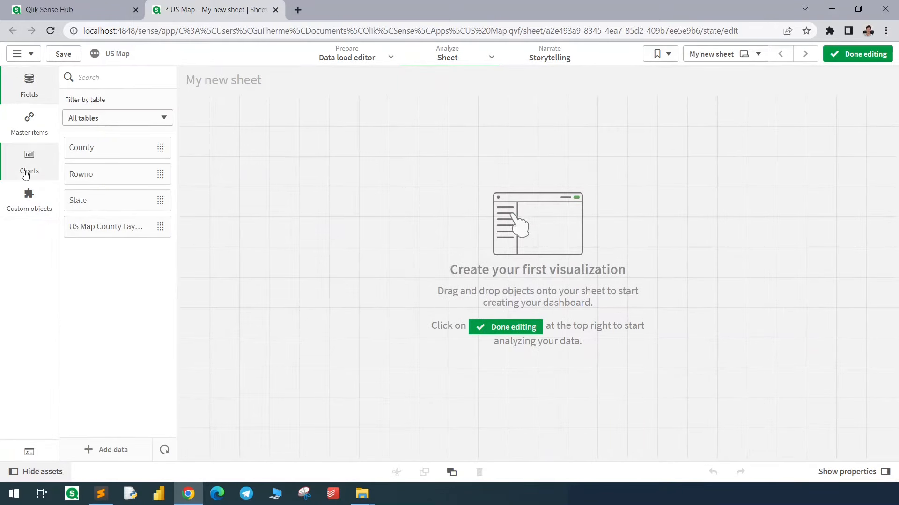
pyautogui.click(29, 163)
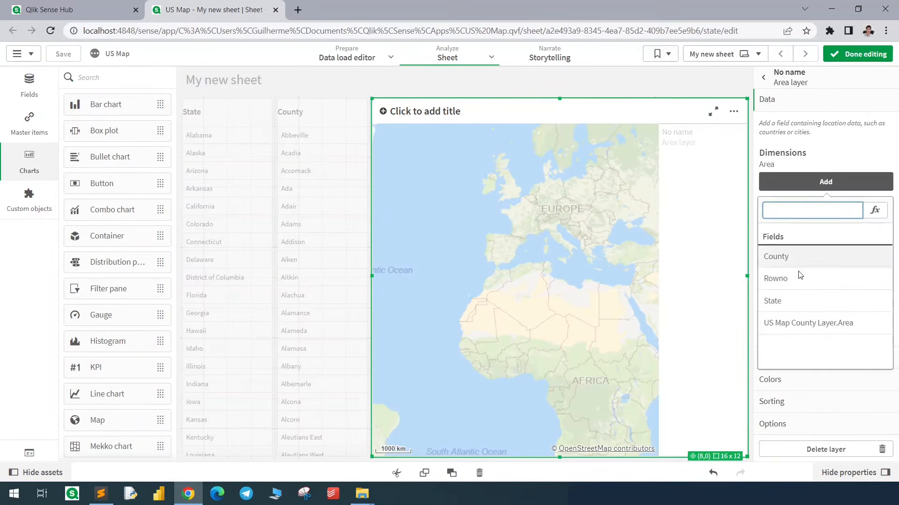
pyautogui.click(808, 323)
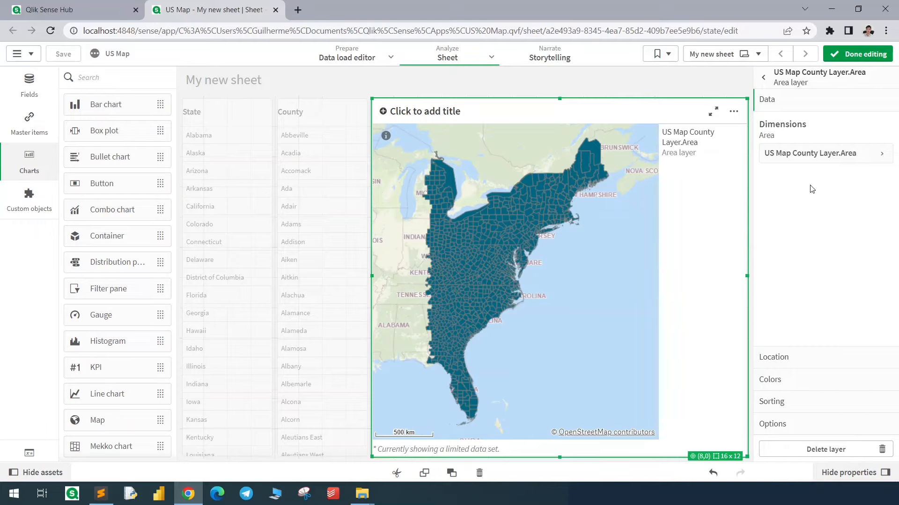
pyautogui.moveTo(809, 173)
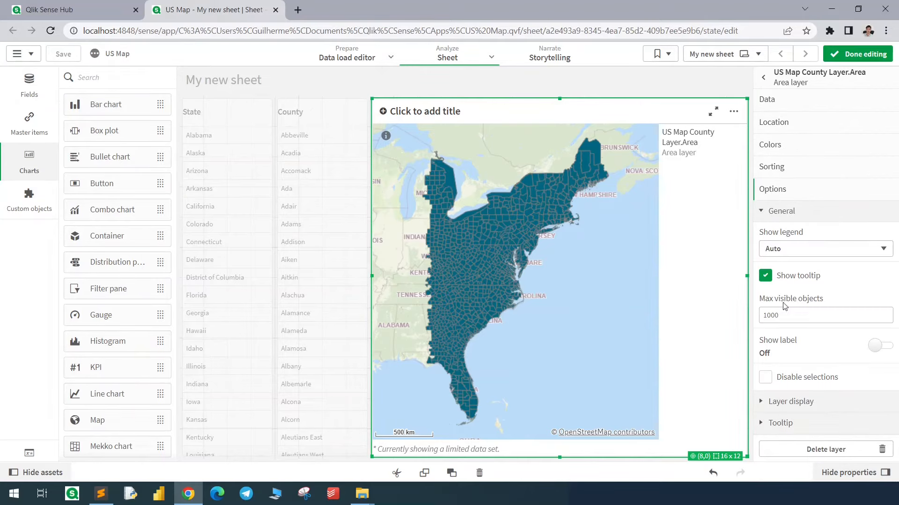
pyautogui.click(826, 315)
pyautogui.write('4000')
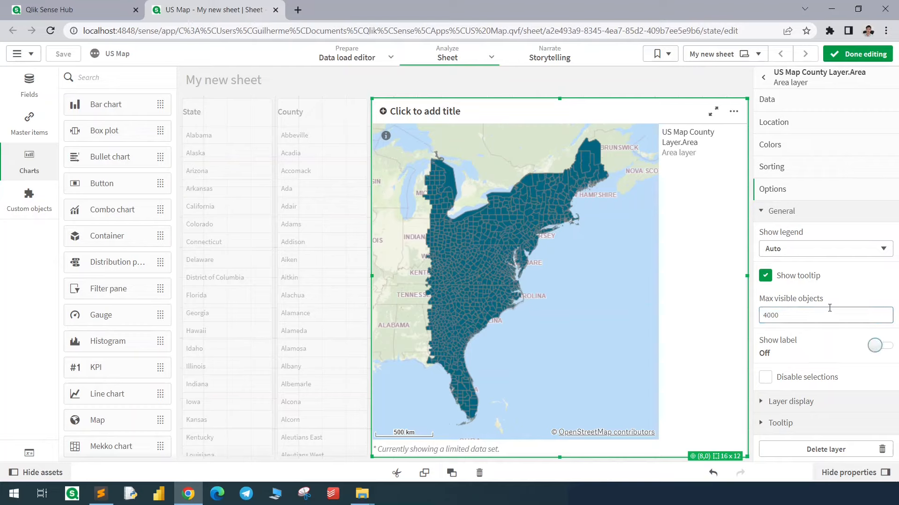
pyautogui.scroll(-3)
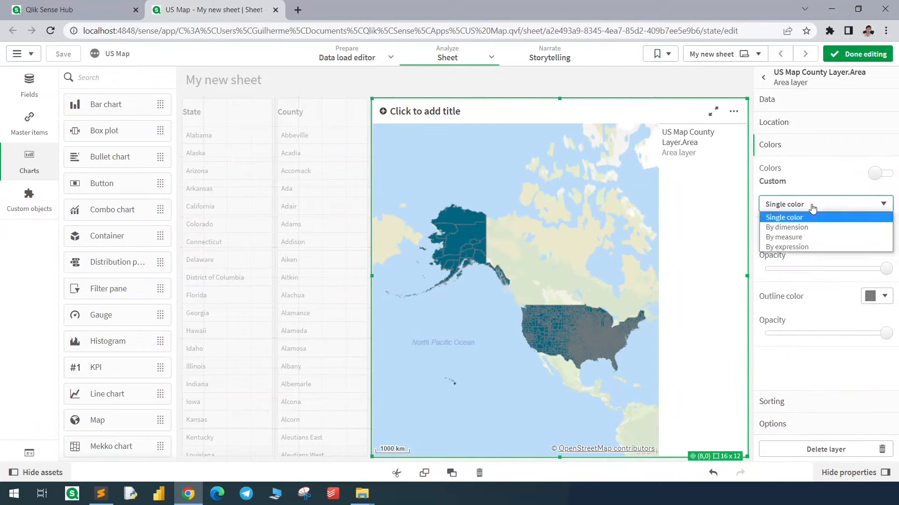
# Step: Colour map areas by dimension, finish editing and select California in the State filter
pyautogui.click(786, 227)
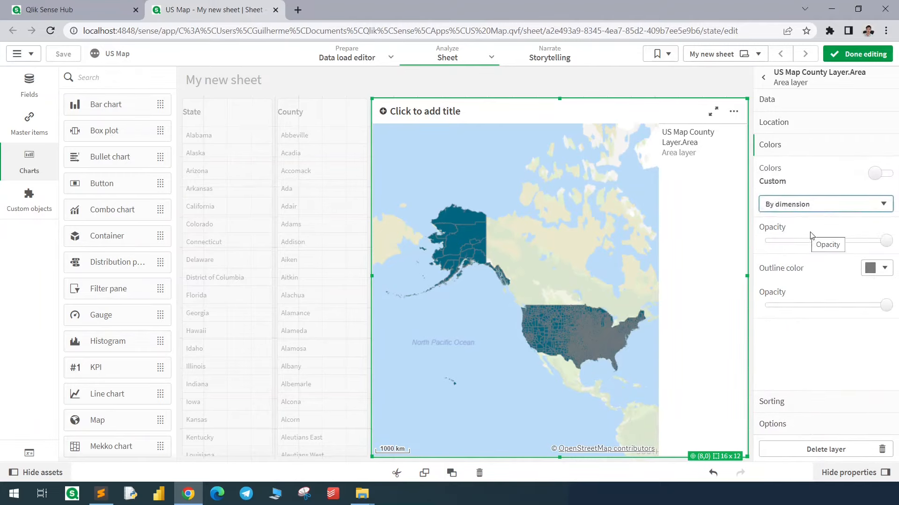
pyautogui.click(857, 53)
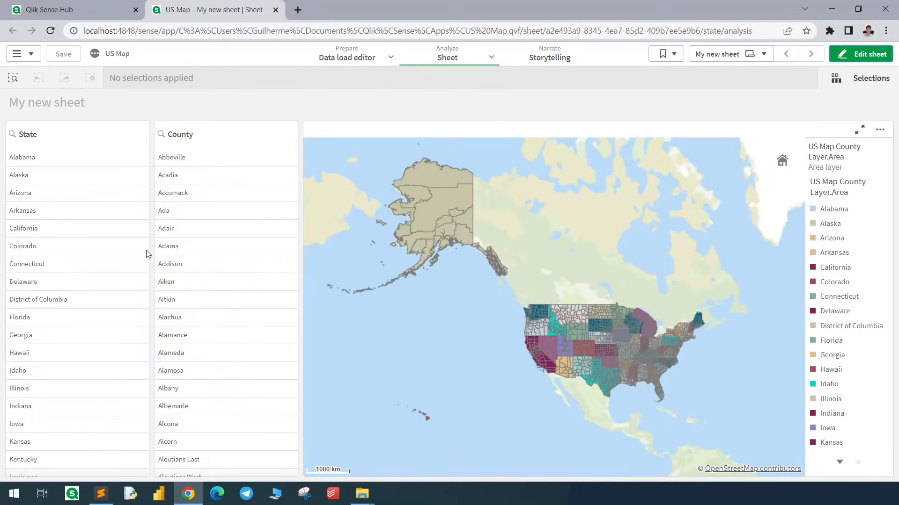
pyautogui.click(24, 228)
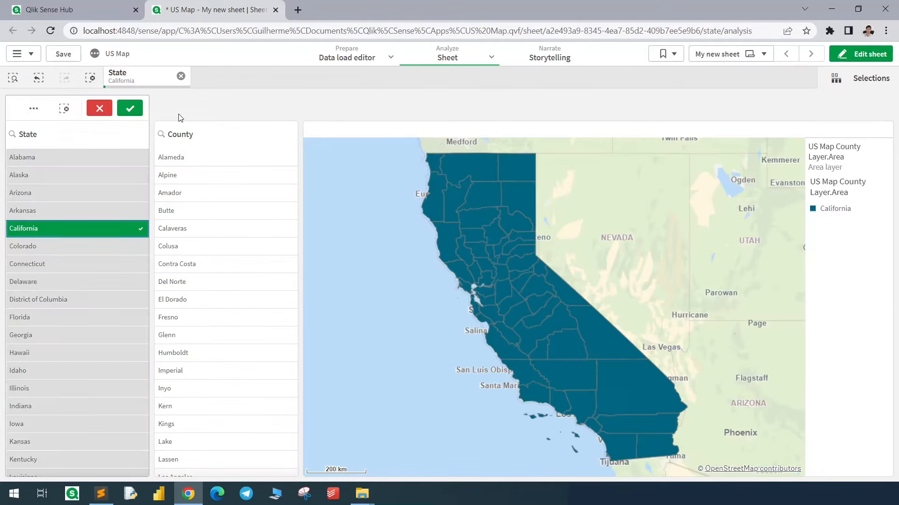
pyautogui.click(129, 107)
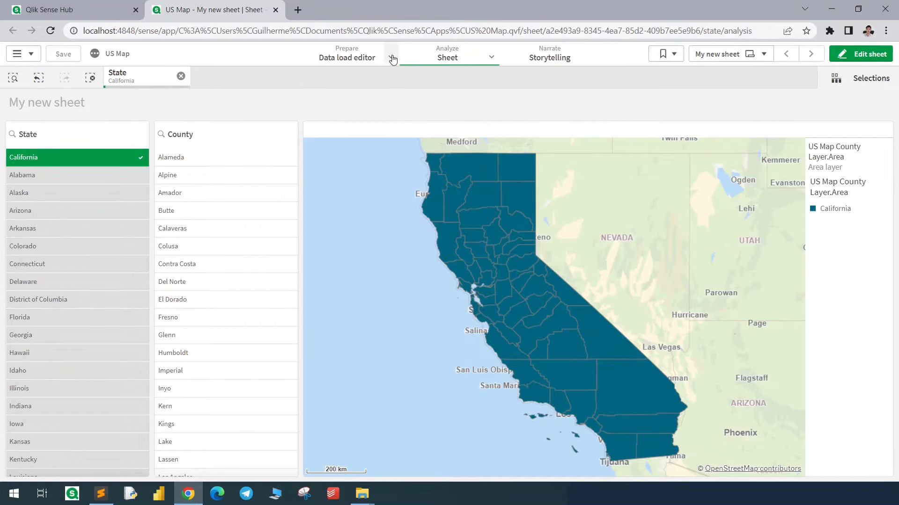
# Step: Left-join State and County into Area and store Area as US Map by County CSV and QVD
pyautogui.click(347, 57)
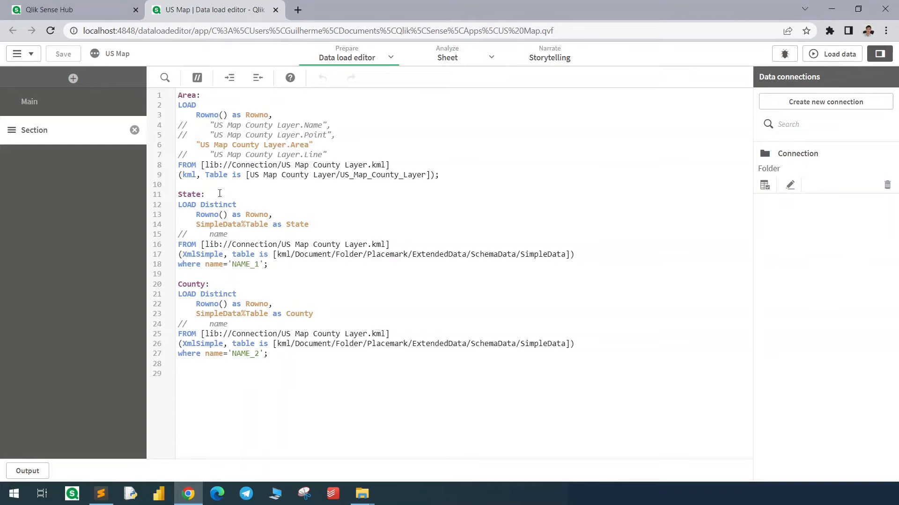
pyautogui.click(178, 373)
pyautogui.write("Store Area into [lib://Connection/US Map by County.csv] (txt, delimiter is ';');")
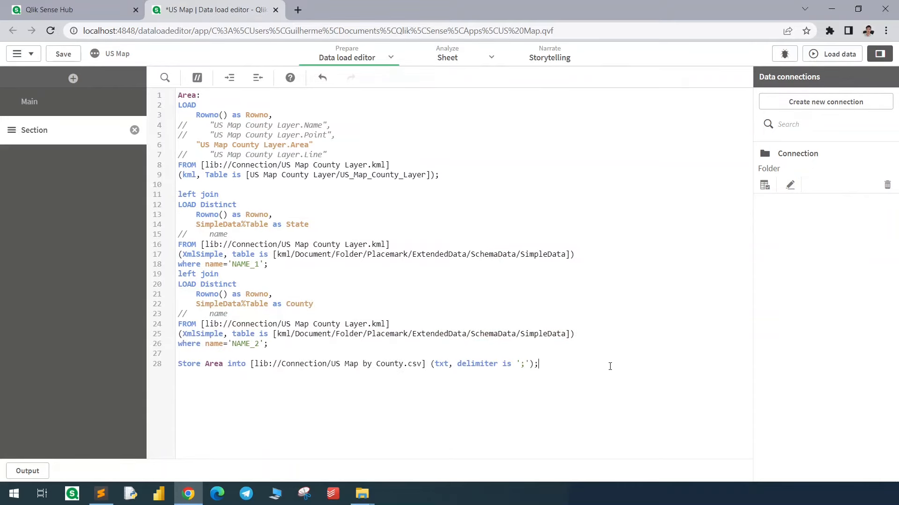
pyautogui.click(421, 363)
pyautogui.write('Store Area into [lib://Connection/US Map by County.qvd] (qvd);')
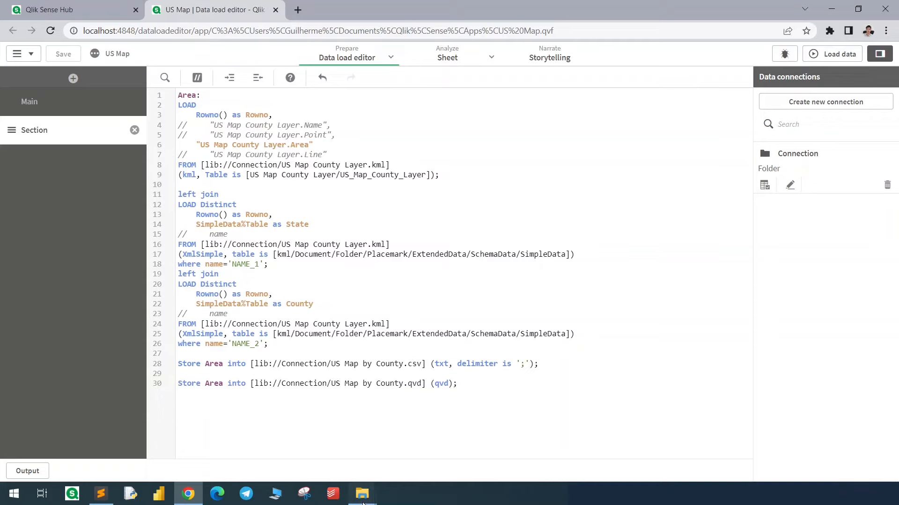
# Step: Check the US Map folder for US Map by County.csv and .qvd, then close File Explorer
pyautogui.click(361, 493)
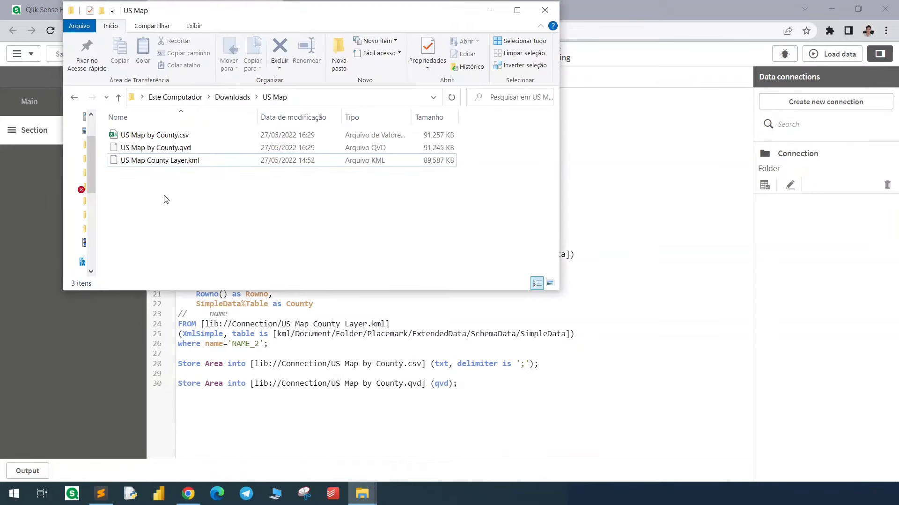
pyautogui.click(543, 10)
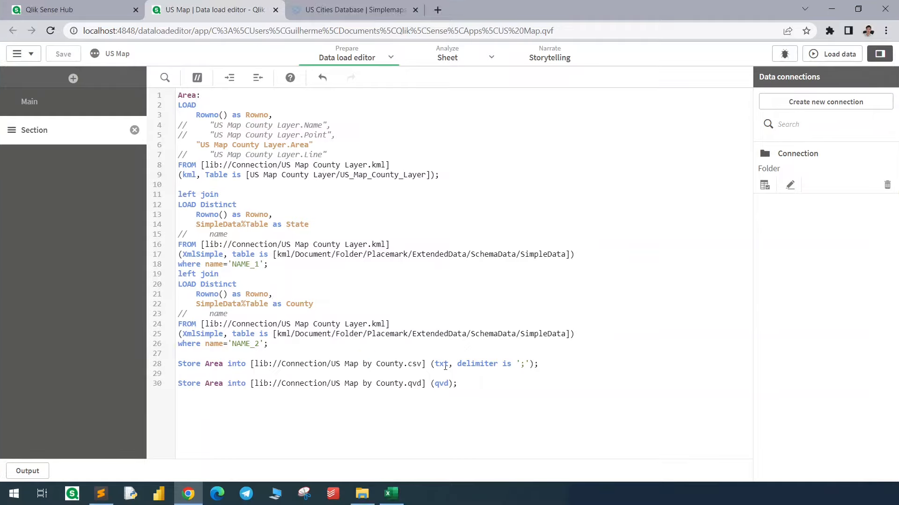
# Step: Add a new script section named Exit script
pyautogui.press('ctrl+a')
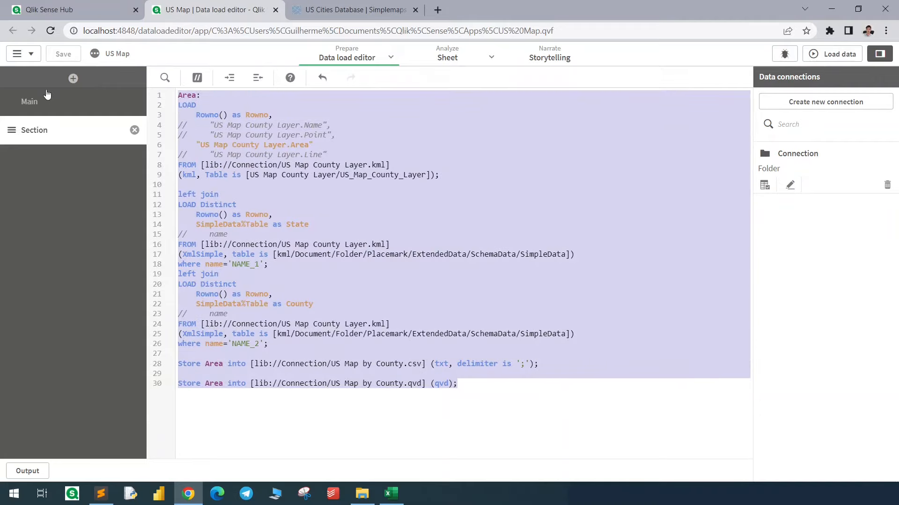
pyautogui.click(73, 79)
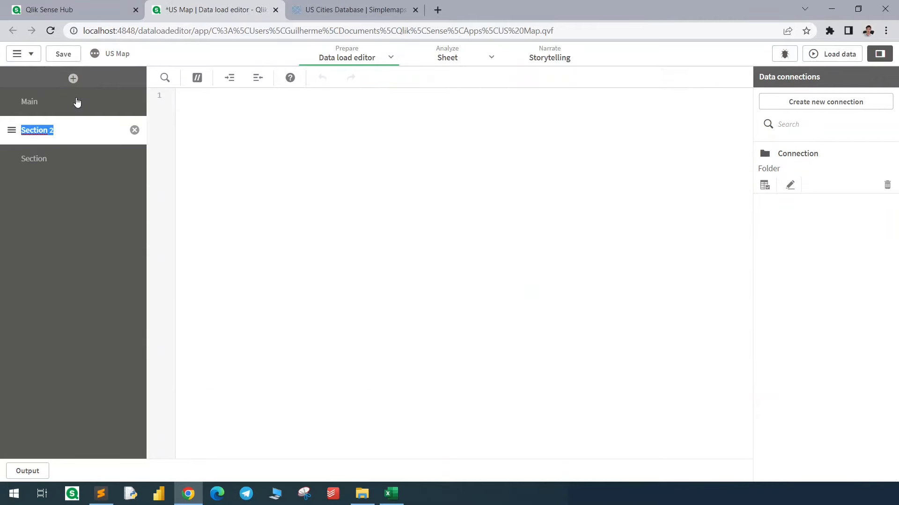
pyautogui.write('Exit script')
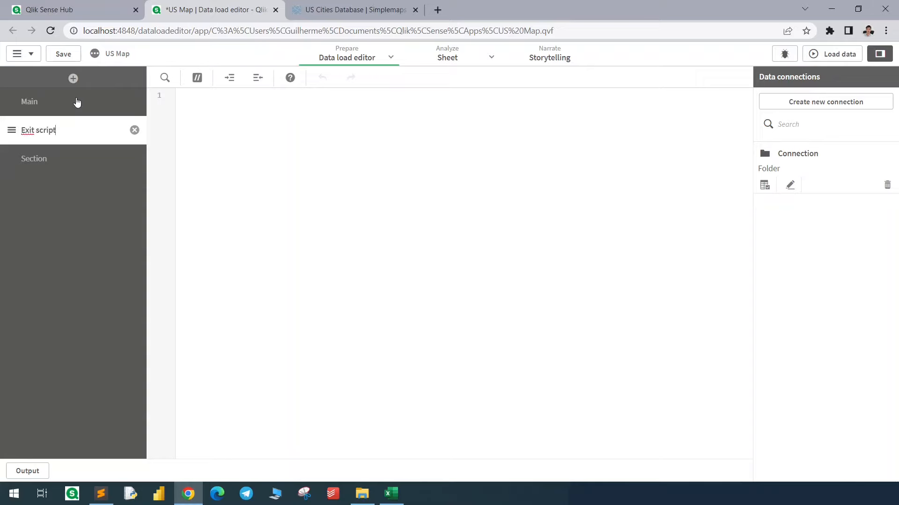
pyautogui.moveTo(345, 204)
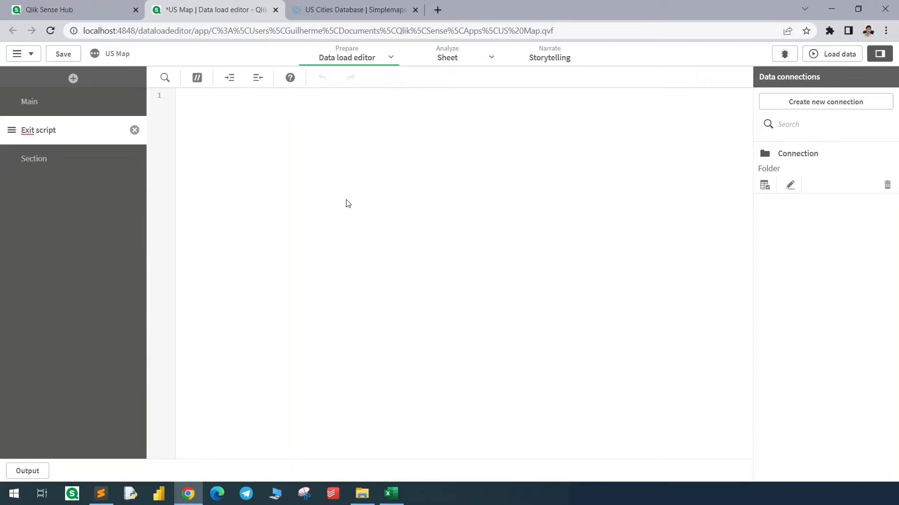
pyautogui.write('Exit sc')
pyautogui.write('Store')
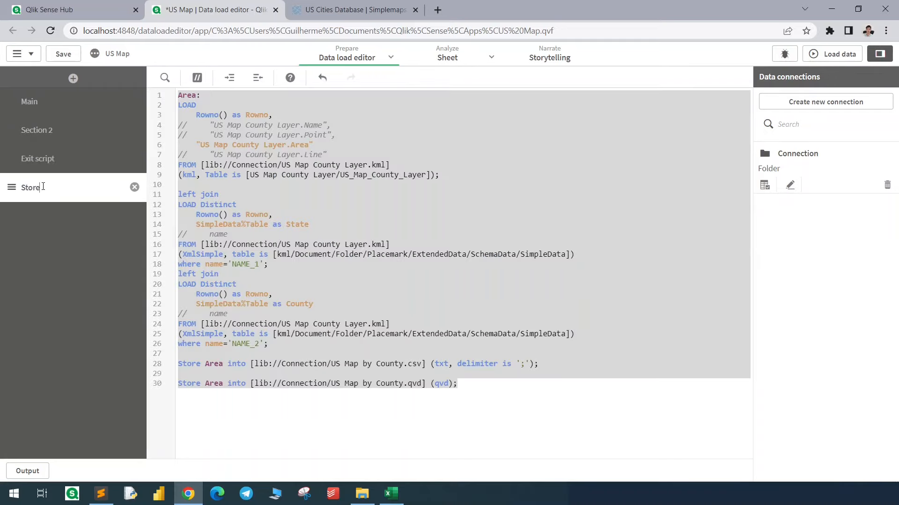
# Step: In Section 2 load Area: from US Map by County.qvd, leaving out the Rowno field
pyautogui.click(36, 130)
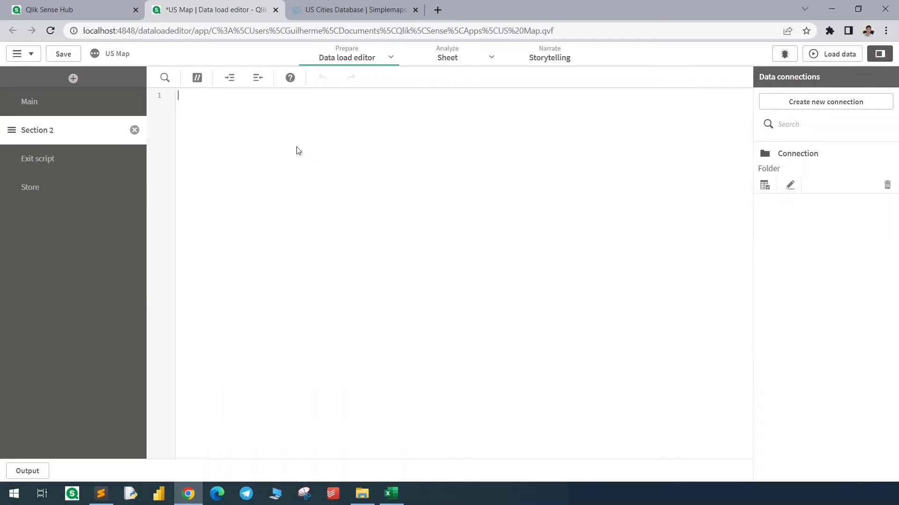
pyautogui.write('Area:')
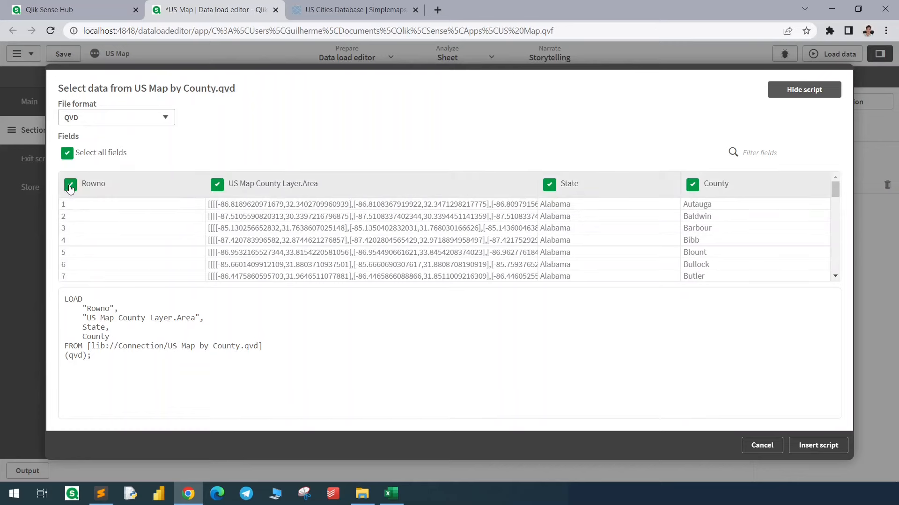
pyautogui.click(817, 445)
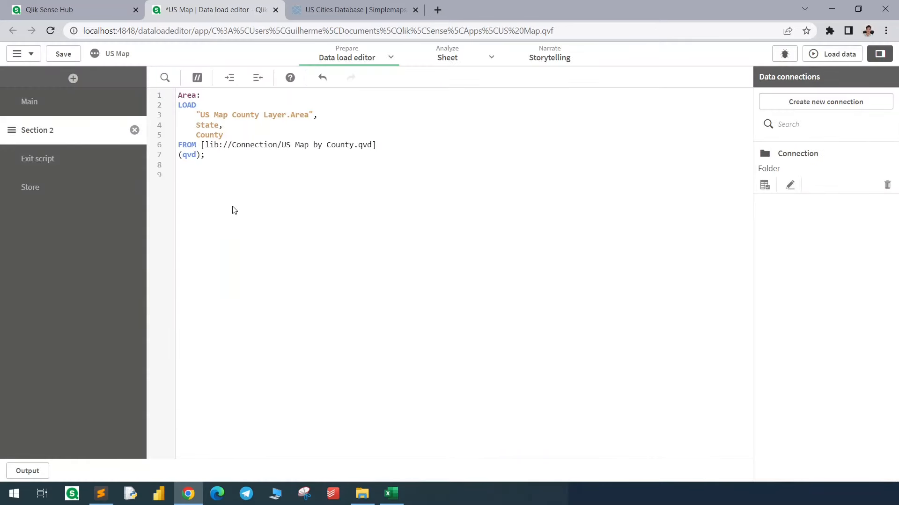
# Step: Download the free Basic United States Cities Database from simplemaps.com
pyautogui.click(356, 10)
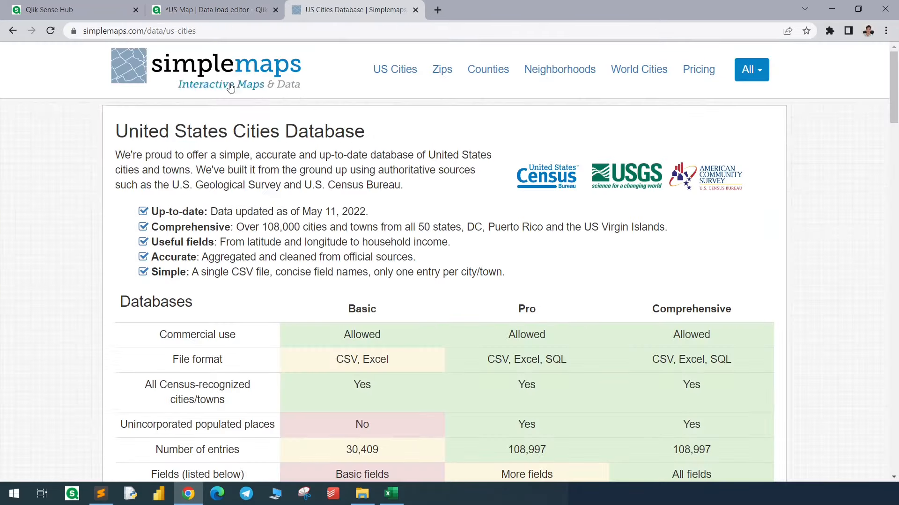
pyautogui.scroll(-3)
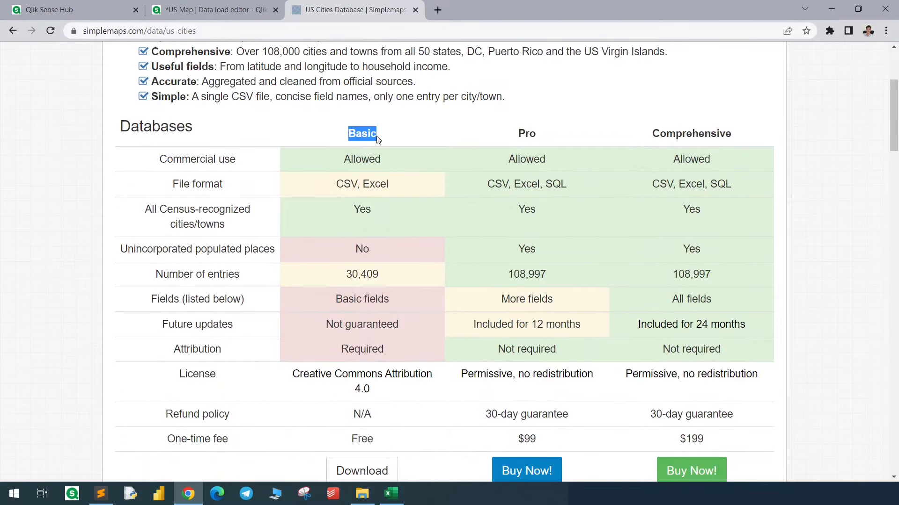
pyautogui.scroll(-3)
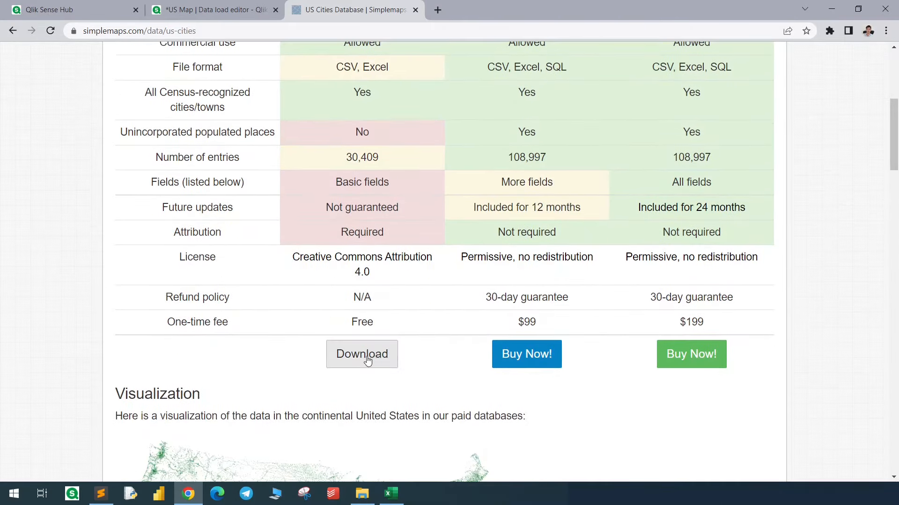
pyautogui.click(362, 354)
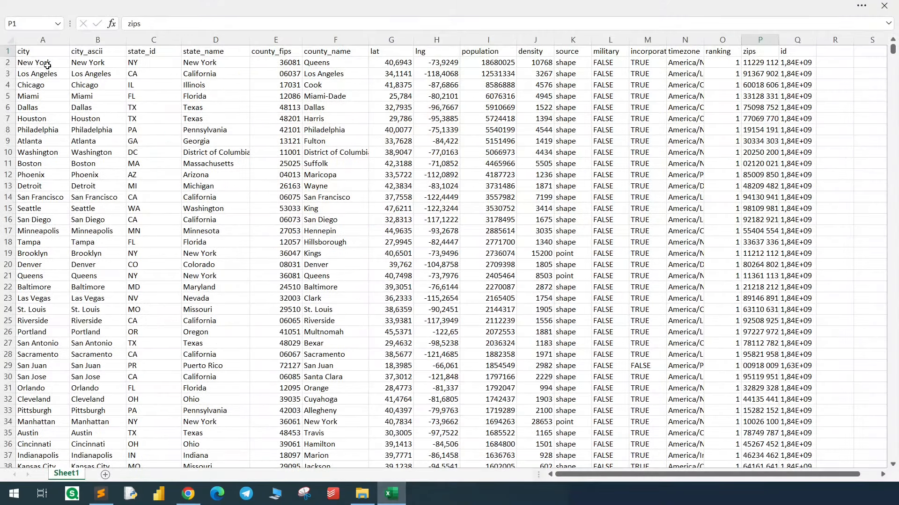
# Step: Inspect New York's state name and the zip code lists for Los Angeles and New York
pyautogui.click(216, 62)
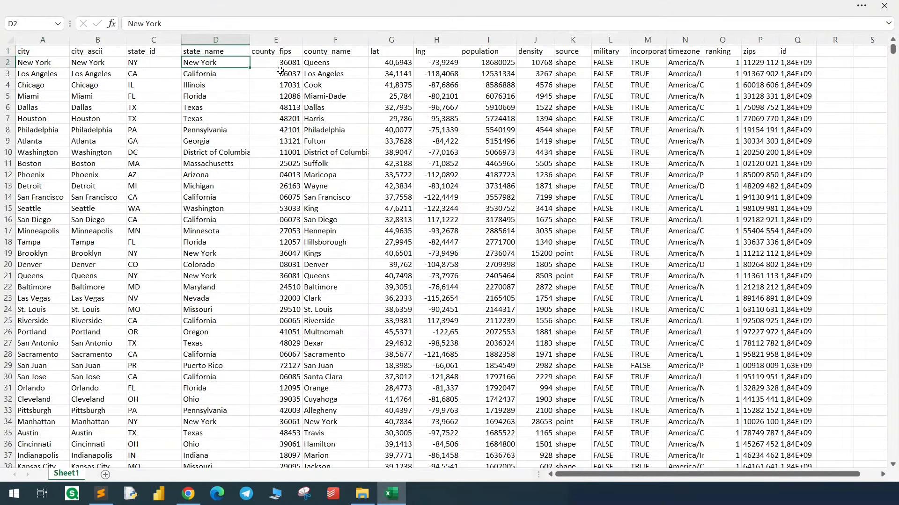
pyautogui.click(392, 40)
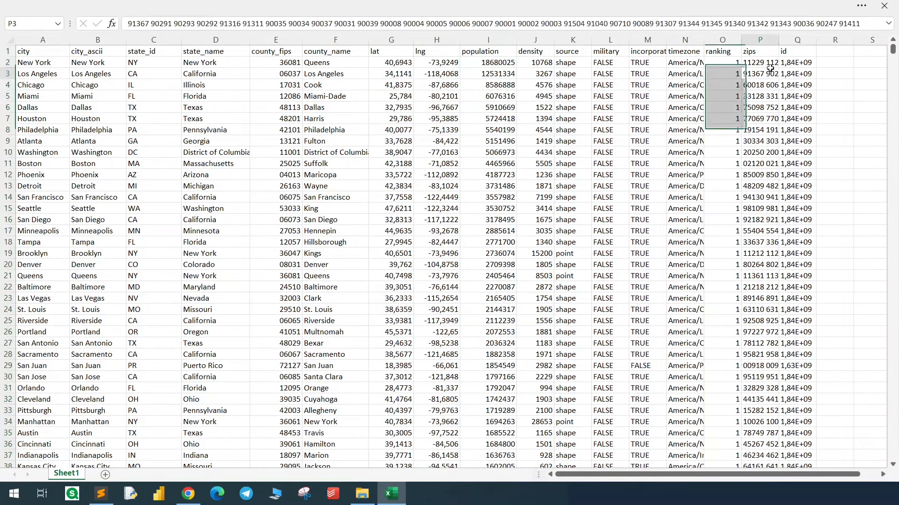
pyautogui.click(759, 62)
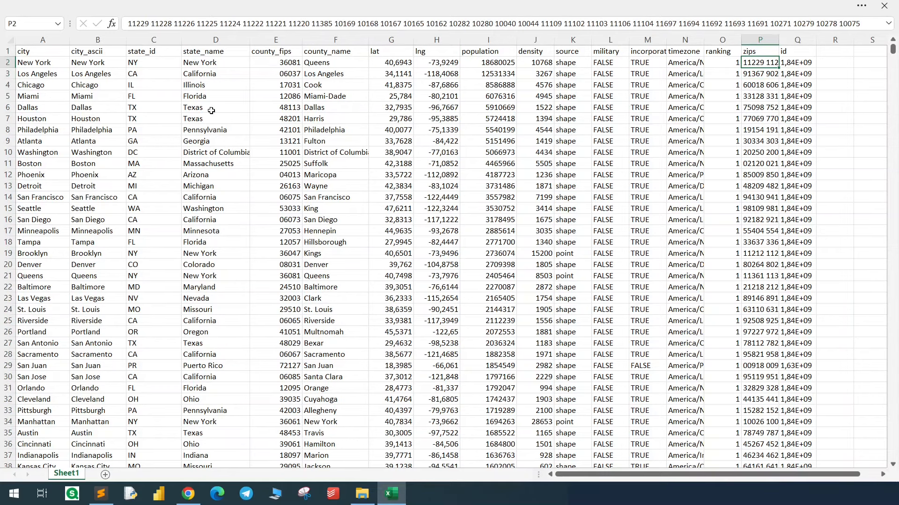
pyautogui.moveTo(225, 84)
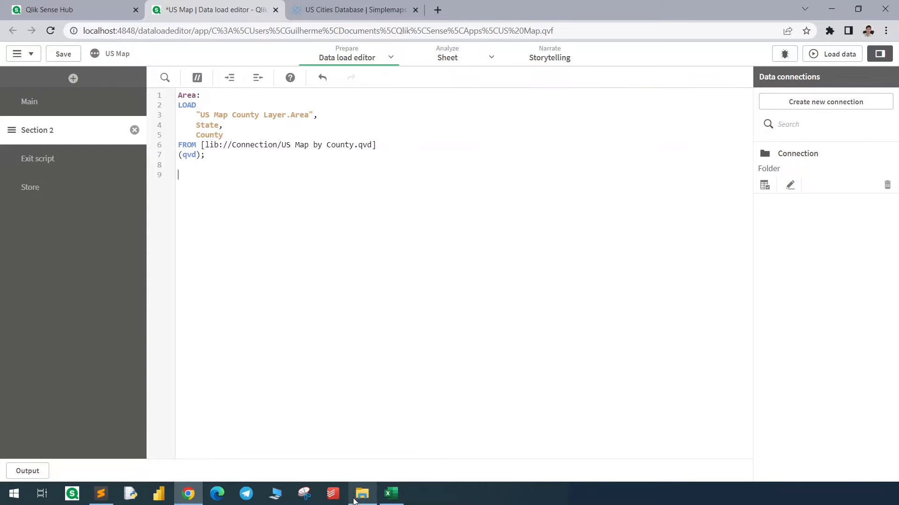
# Step: Insert a City_data load of uscities.xlsx from the data connection folder into the script
pyautogui.click(361, 493)
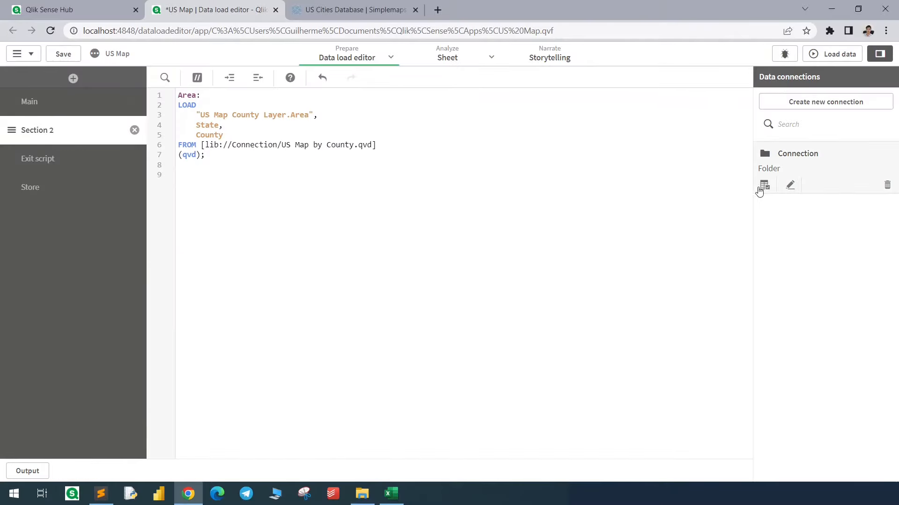
pyautogui.click(764, 184)
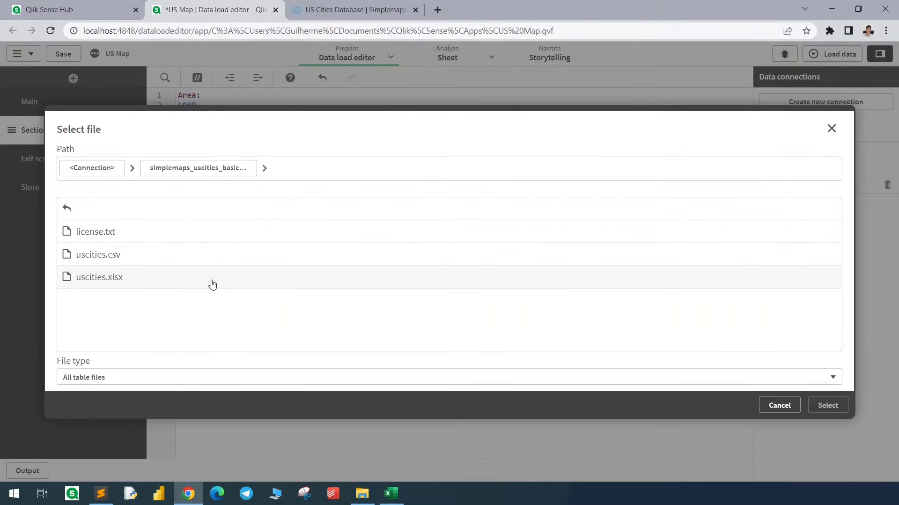
pyautogui.click(100, 277)
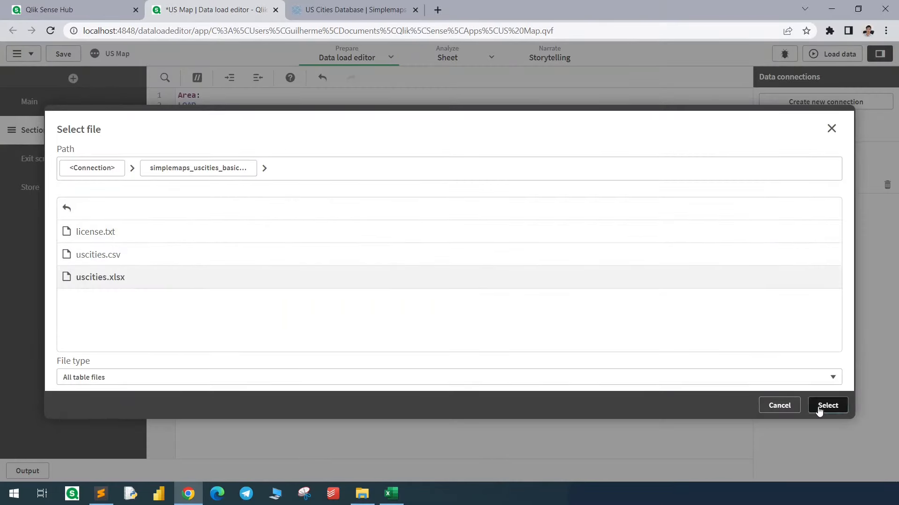
pyautogui.click(828, 405)
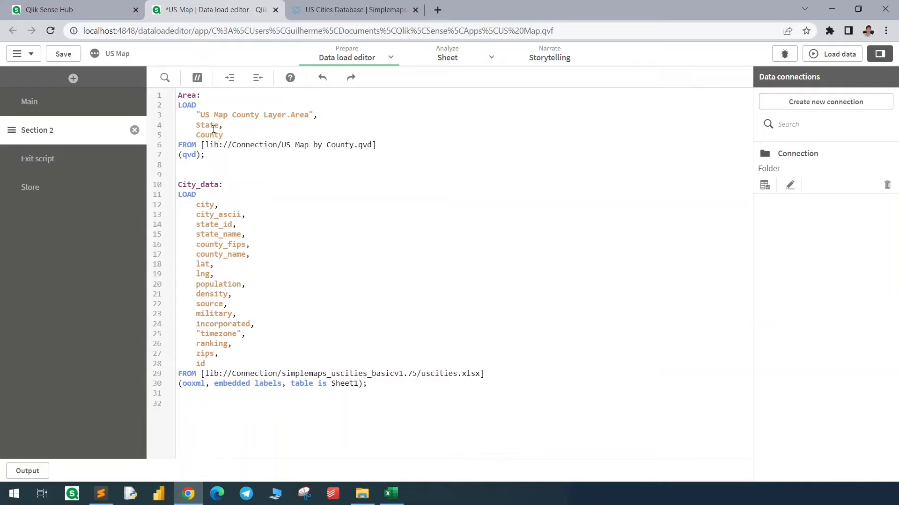
# Step: Add Upper(county&'-'&state) as CountyState to both loads and reload the app
pyautogui.doubleClick(220, 255)
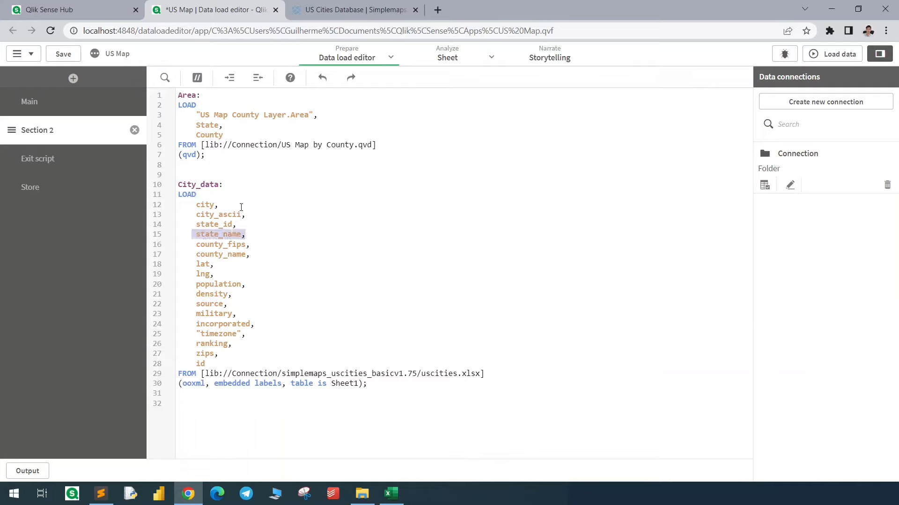
pyautogui.moveTo(247, 254)
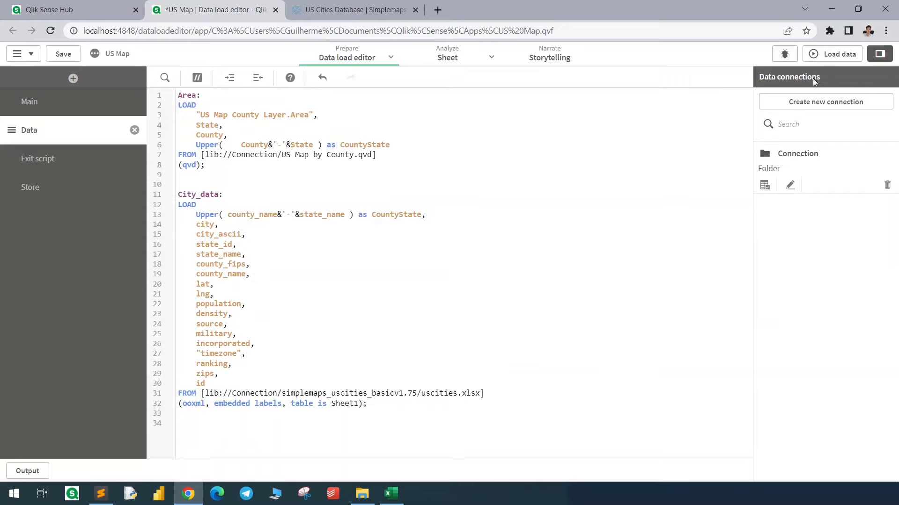
pyautogui.click(447, 56)
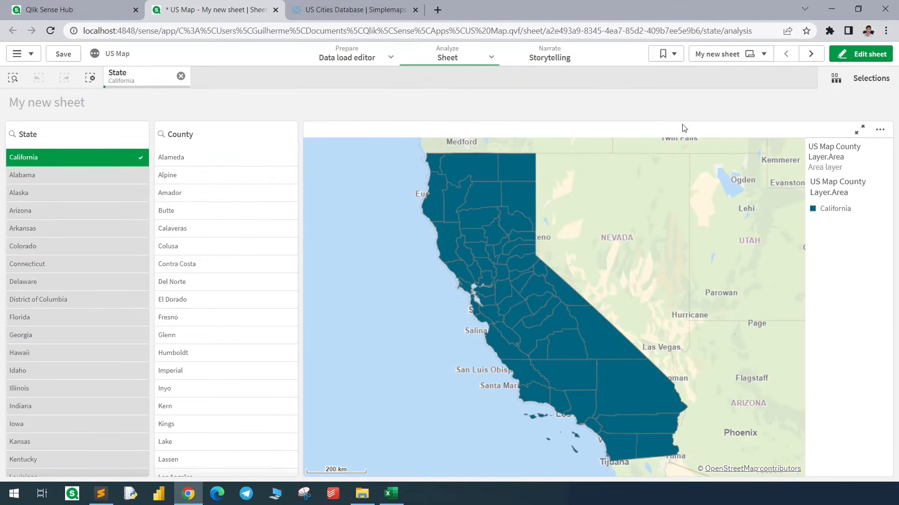
# Step: Create a State, County, city table on a new sheet with a Sum(population) column
pyautogui.click(810, 53)
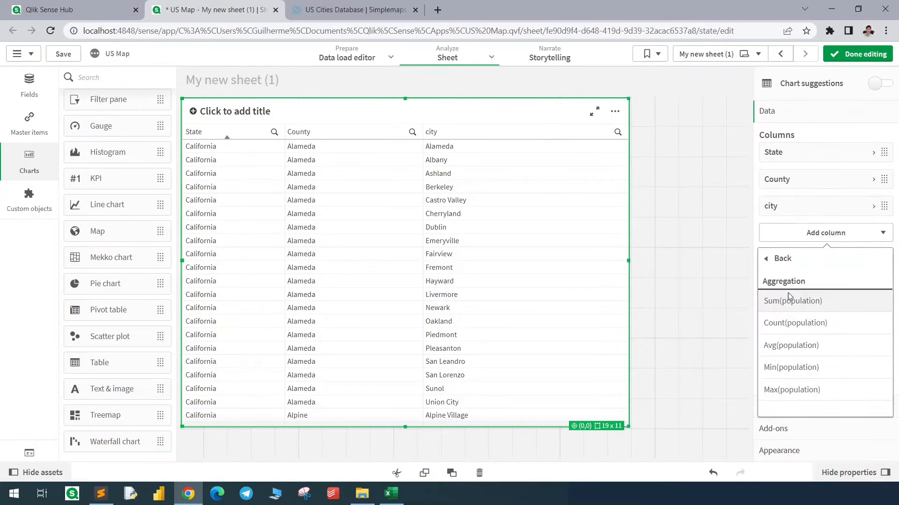
pyautogui.click(792, 300)
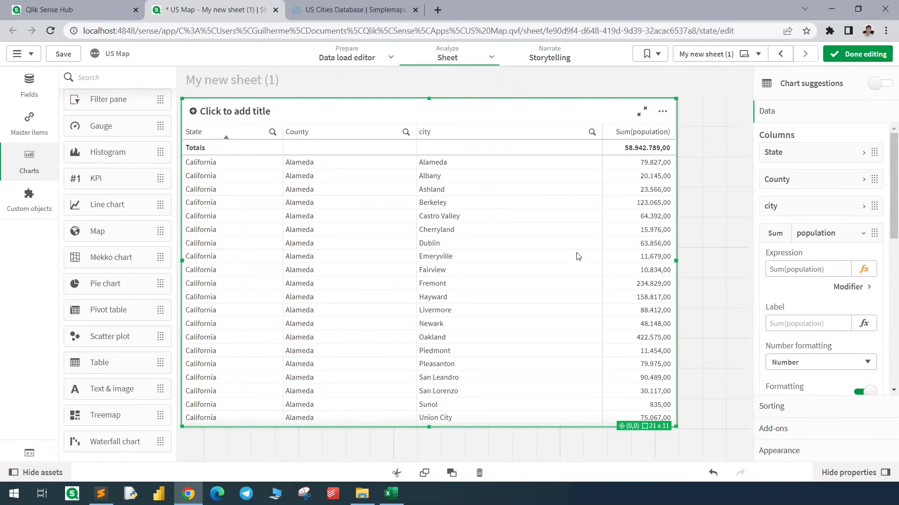
pyautogui.moveTo(761, 80)
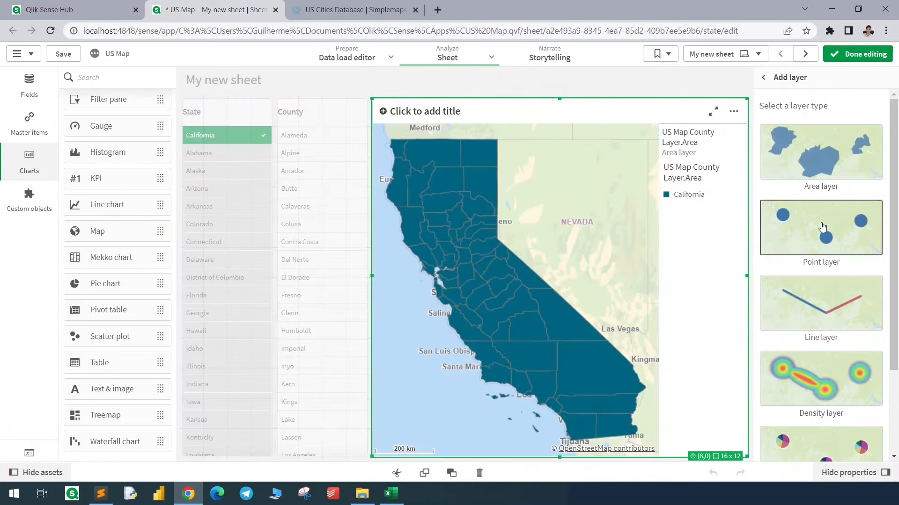
# Step: Add a city point layer to the map placed by latitude and longitude fields
pyautogui.click(820, 227)
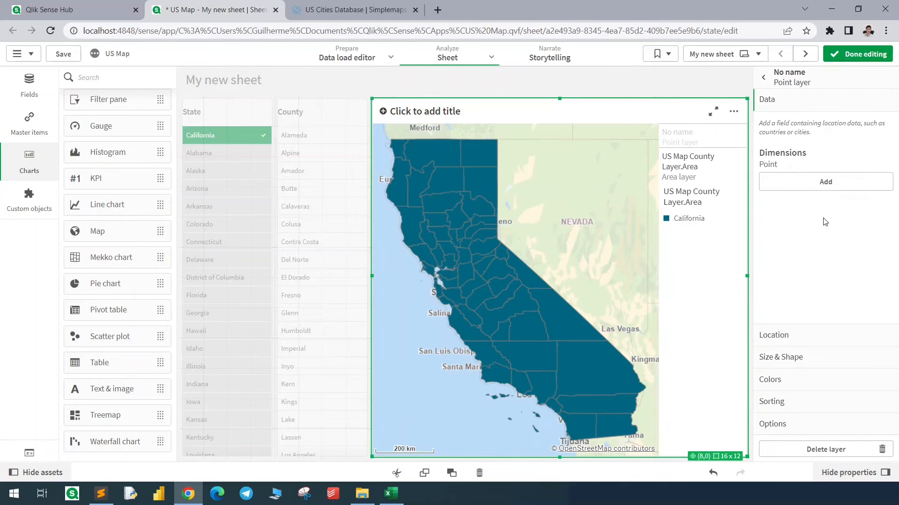
pyautogui.click(825, 181)
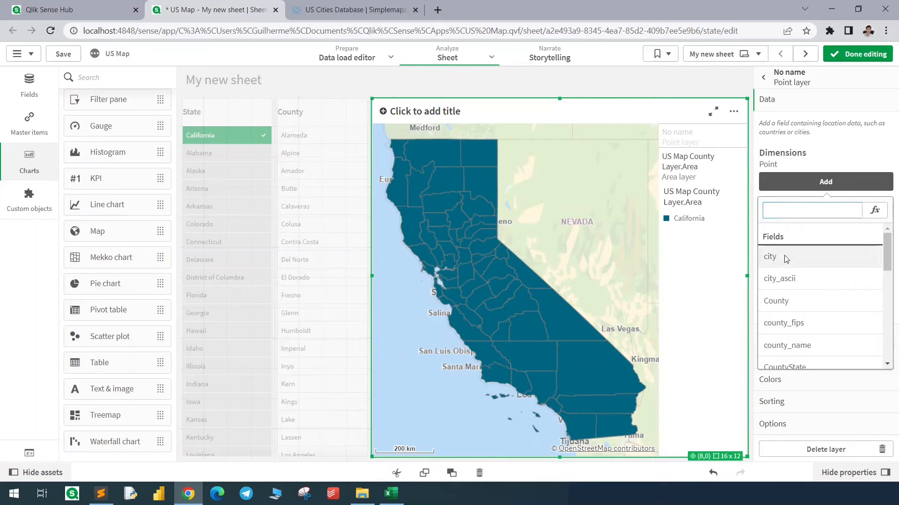
pyautogui.click(769, 256)
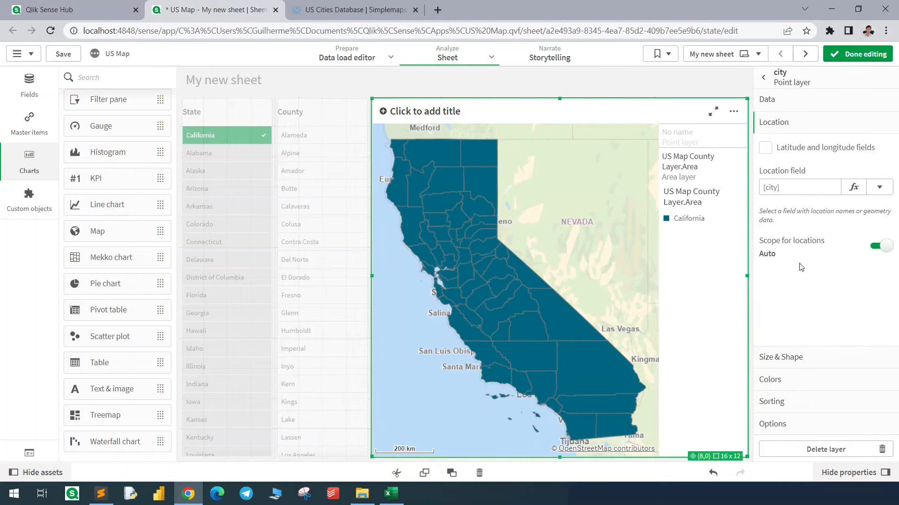
pyautogui.click(764, 148)
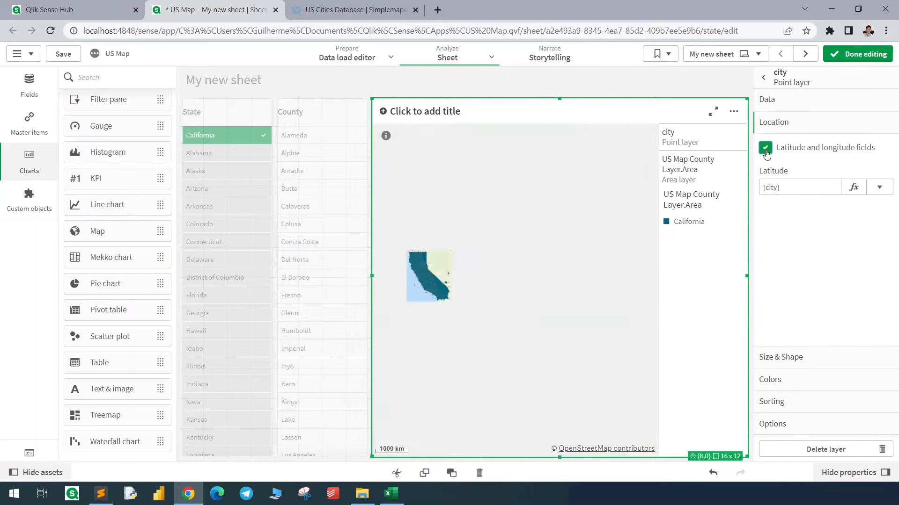
pyautogui.click(765, 148)
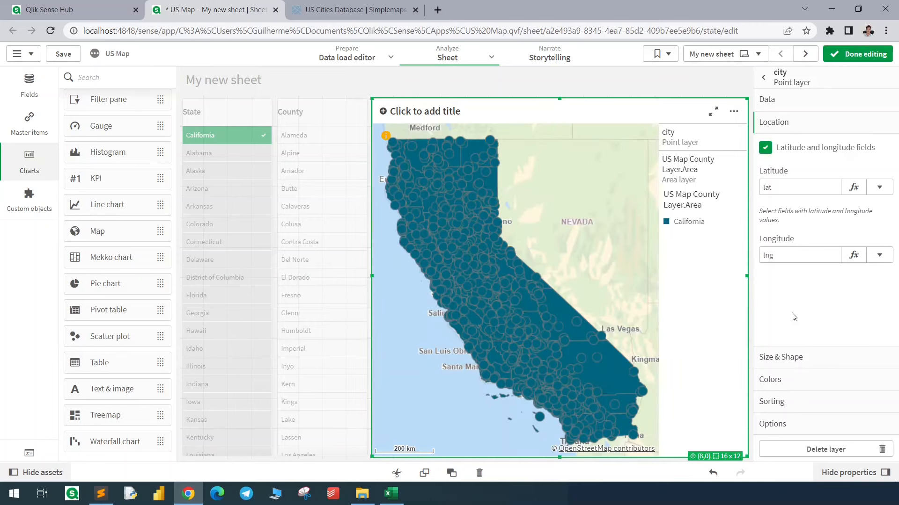
# Step: Colour the city points with a single tan swatch instead of dark teal
pyautogui.click(770, 166)
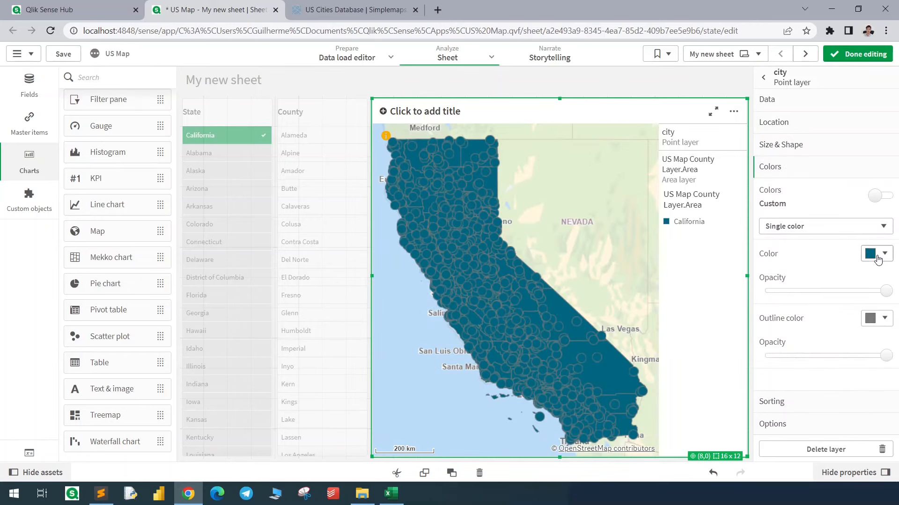
pyautogui.click(874, 253)
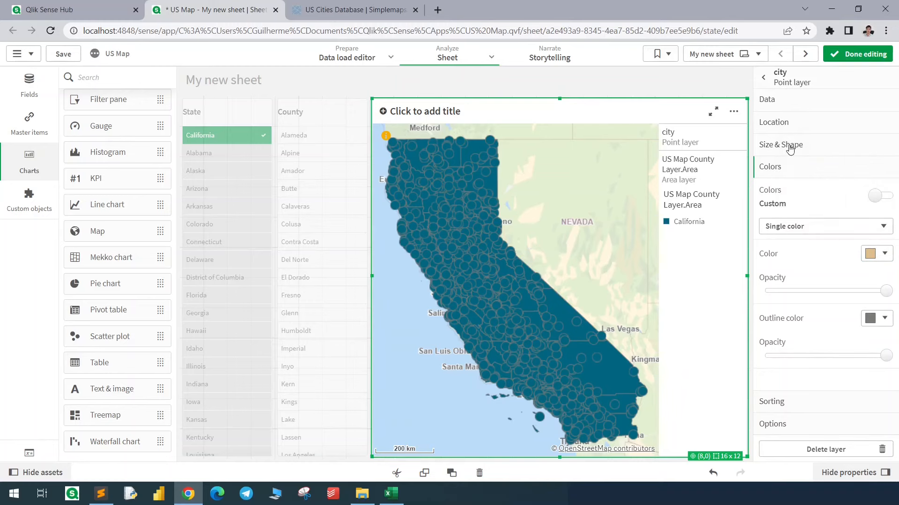
pyautogui.click(780, 145)
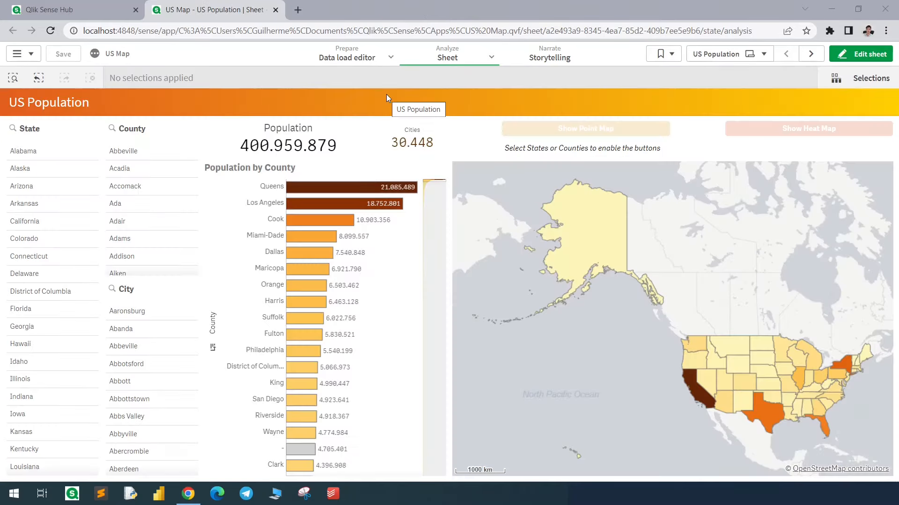
pyautogui.moveTo(516, 249)
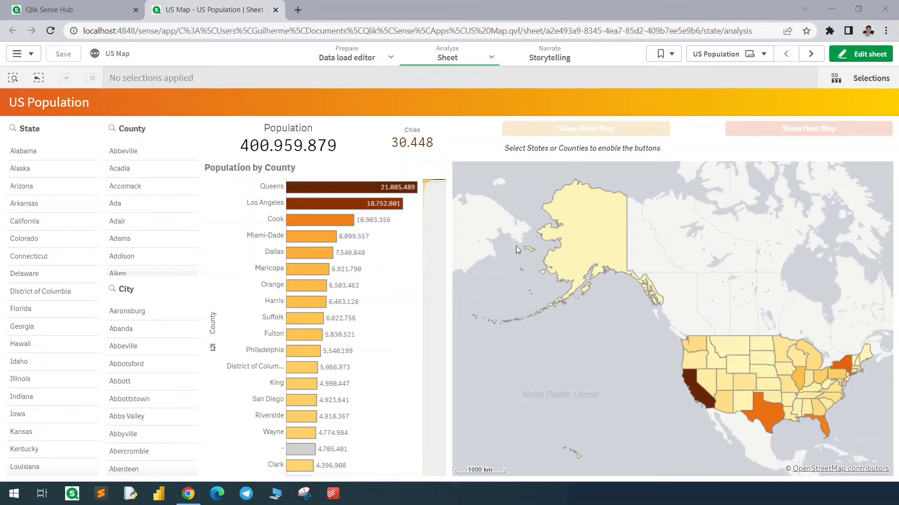
pyautogui.moveTo(706, 400)
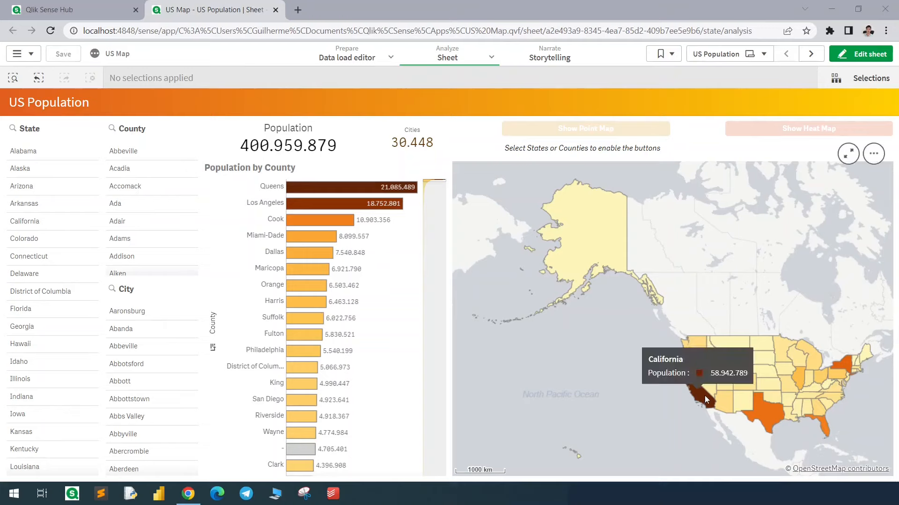
# Step: Select California on the state map and confirm to drill into its counties
pyautogui.click(704, 400)
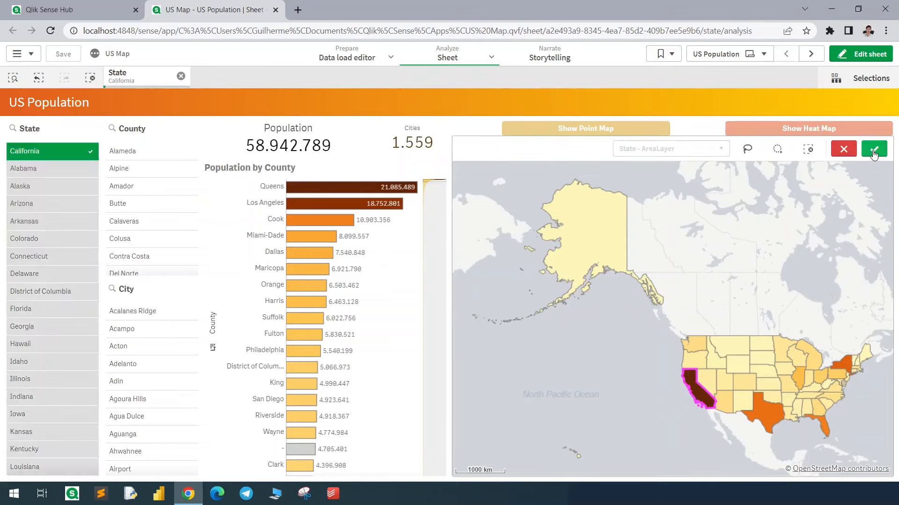
pyautogui.click(873, 149)
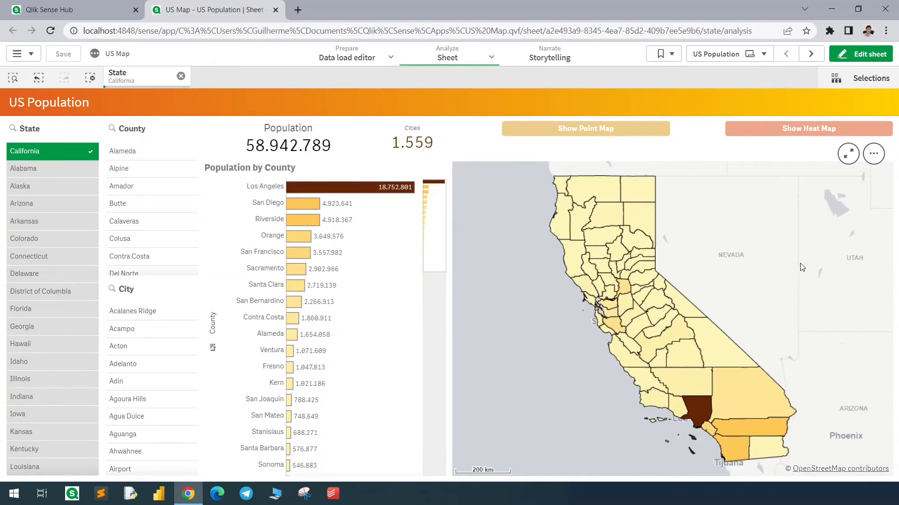
pyautogui.moveTo(773, 325)
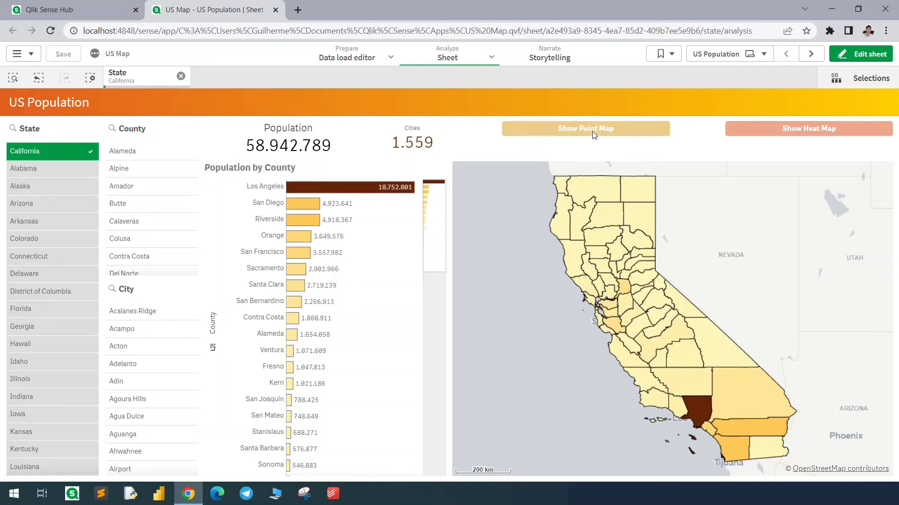
# Step: Toggle the city point map and population heat map on then off, and enter sheet editing
pyautogui.click(584, 128)
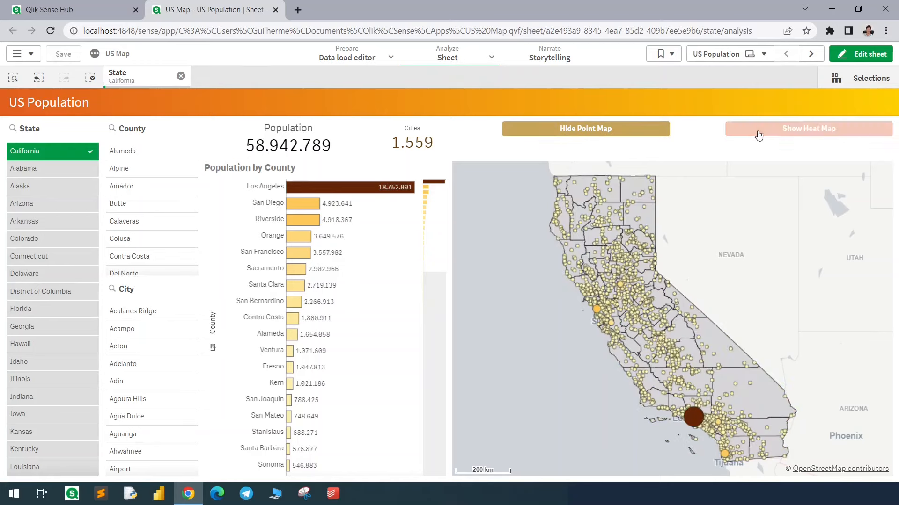
pyautogui.click(808, 128)
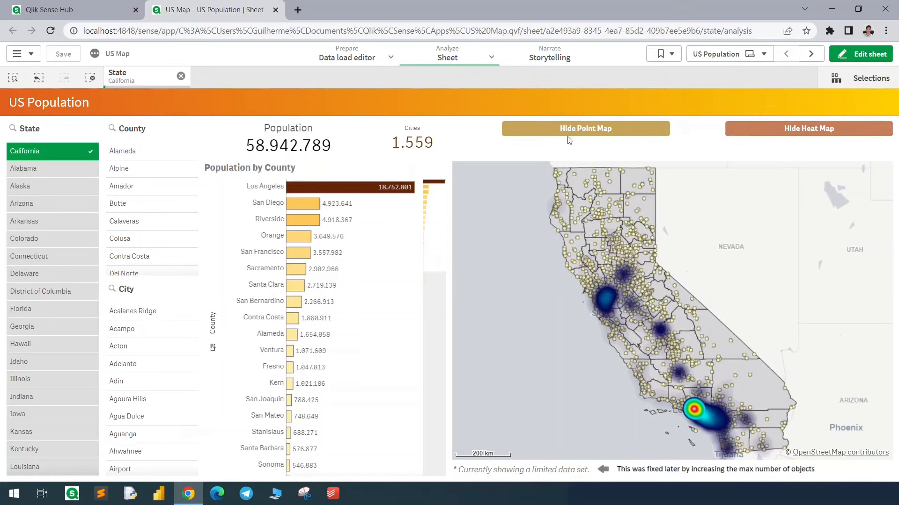
pyautogui.click(807, 128)
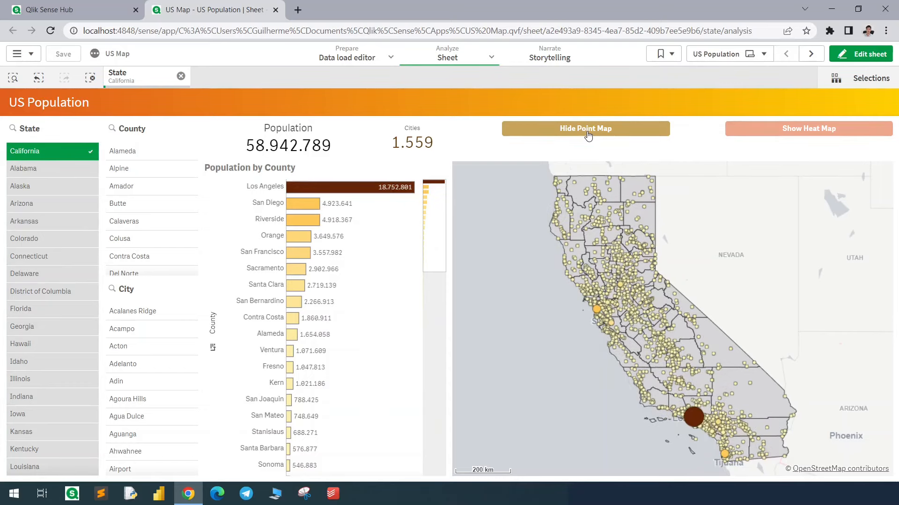
pyautogui.click(584, 128)
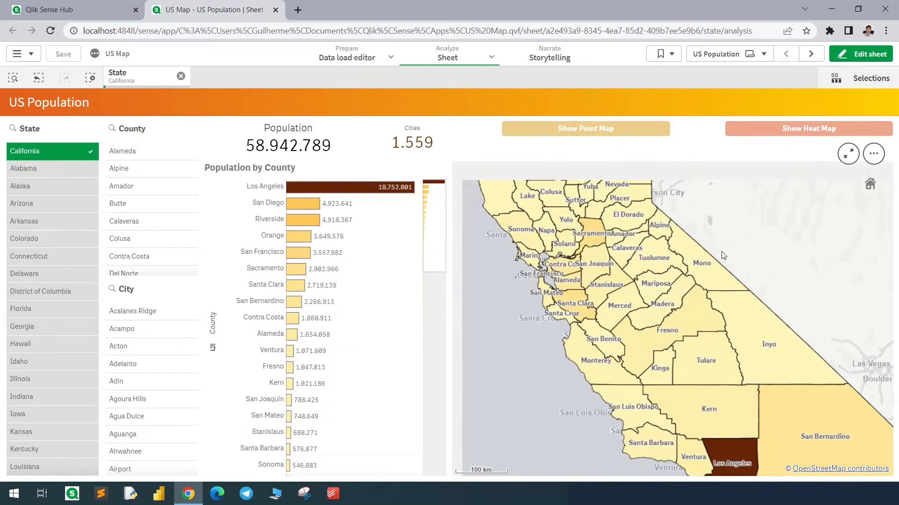
pyautogui.click(860, 53)
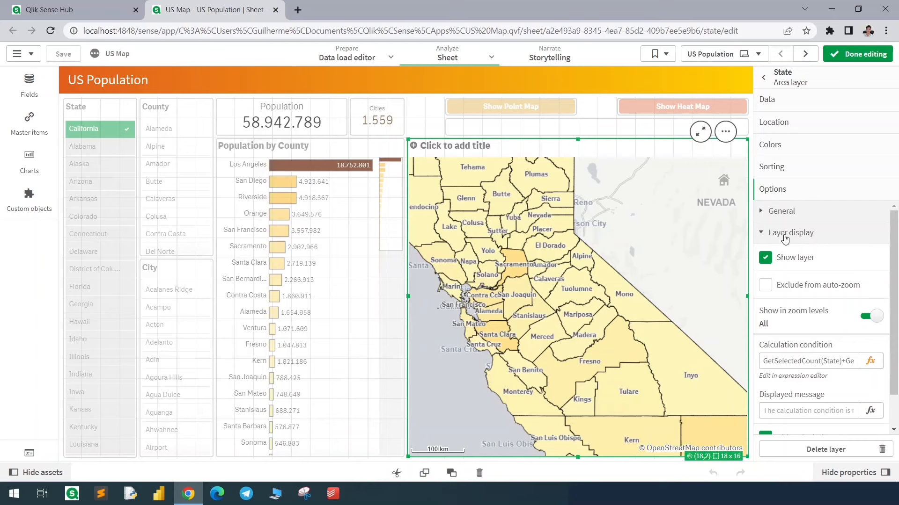
pyautogui.moveTo(812, 275)
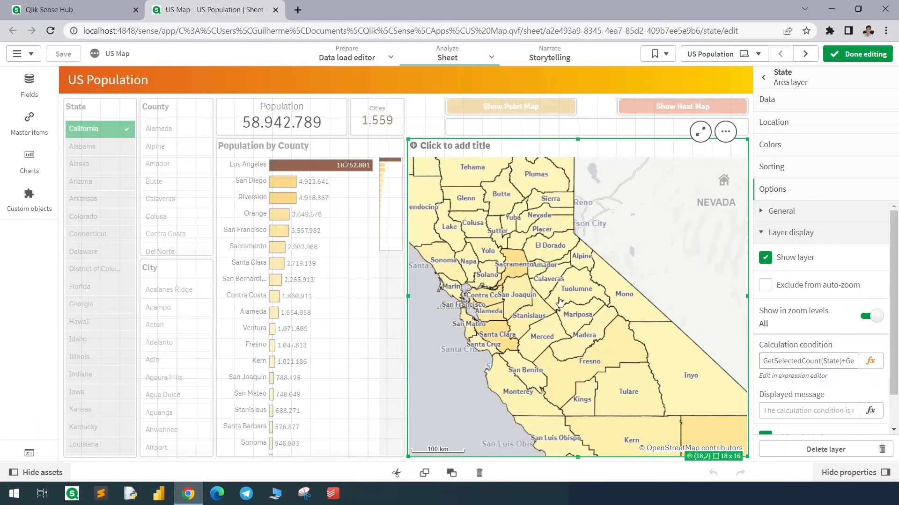
# Step: Review the State layer's calculation condition and the show/hide variables, then finish editing
pyautogui.click(869, 361)
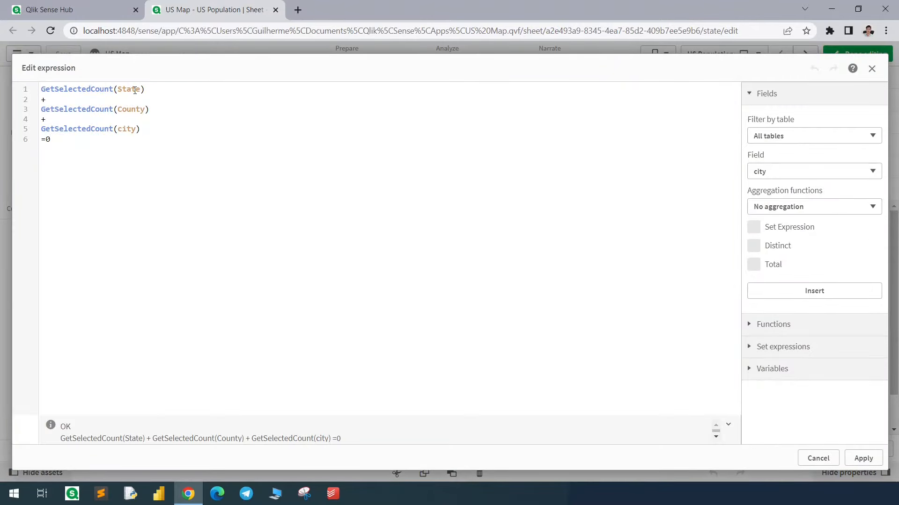
pyautogui.moveTo(133, 129)
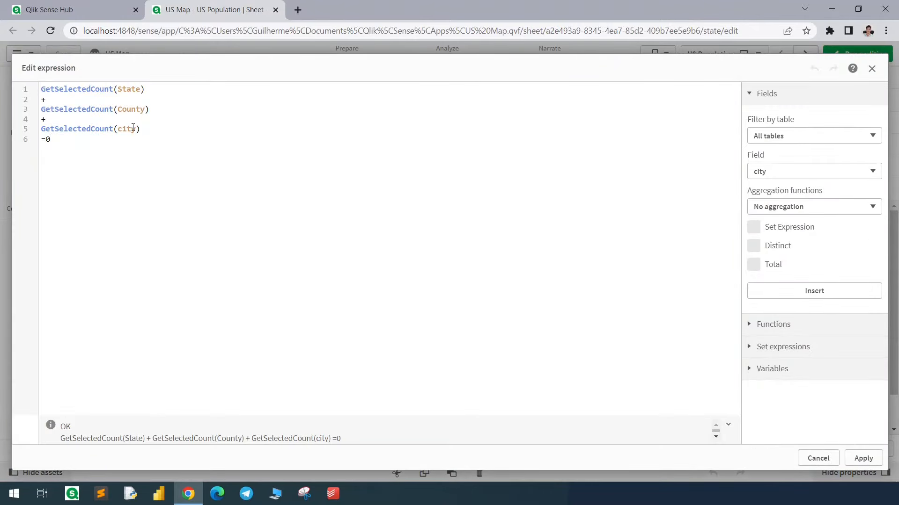
pyautogui.click(862, 458)
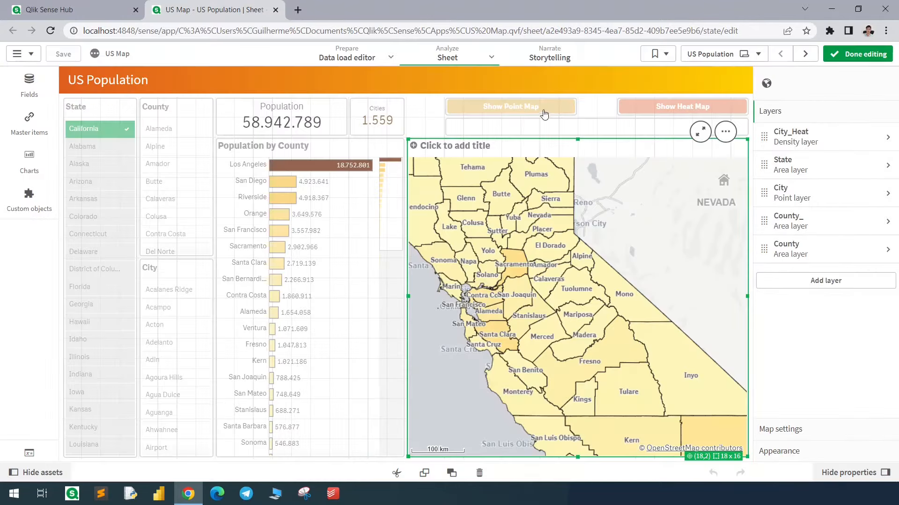
pyautogui.moveTo(29, 453)
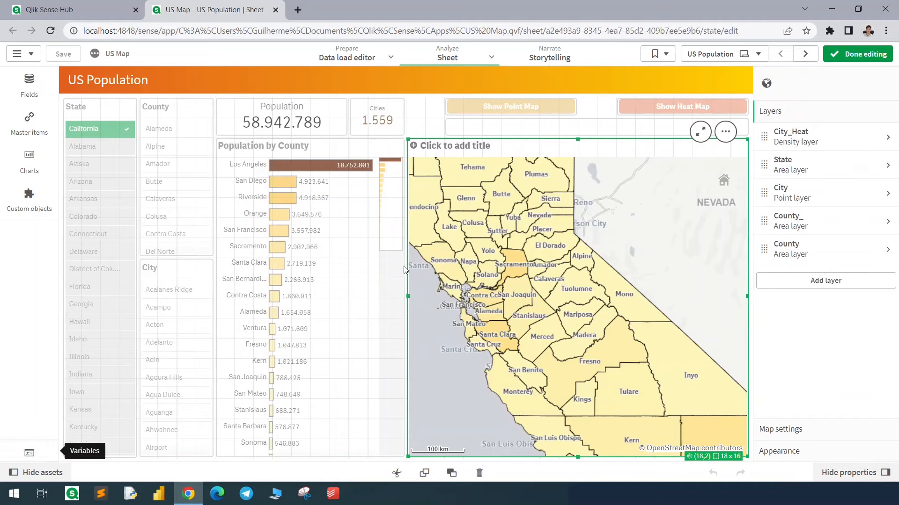
pyautogui.click(84, 451)
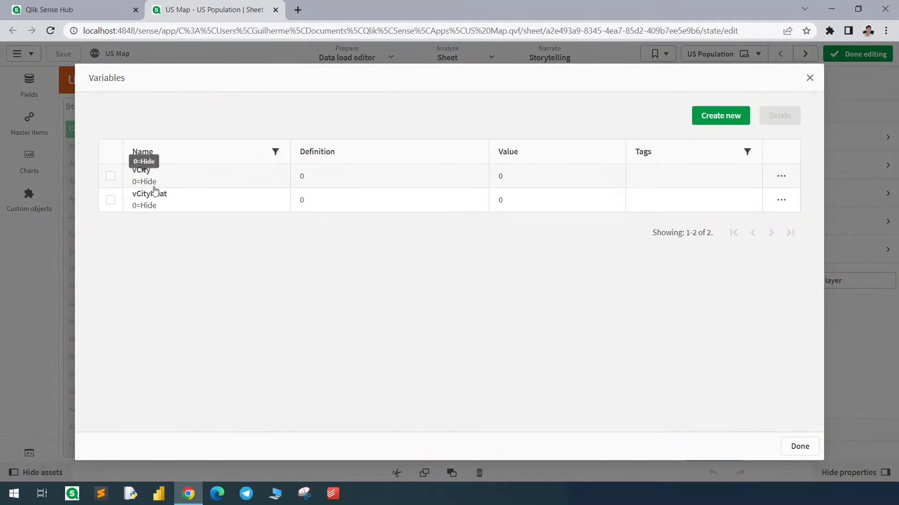
pyautogui.click(798, 446)
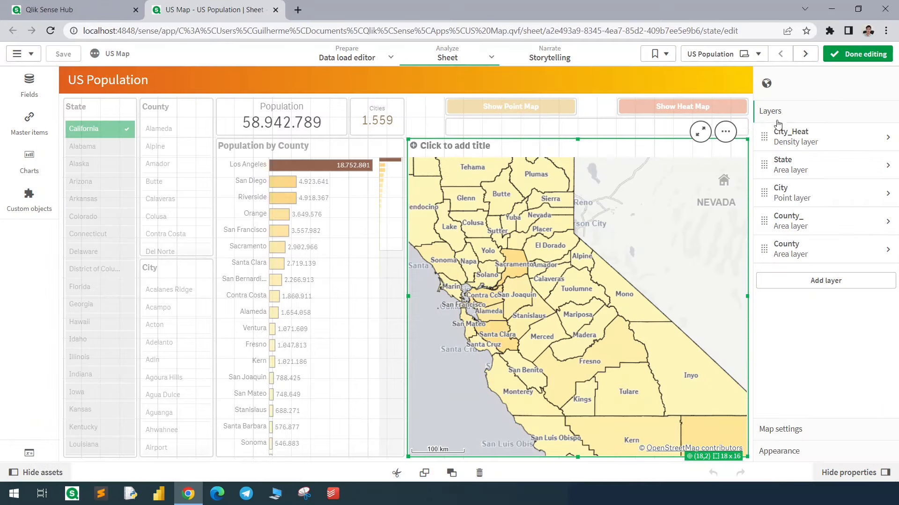
pyautogui.moveTo(645, 222)
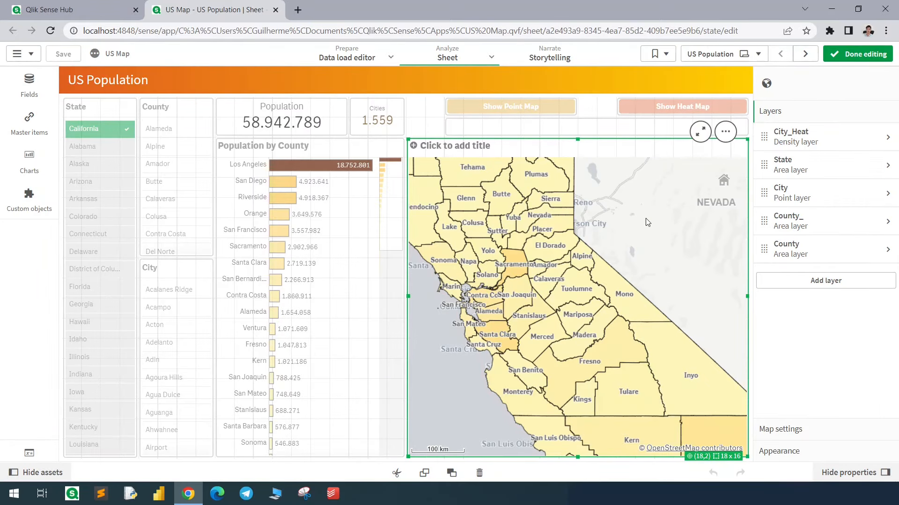
pyautogui.moveTo(851, 198)
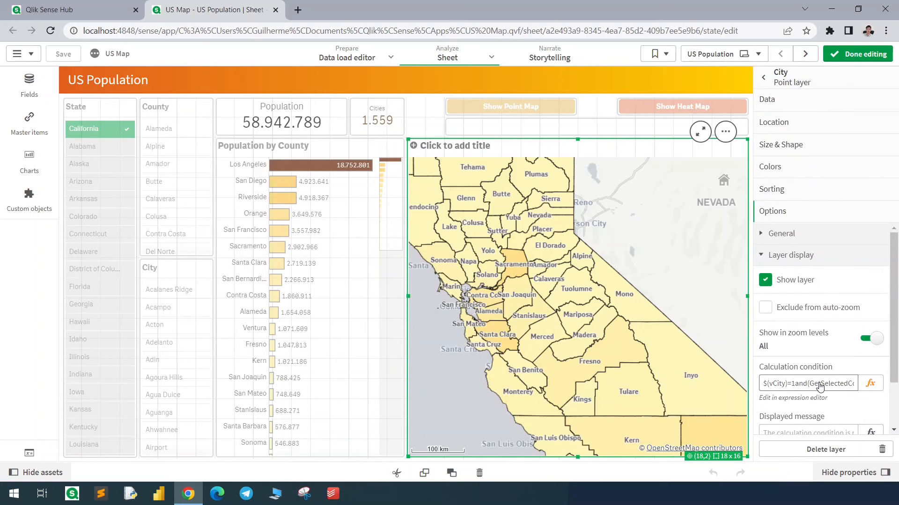
pyautogui.click(858, 54)
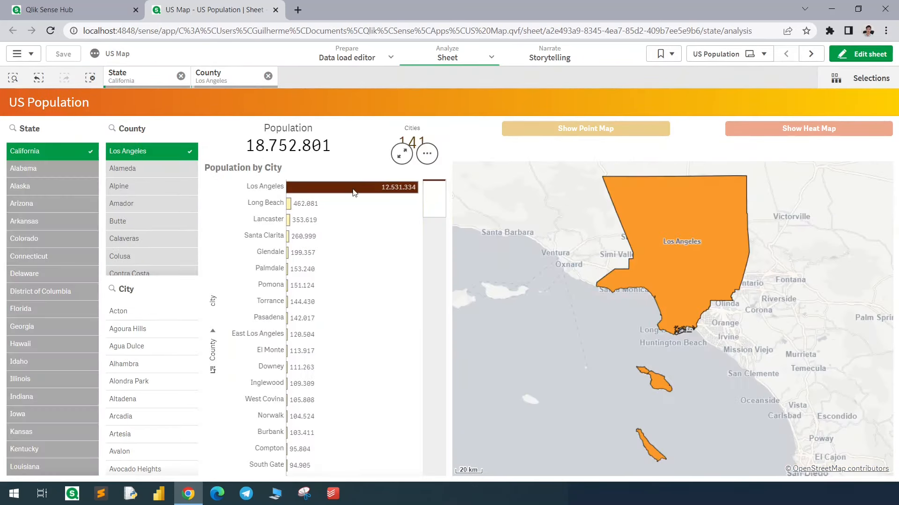
pyautogui.moveTo(255, 276)
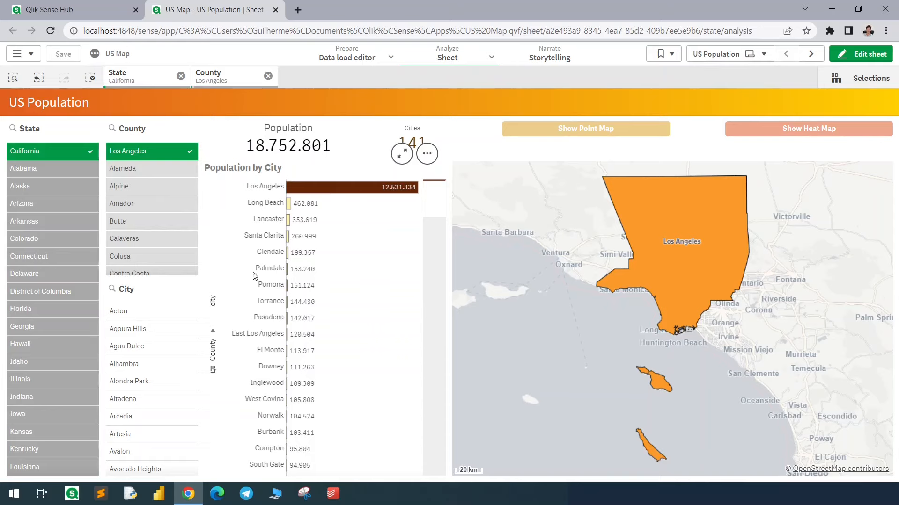
# Step: Show Los Angeles County's city points, then clear the County selection chip
pyautogui.click(585, 128)
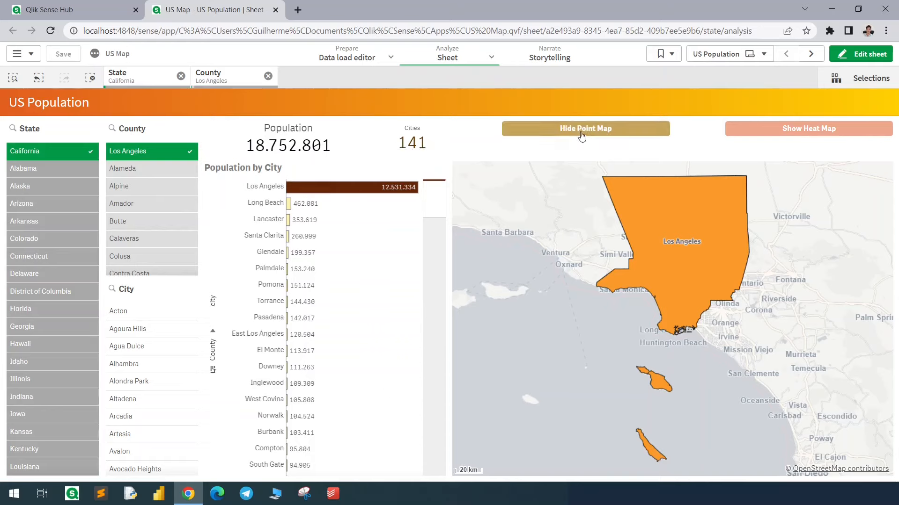
pyautogui.click(585, 128)
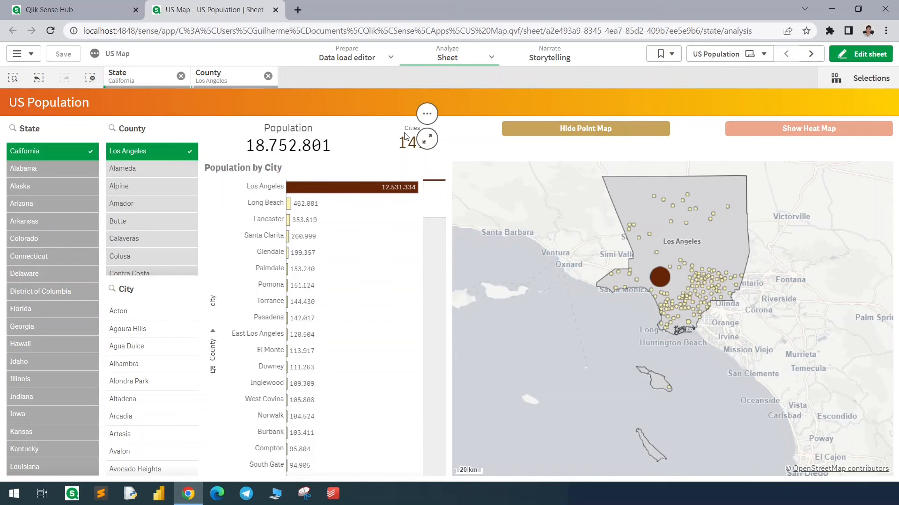
pyautogui.click(252, 76)
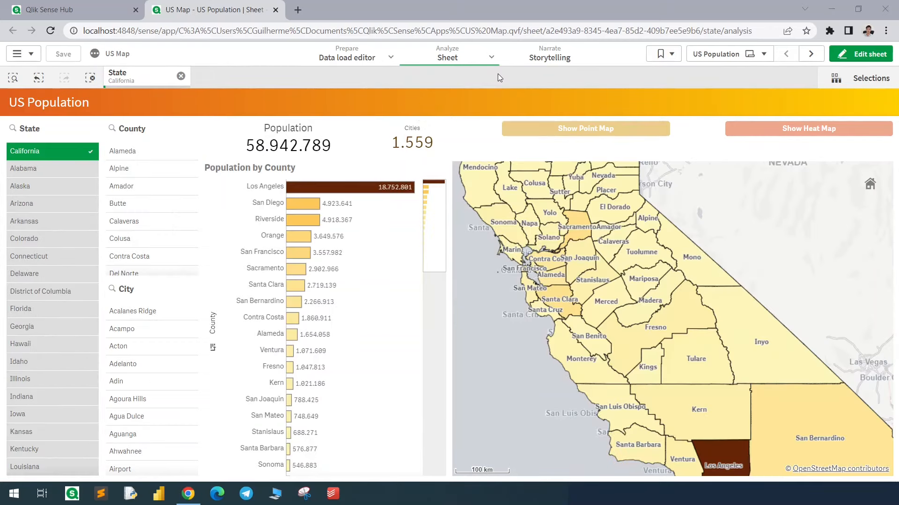